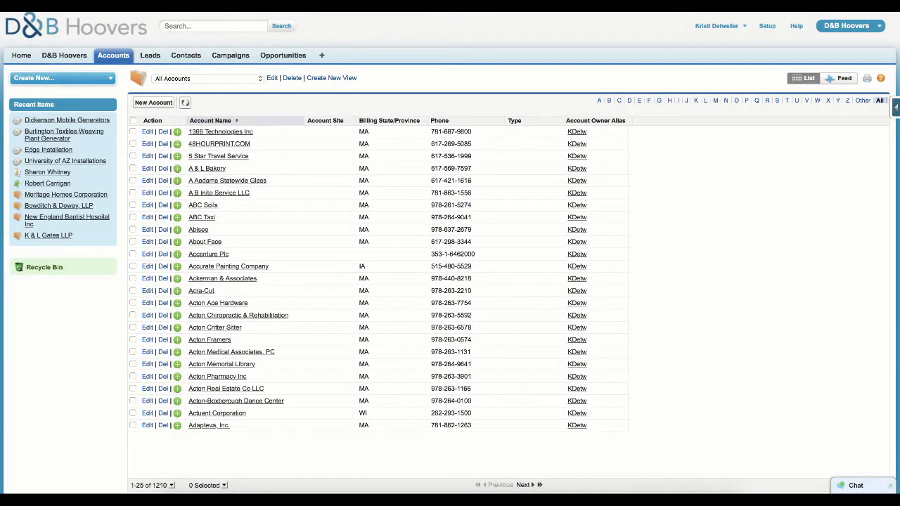
mouse_move(158, 113)
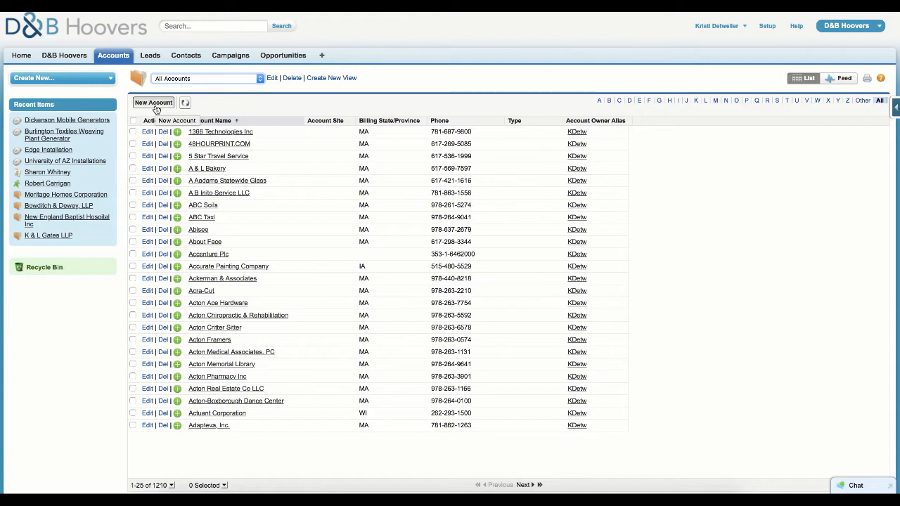
mouse_move(152, 103)
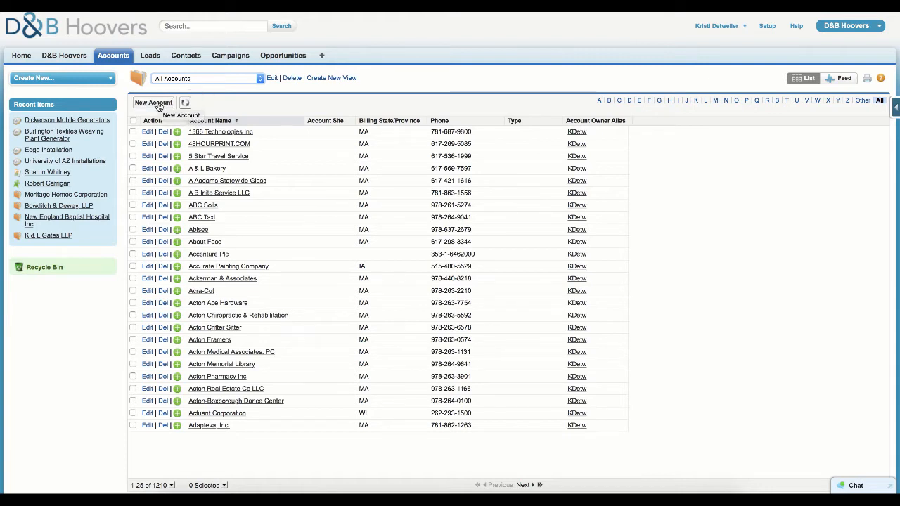
Step: Create and save a new account with Account Name Raytheon, landing on its record with D&B Hoovers matches
left_click(152, 102)
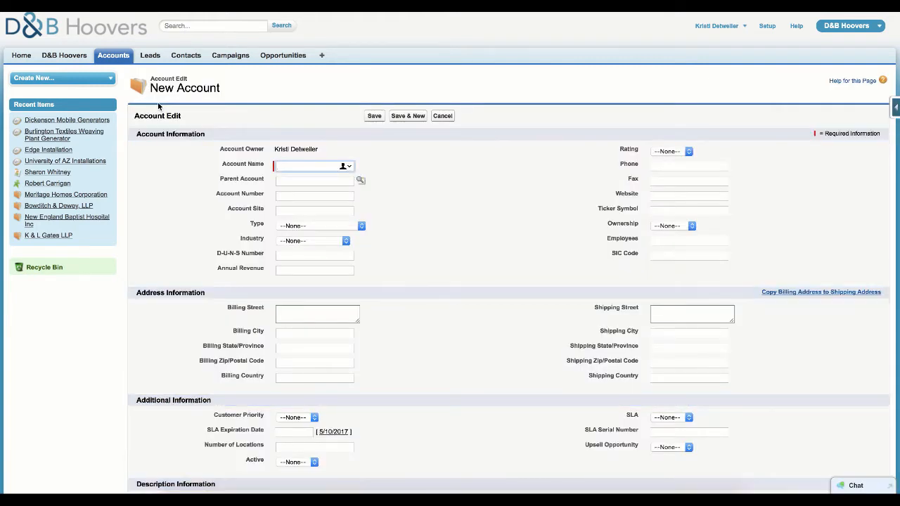
type("R")
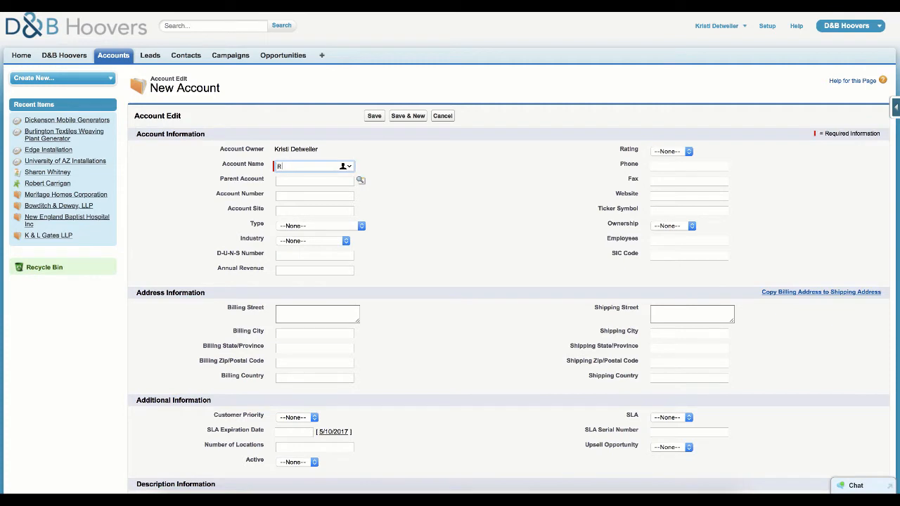
type("aytheon")
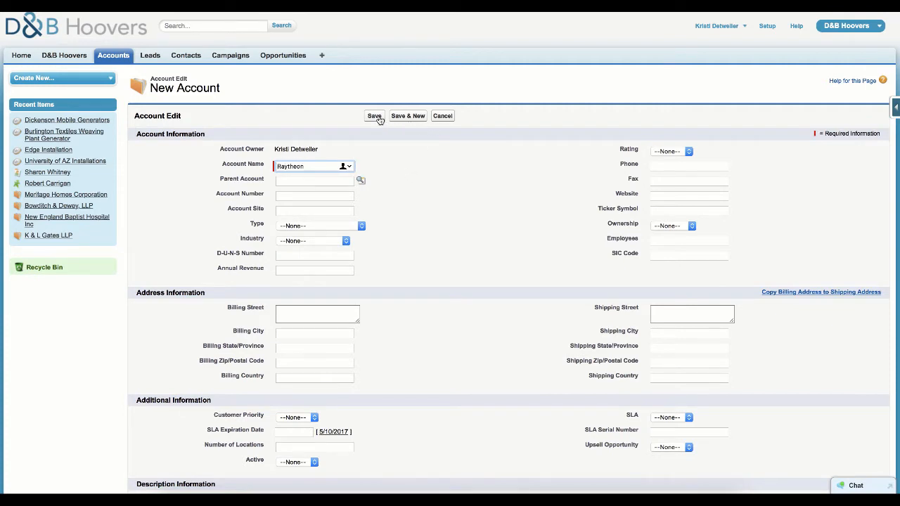
left_click(374, 115)
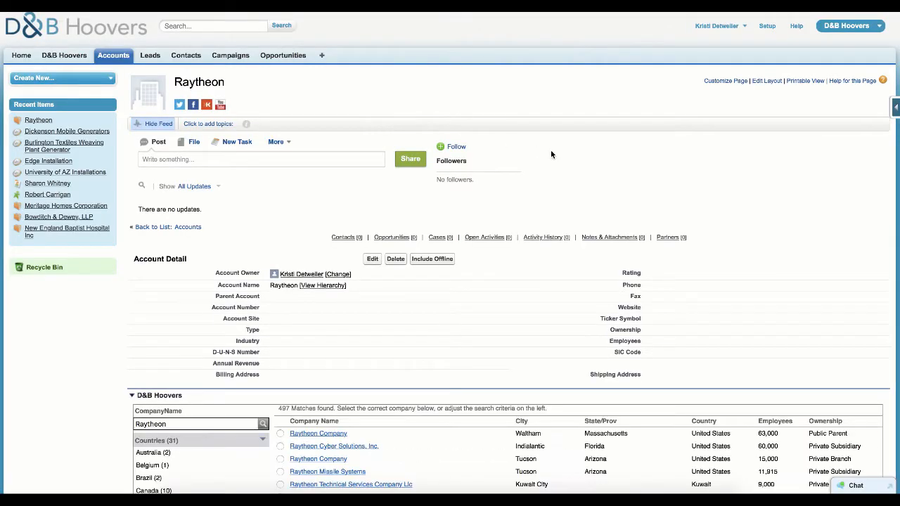
mouse_move(743, 188)
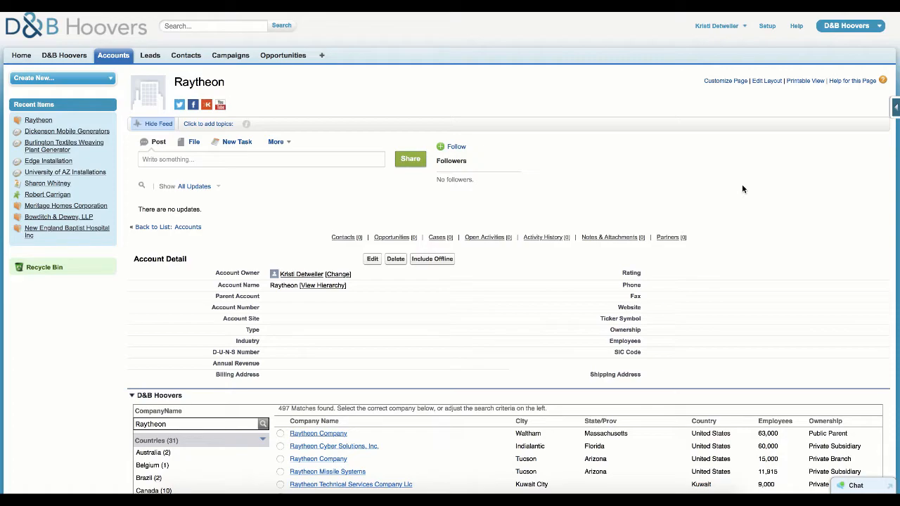
Step: Link the account to the Waltham, MA Raytheon Company match and review the populated firmographic fields
scroll("down", 3)
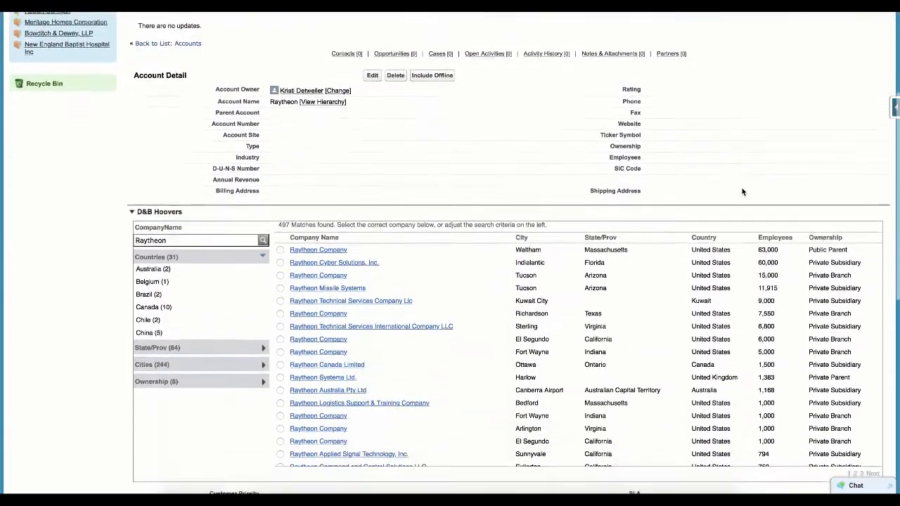
scroll("down", 3)
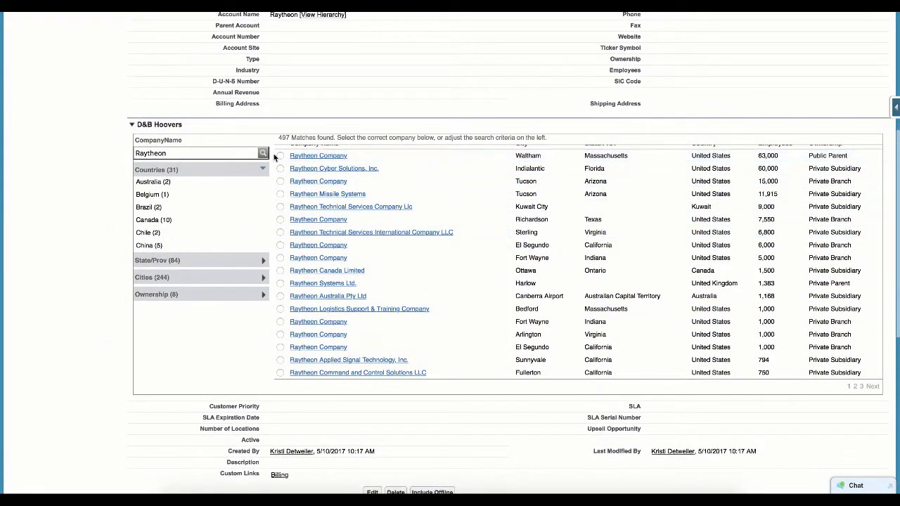
left_click(282, 155)
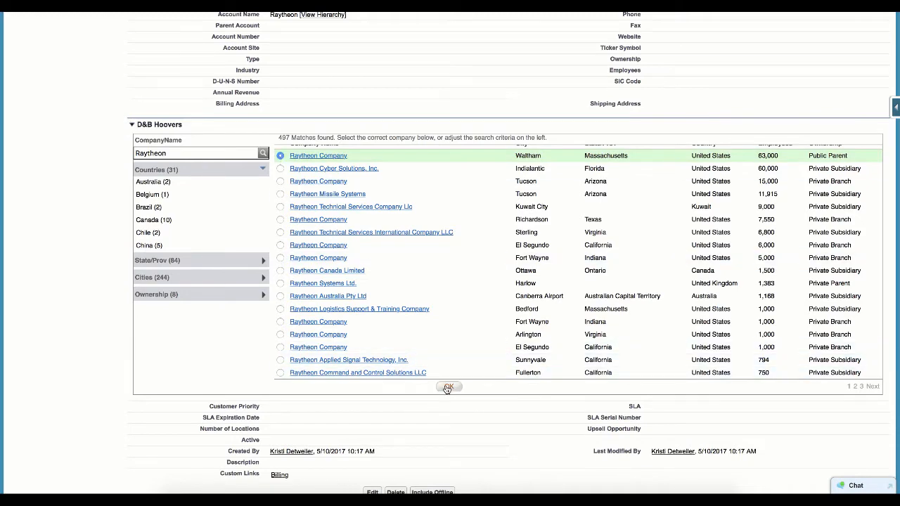
left_click(449, 389)
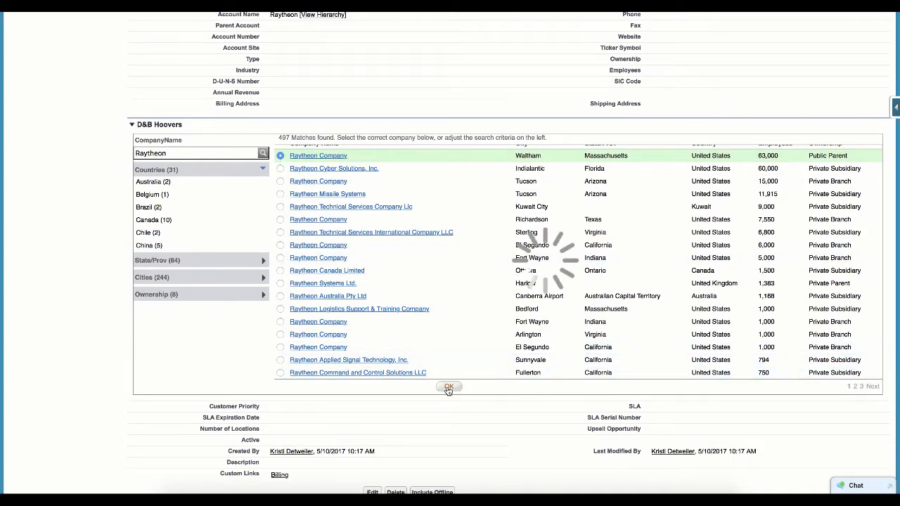
left_click(449, 388)
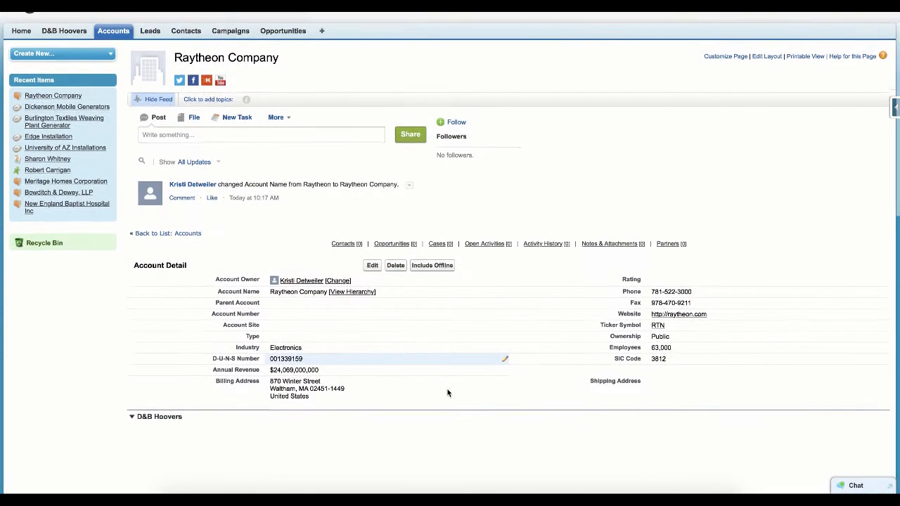
scroll("down", 3)
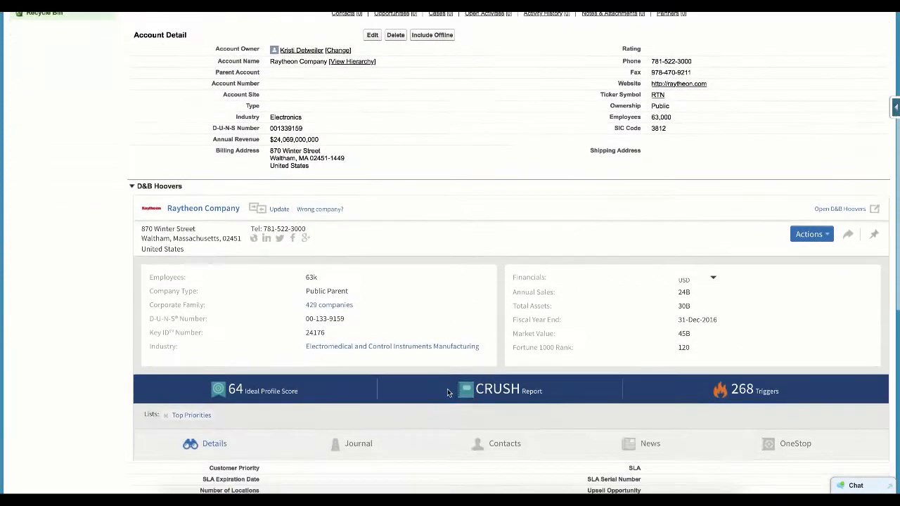
scroll("down", 3)
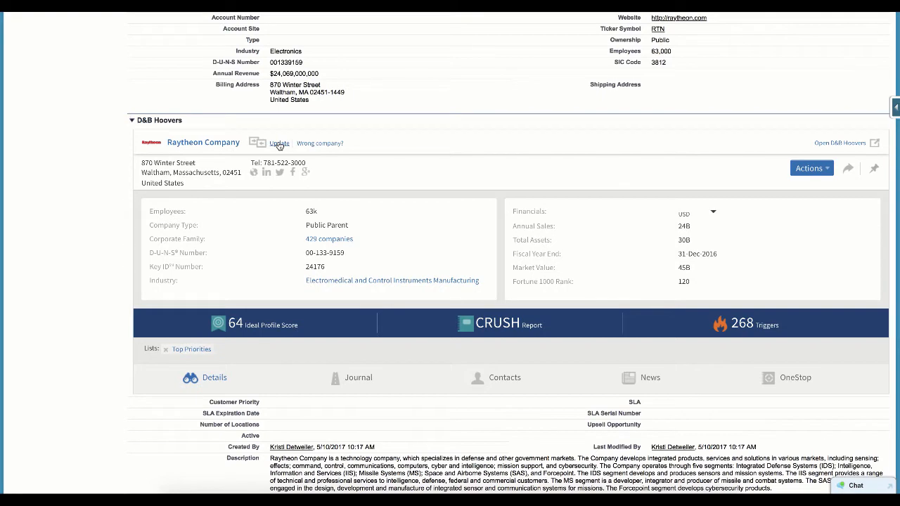
mouse_move(282, 148)
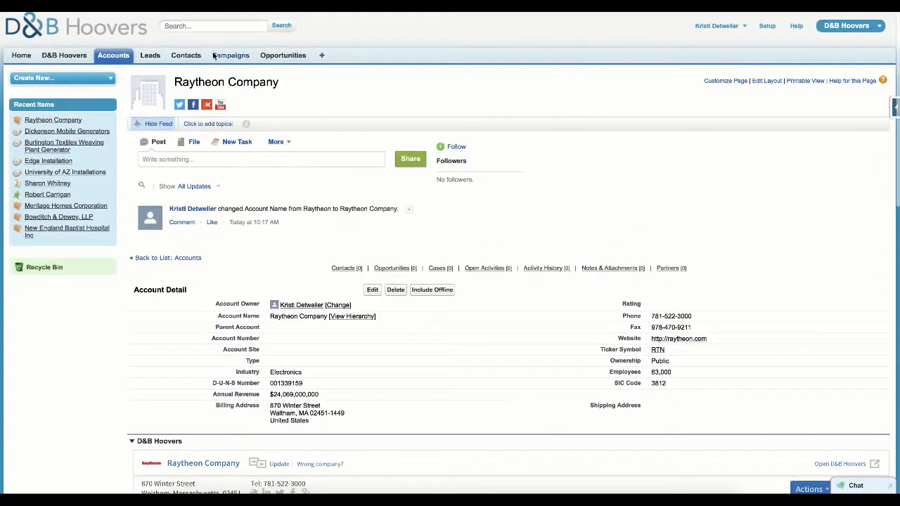
Step: Search for kroger and open the Kroger Co account with its D&B Hoovers summary for The Kroger Co
type("kroger")
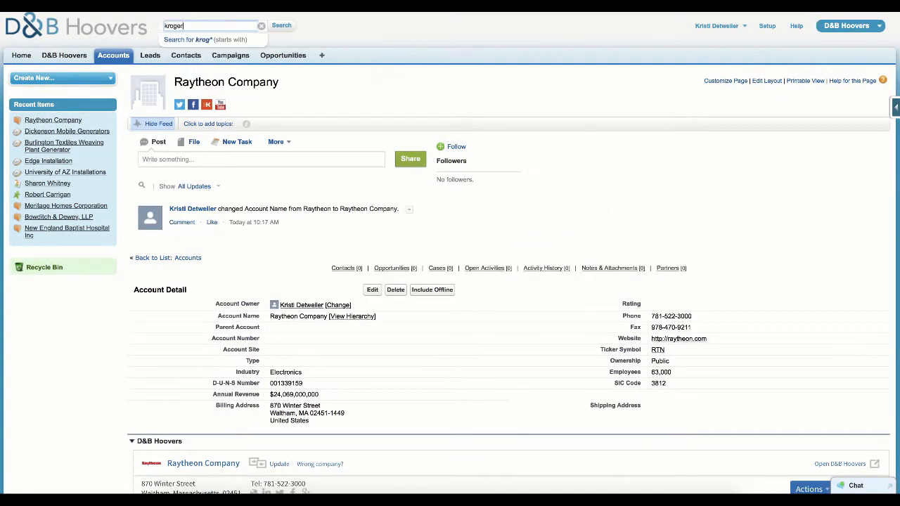
left_click(281, 25)
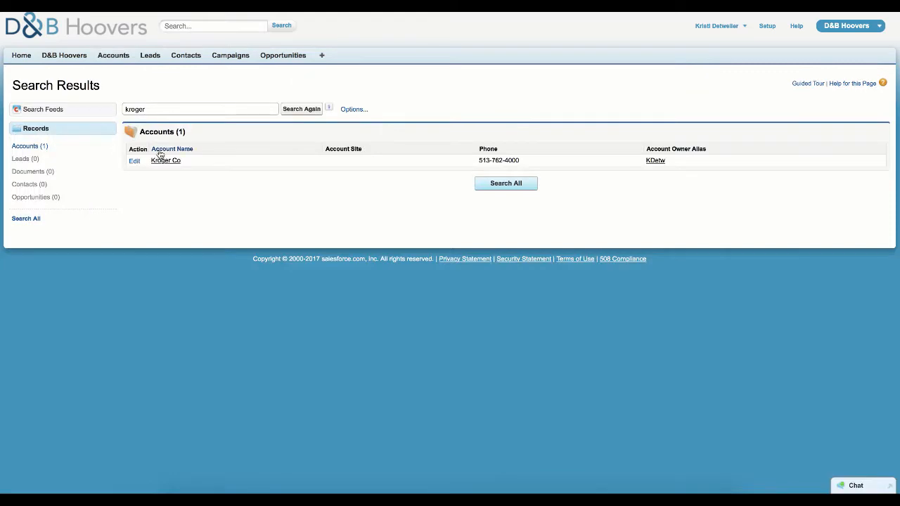
left_click(166, 160)
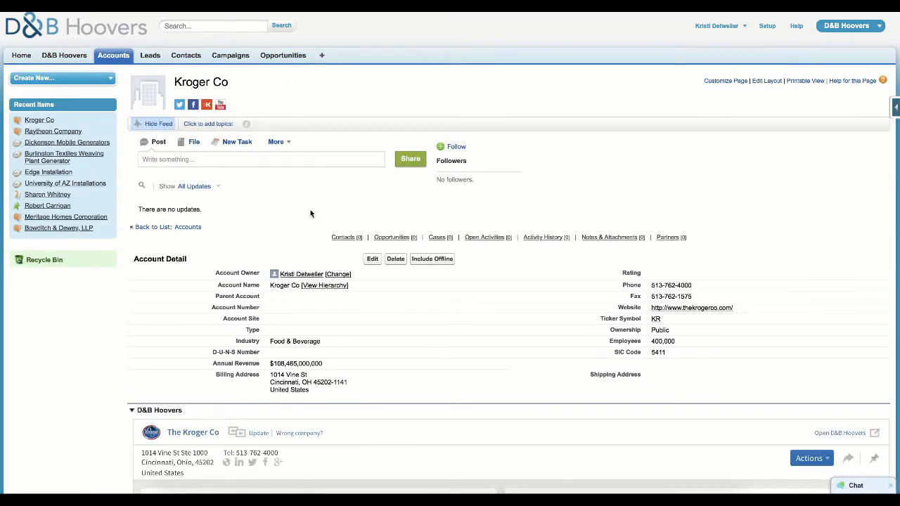
scroll("down", 3)
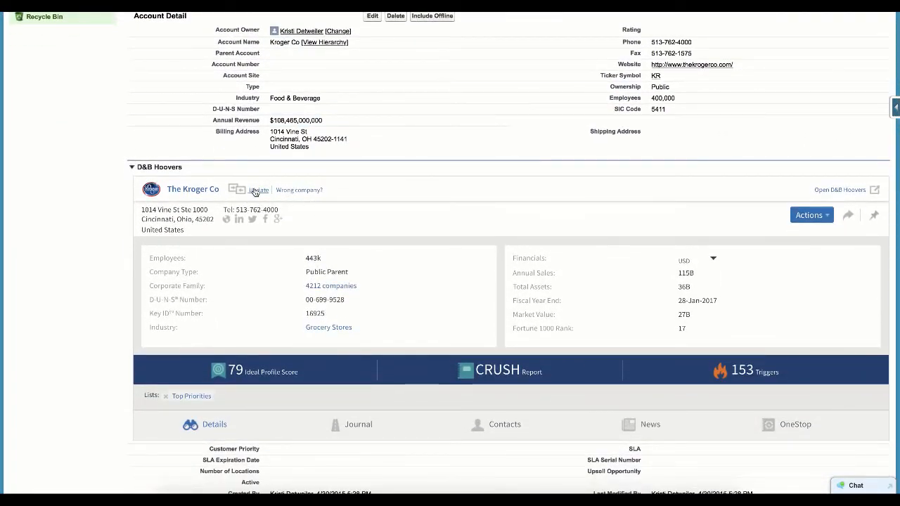
Step: Update all Kroger fields from D&B Hoovers via Check All, renaming it The Kroger Co, and close the success message
left_click(259, 190)
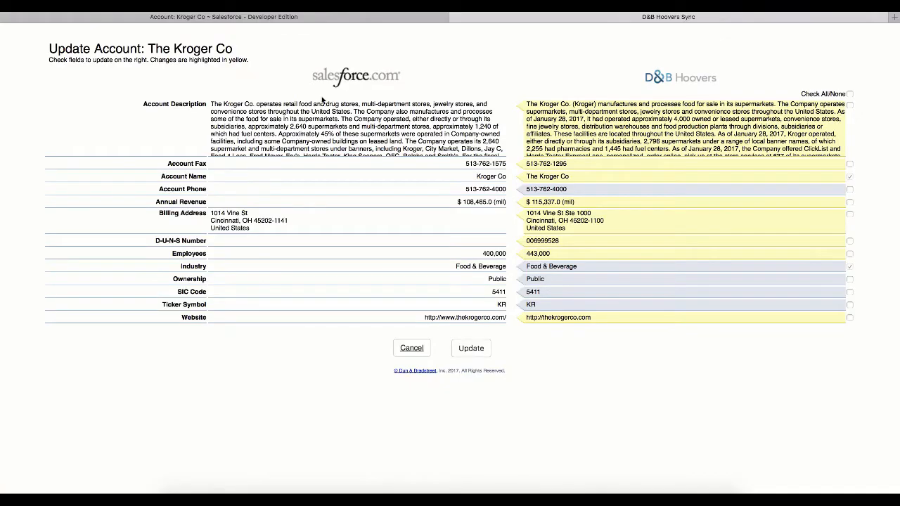
mouse_move(338, 306)
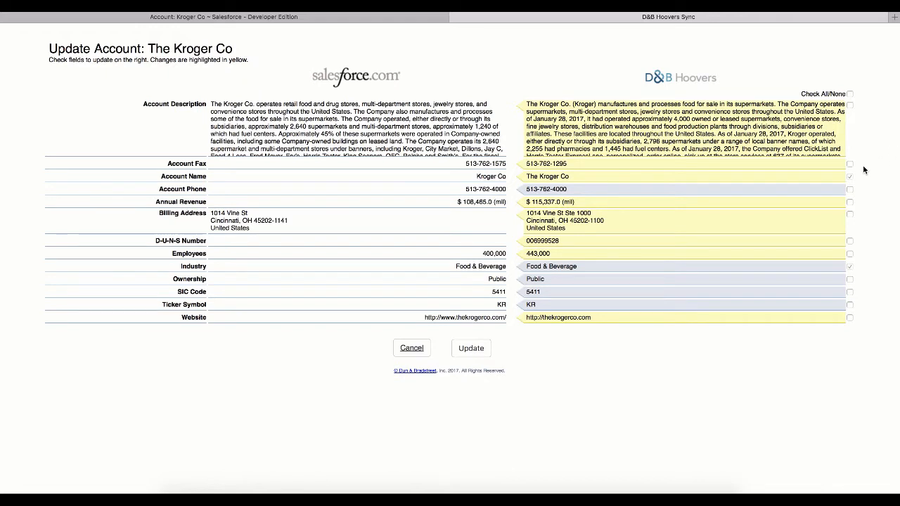
mouse_move(852, 166)
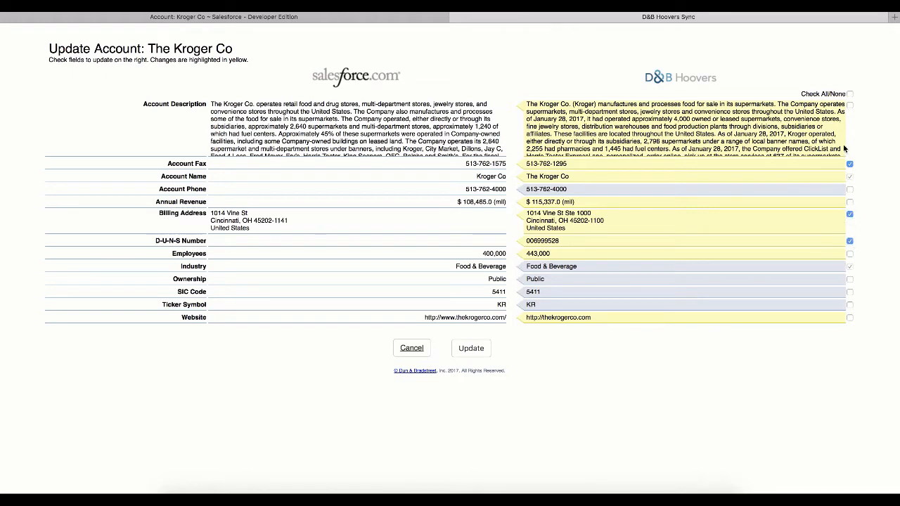
left_click(849, 93)
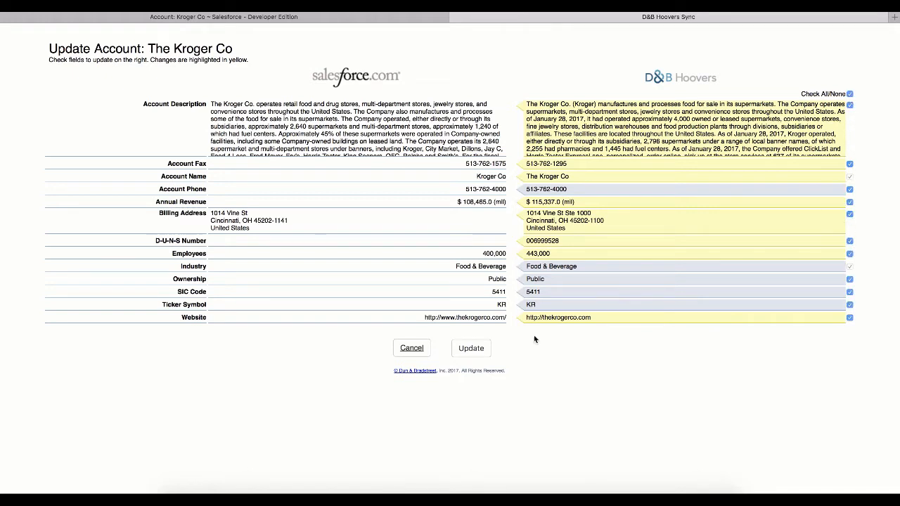
left_click(472, 349)
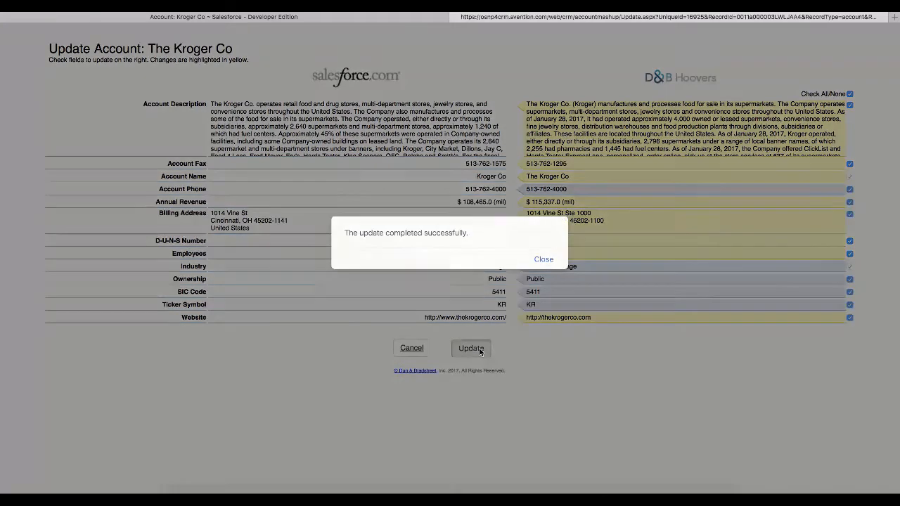
left_click(543, 259)
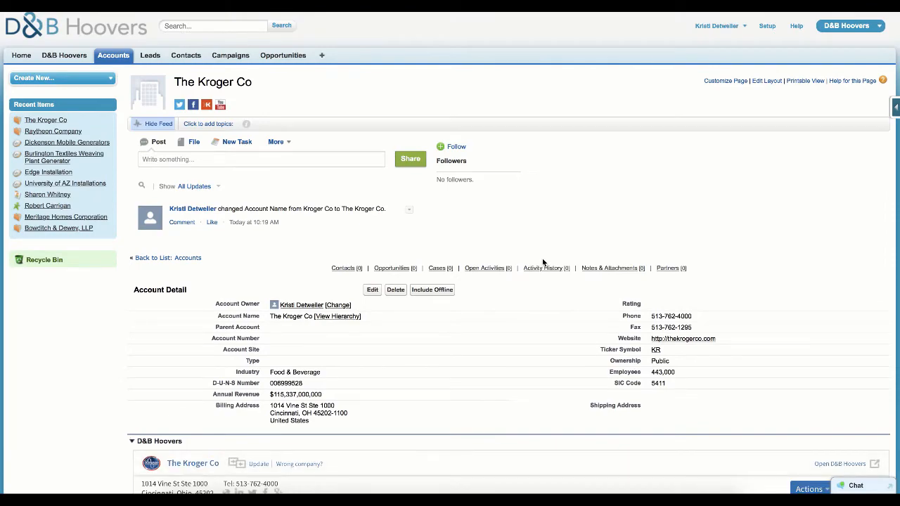
Step: Bring up The Kroger Co's D&B Hoovers Journal of triggers and activities
scroll("down", 3)
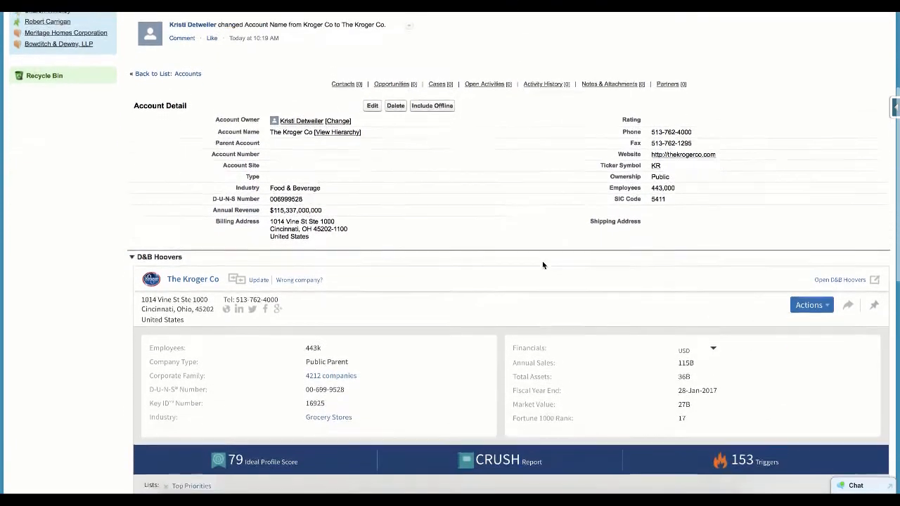
scroll("down", 3)
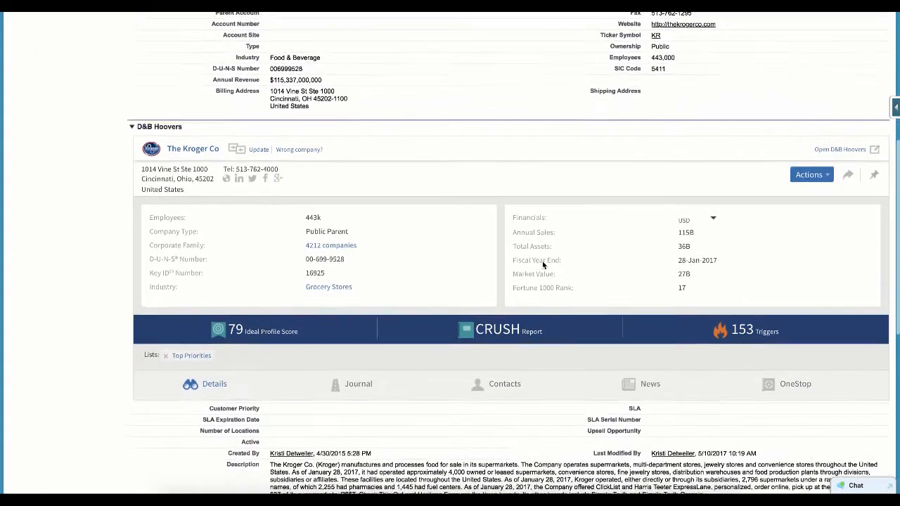
scroll("down", 3)
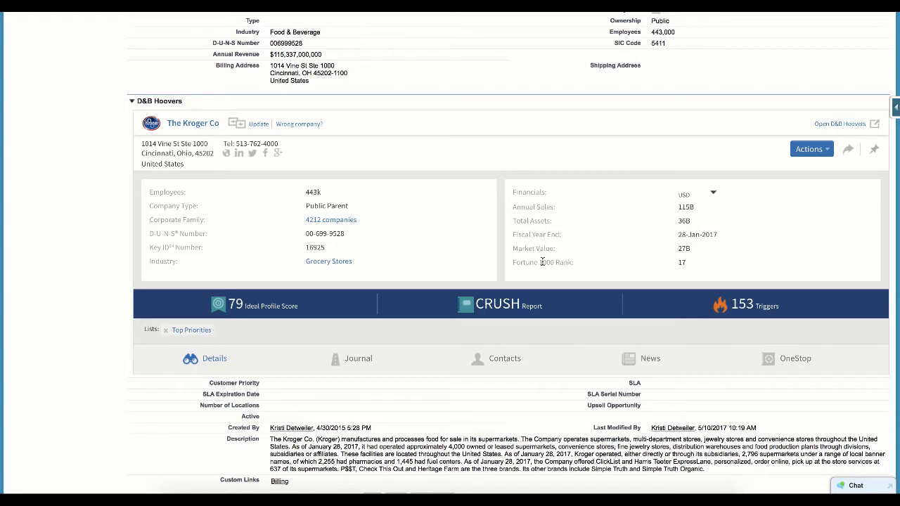
mouse_move(400, 295)
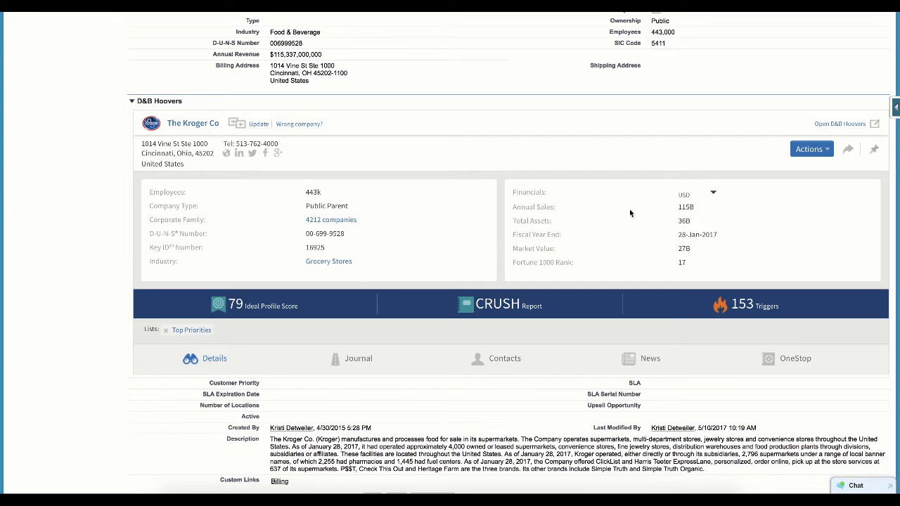
mouse_move(647, 268)
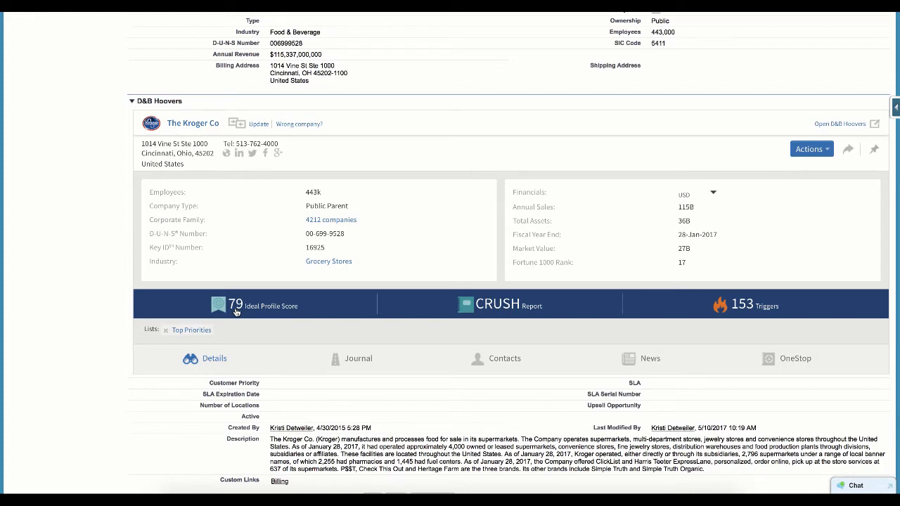
mouse_move(259, 312)
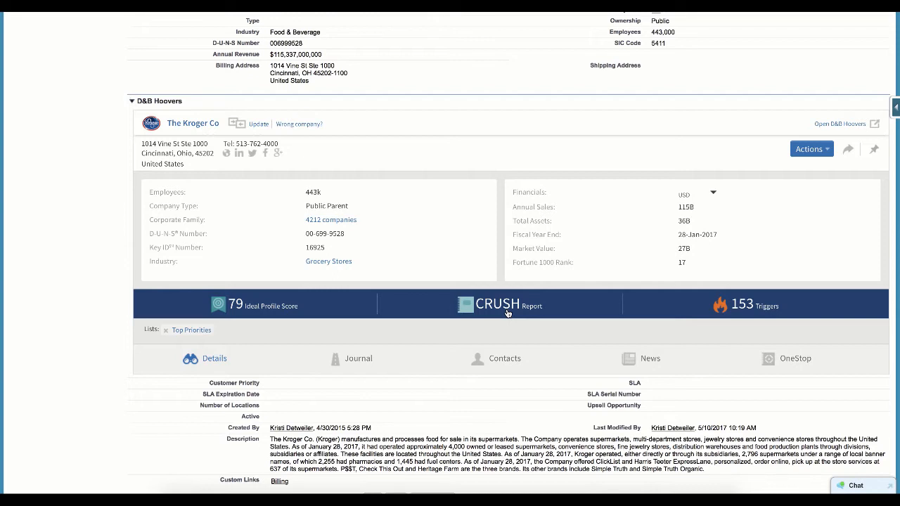
mouse_move(653, 308)
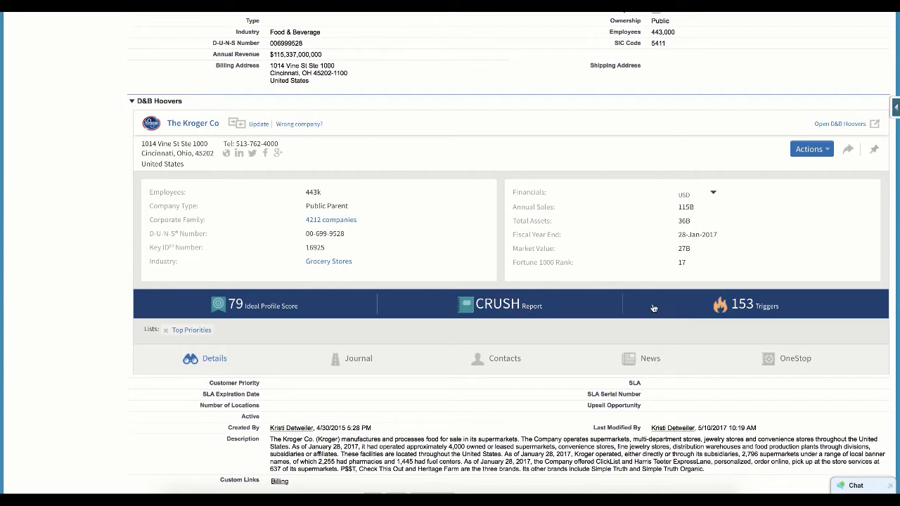
mouse_move(754, 308)
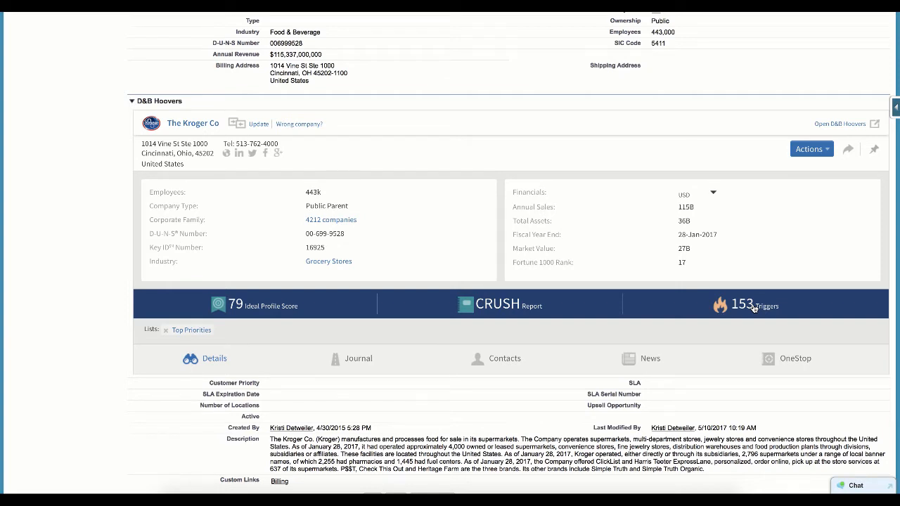
mouse_move(681, 329)
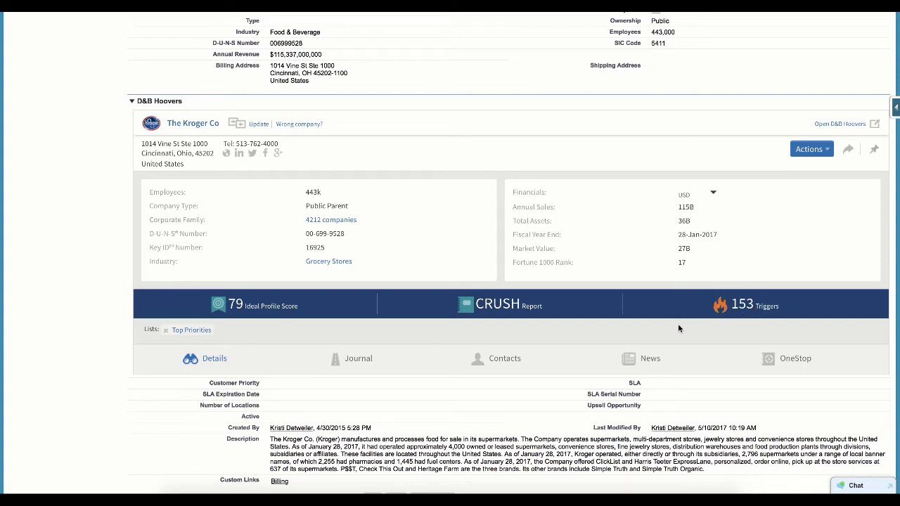
mouse_move(484, 336)
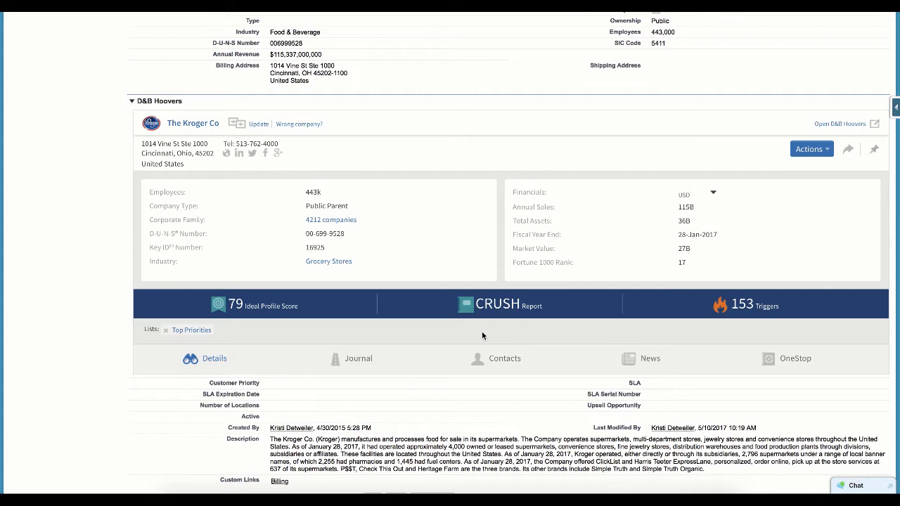
mouse_move(361, 348)
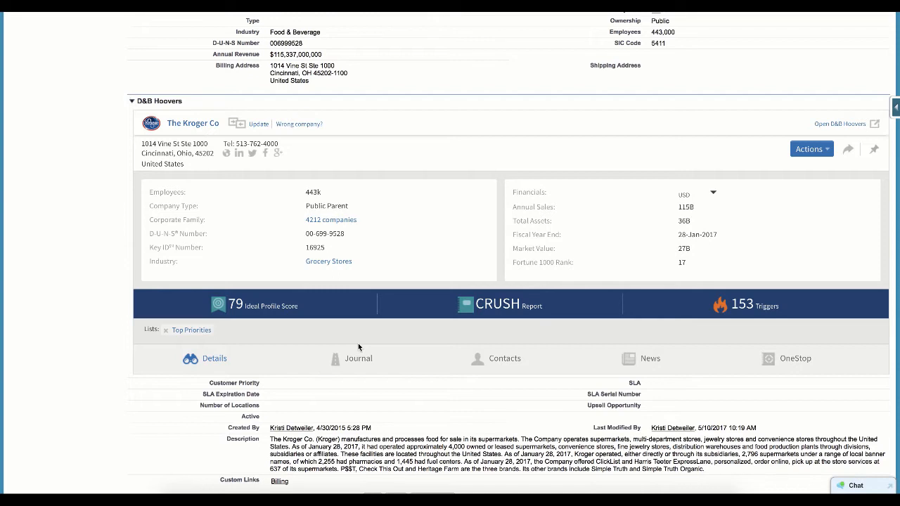
left_click(358, 359)
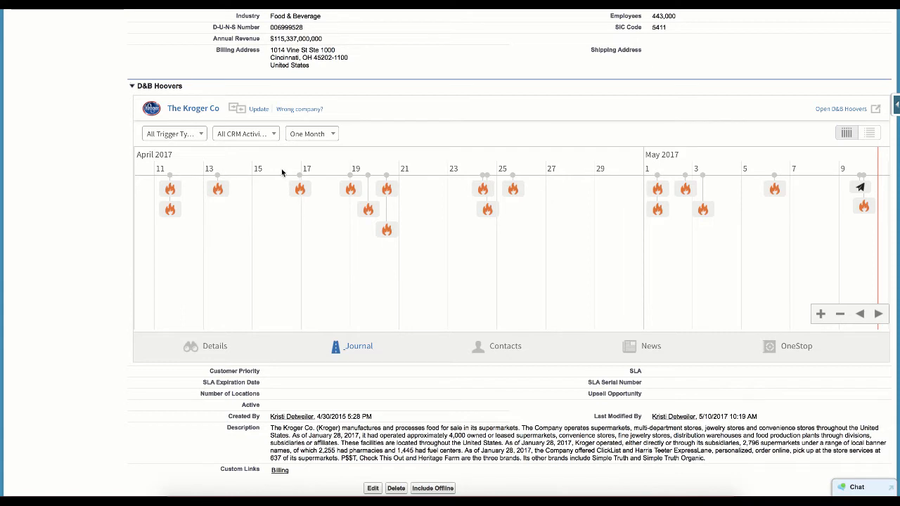
Step: Review the trigger type, CRM activity and time-range filters, keep One Month, and switch to list view
left_click(175, 134)
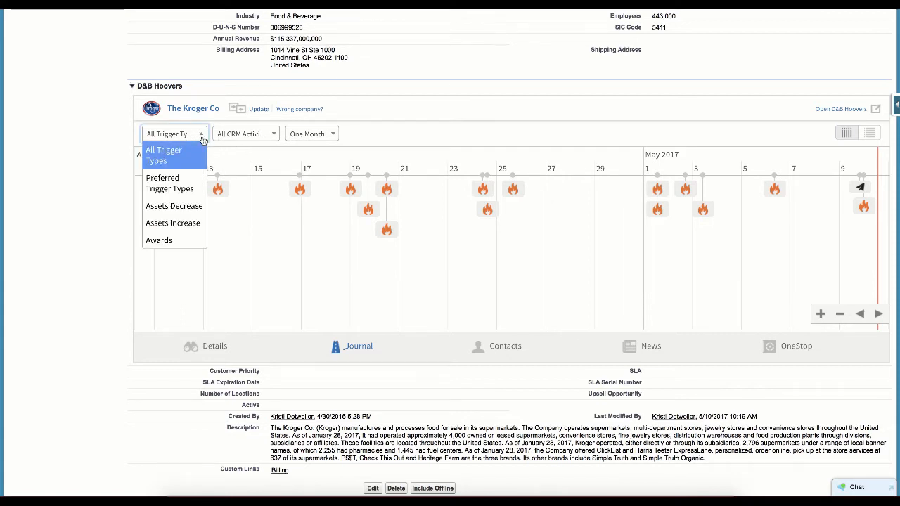
left_click(245, 133)
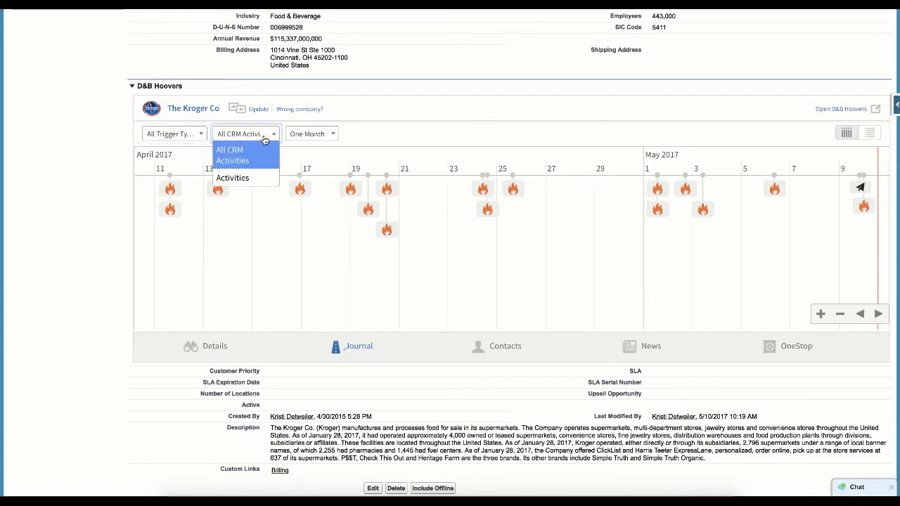
left_click(309, 134)
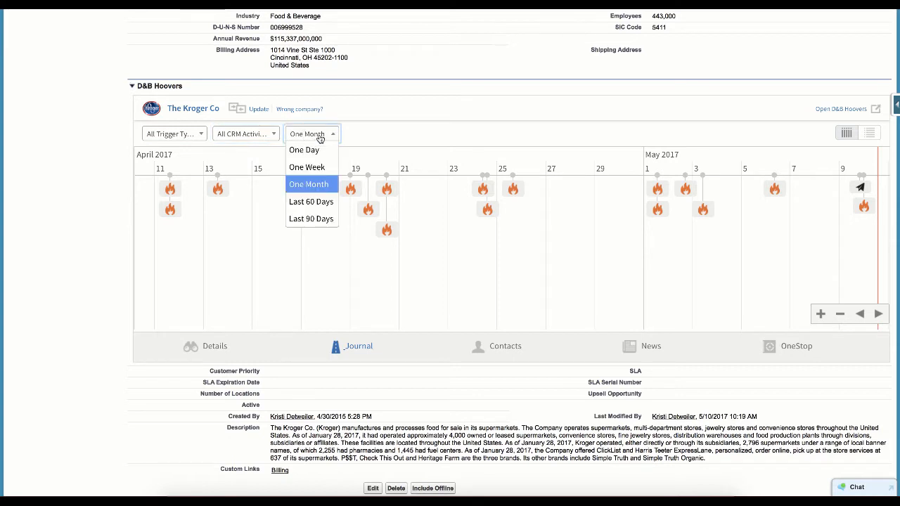
left_click(308, 183)
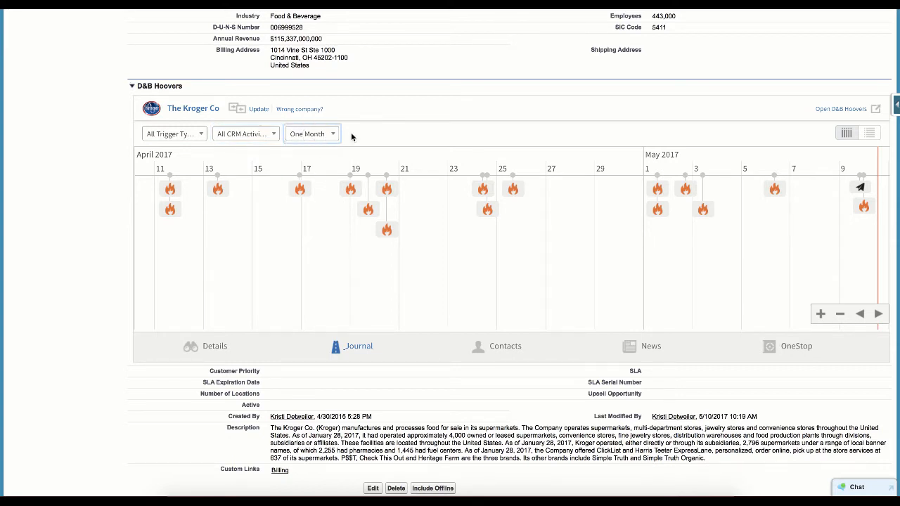
mouse_move(701, 177)
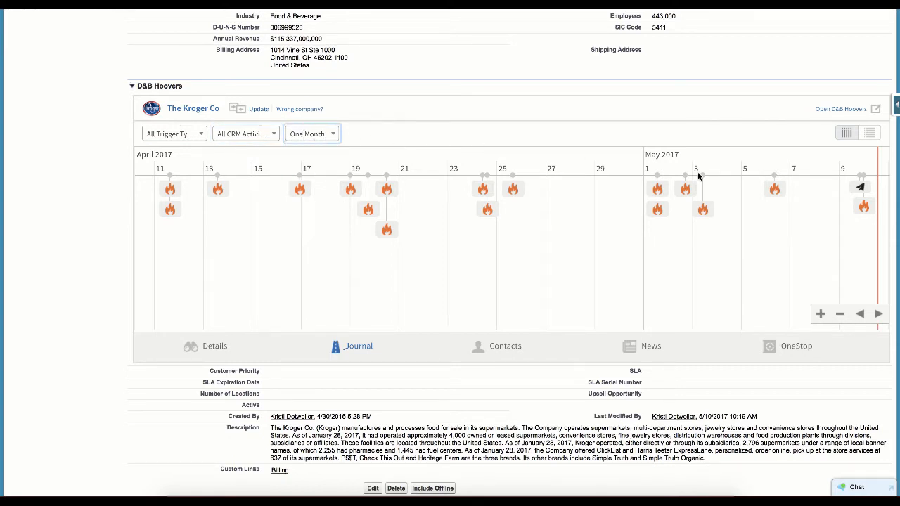
mouse_move(861, 185)
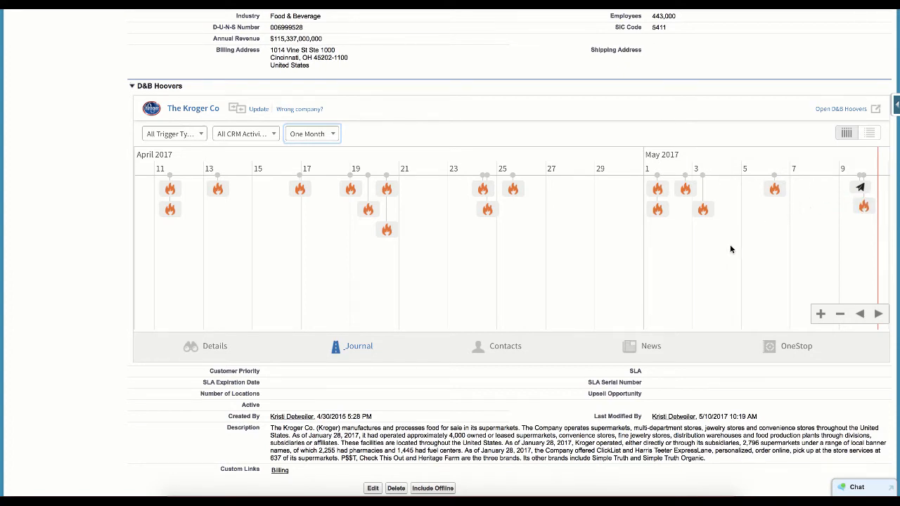
mouse_move(809, 210)
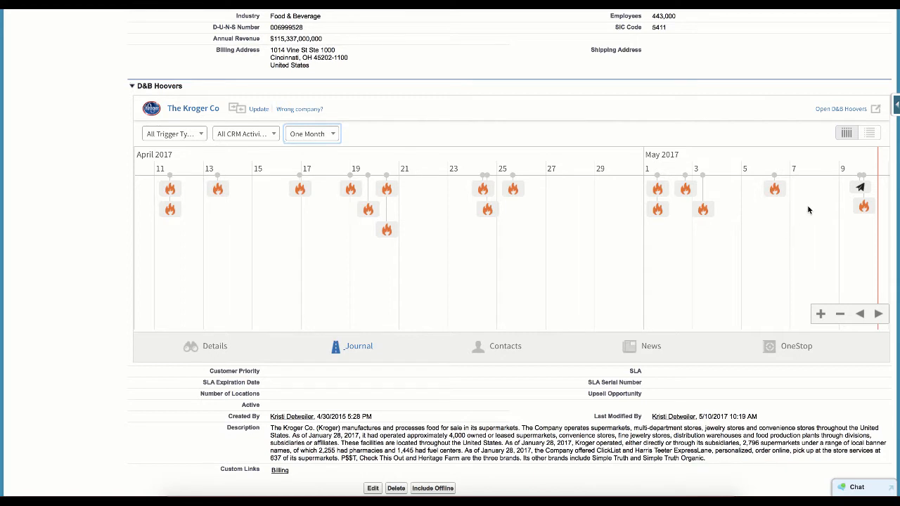
left_click(869, 132)
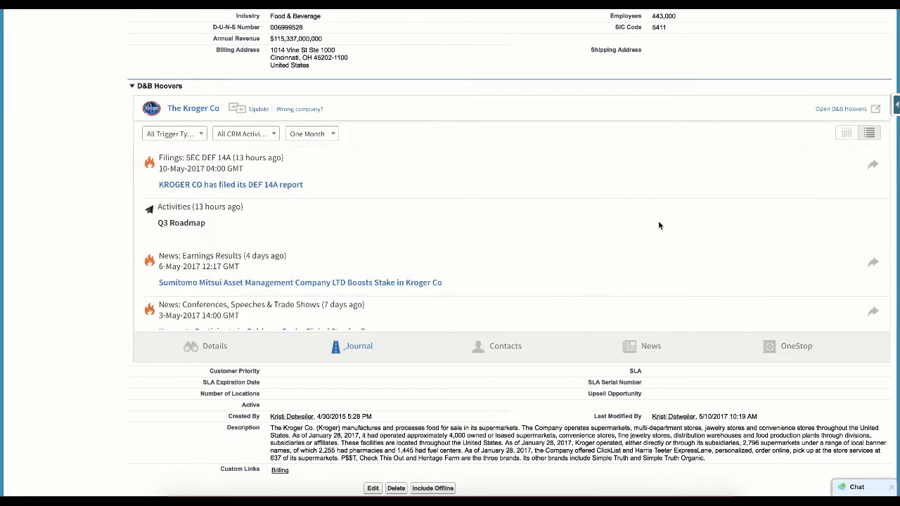
mouse_move(622, 250)
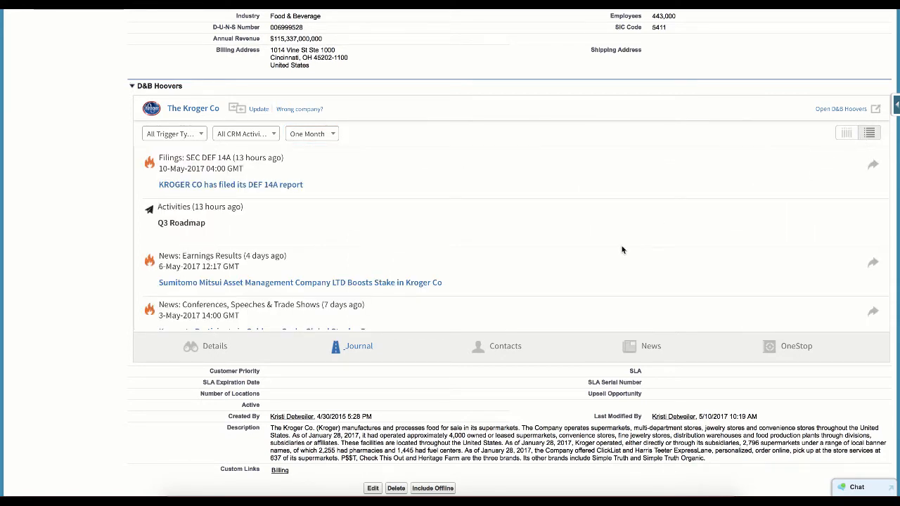
mouse_move(496, 352)
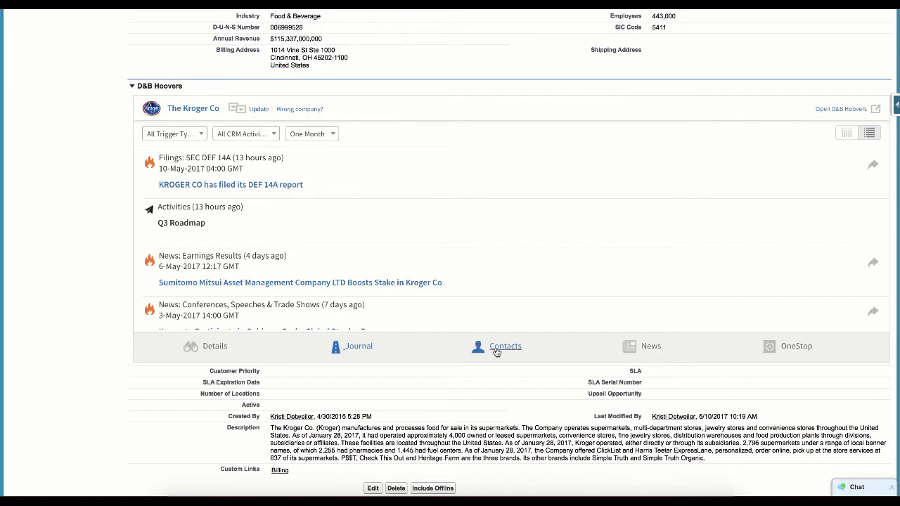
Step: Show The Kroger Co's D&B Hoovers contacts list (2,818 results) with the Filter Contacts options
left_click(505, 346)
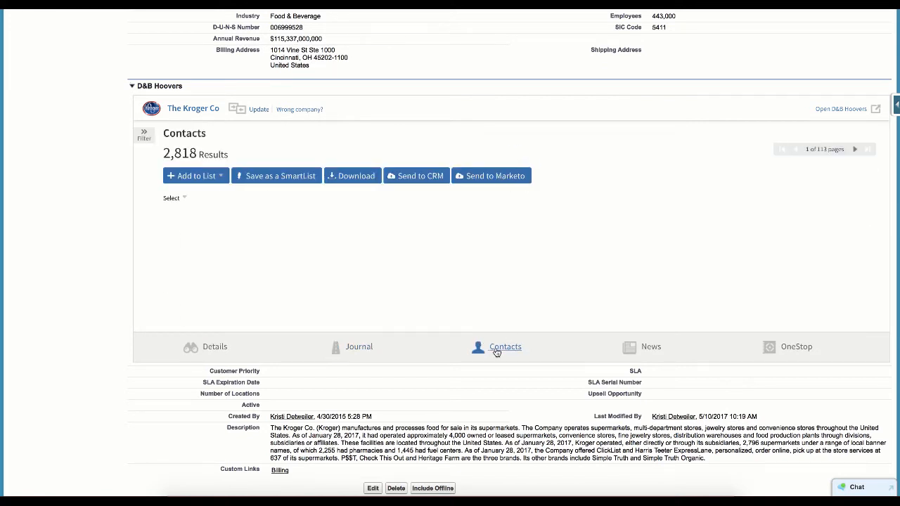
left_click(505, 346)
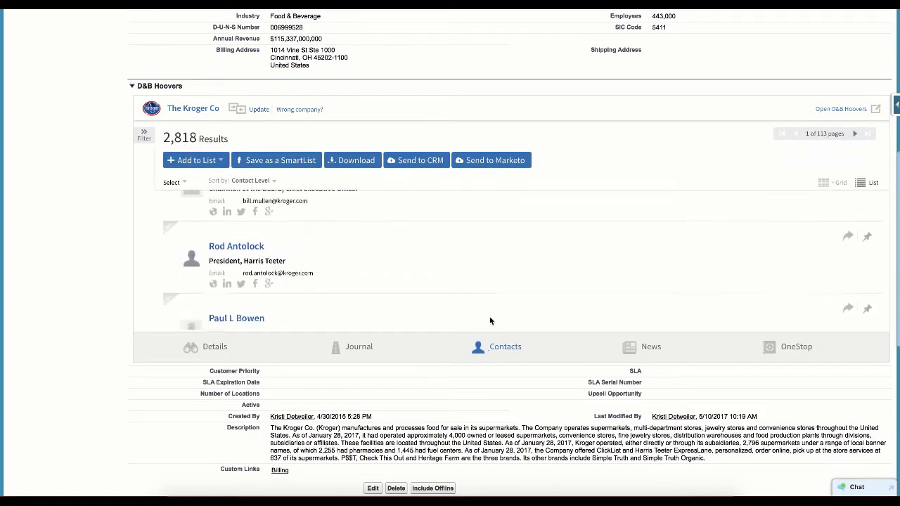
scroll("down", 3)
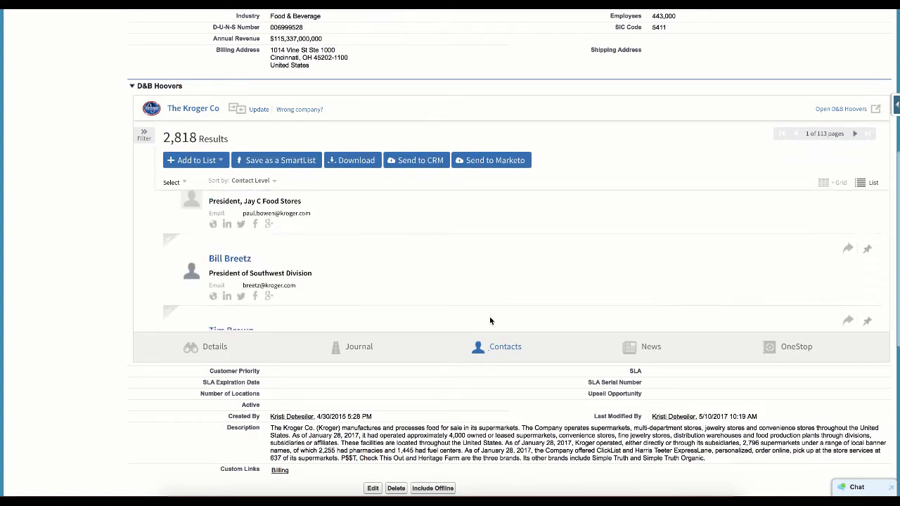
scroll("down", 3)
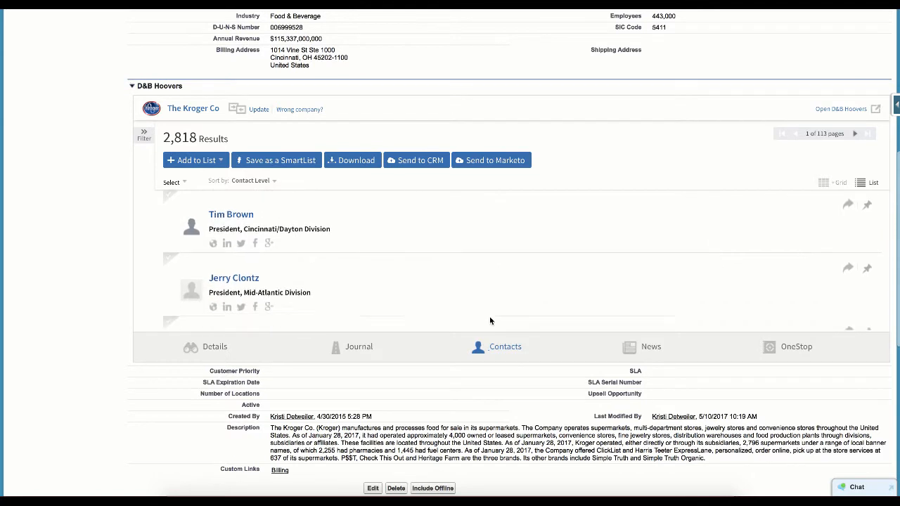
scroll("down", 3)
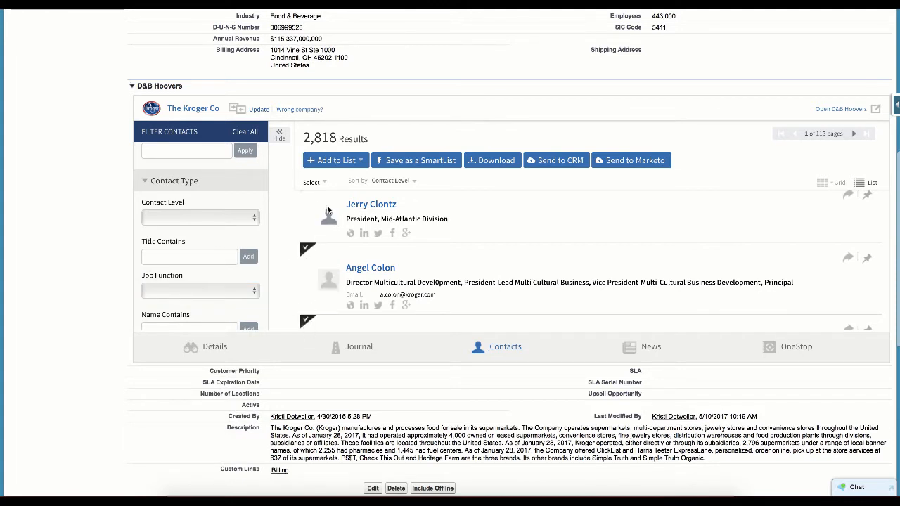
mouse_move(416, 160)
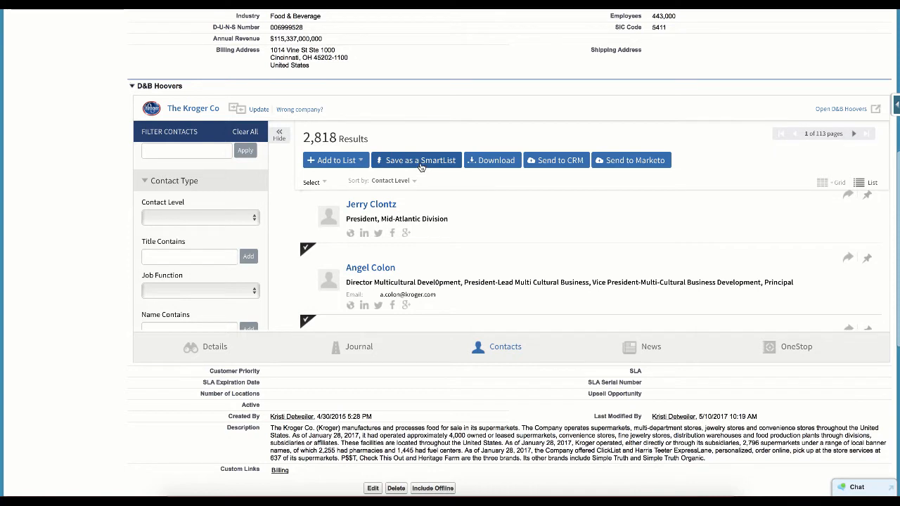
mouse_move(422, 169)
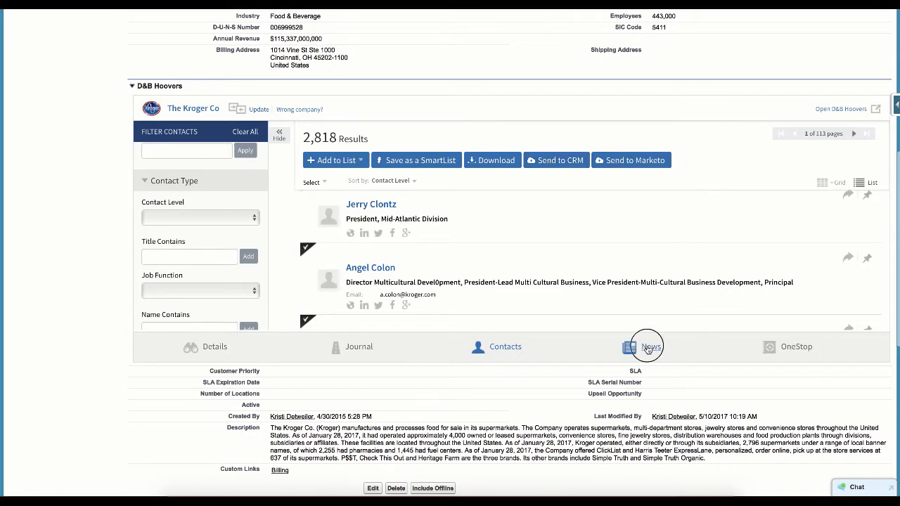
Step: Show The Kroger Co's D&B Hoovers news list (8,891 results) with the Filter News options
left_click(647, 346)
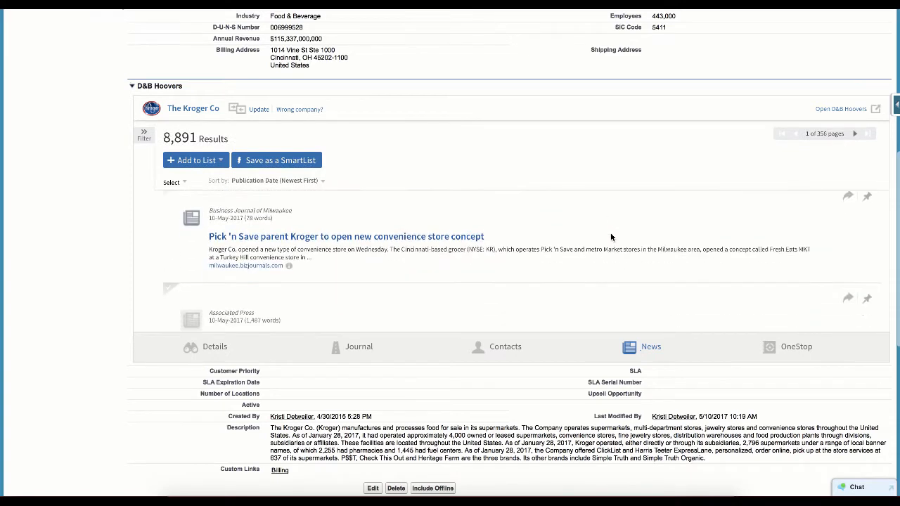
scroll("down", 3)
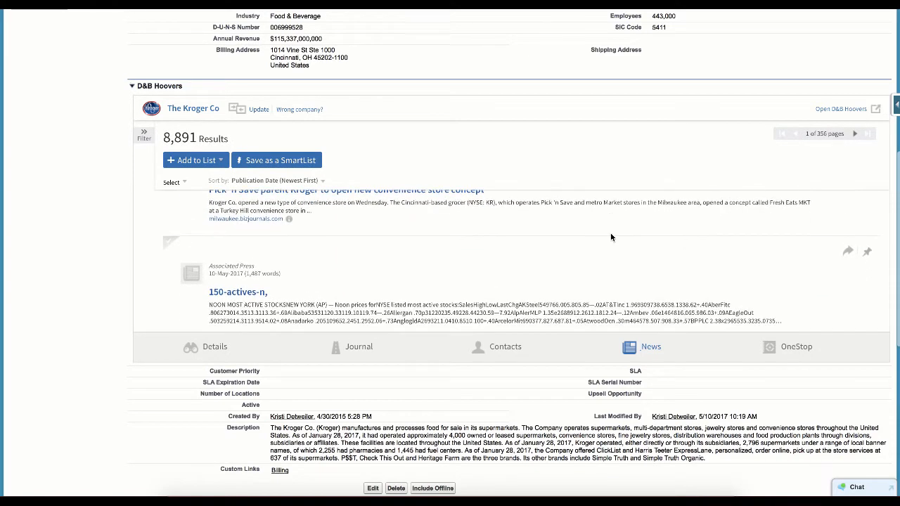
scroll("down", 3)
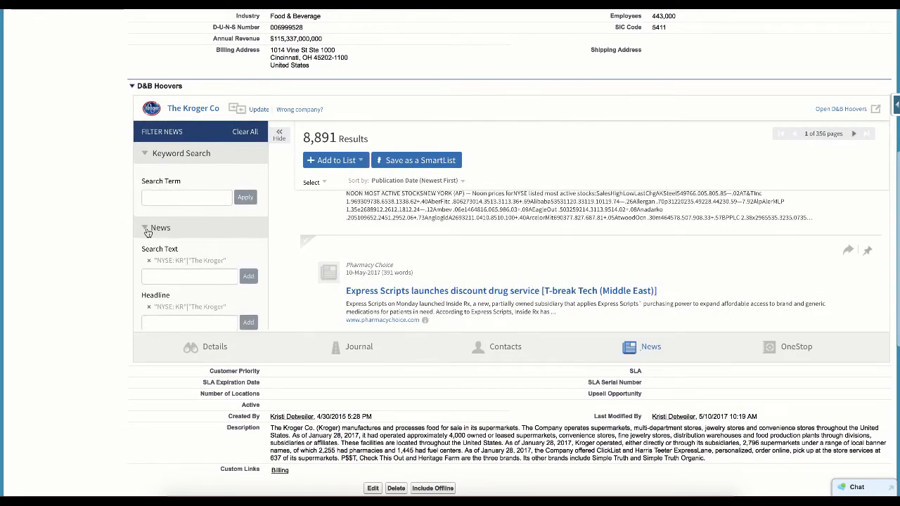
scroll("down", 3)
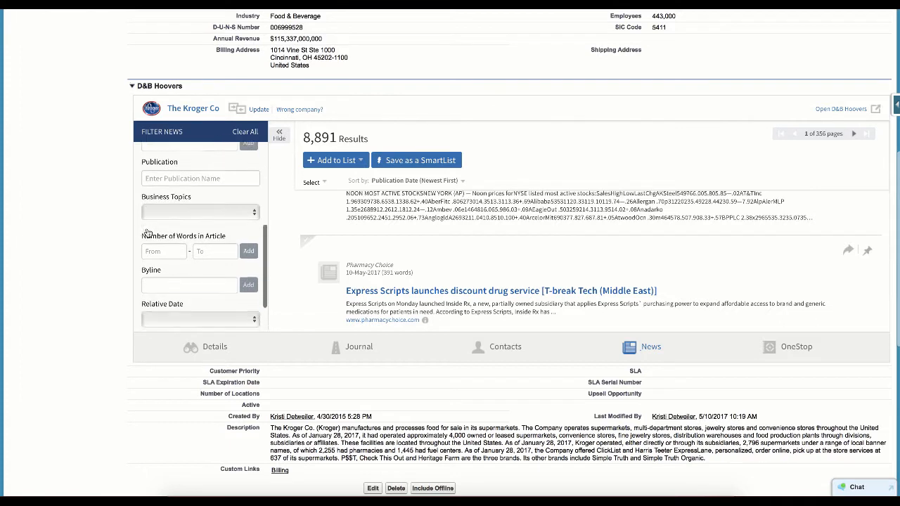
scroll("down", 3)
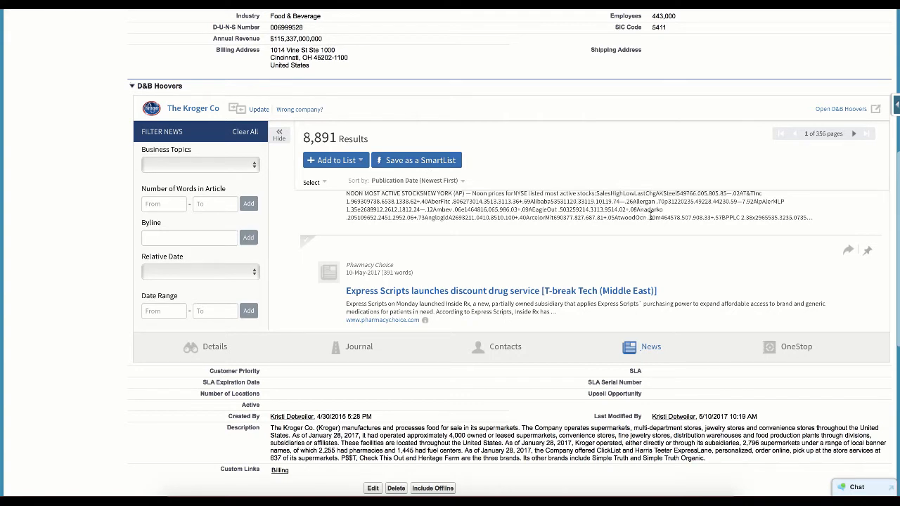
Step: In Choose Your Reports, move SWOT, News and Significant Developments into the Selected reports for The Kroger Co
left_click(796, 346)
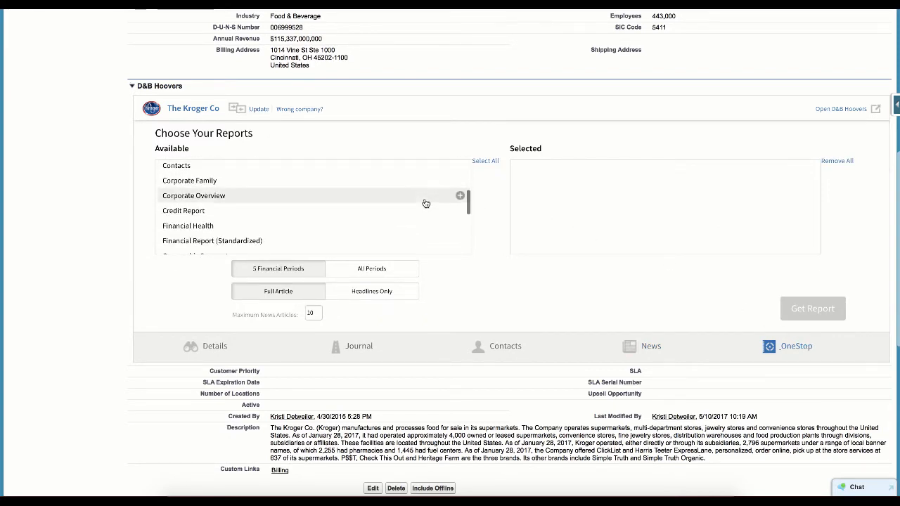
scroll("down", 3)
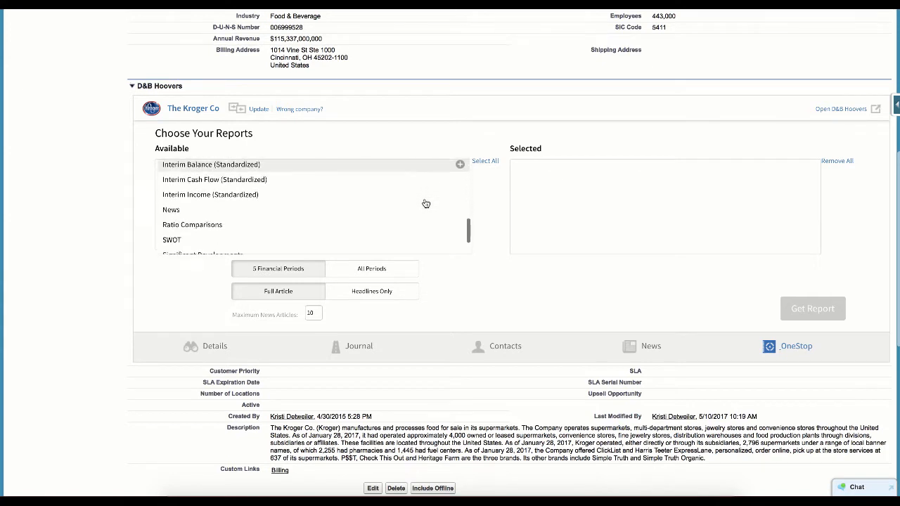
scroll("down", 3)
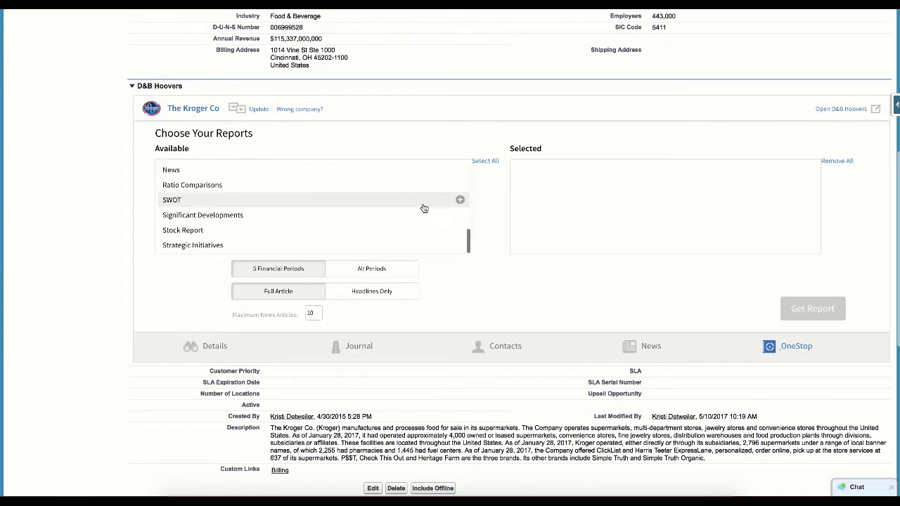
left_click(460, 200)
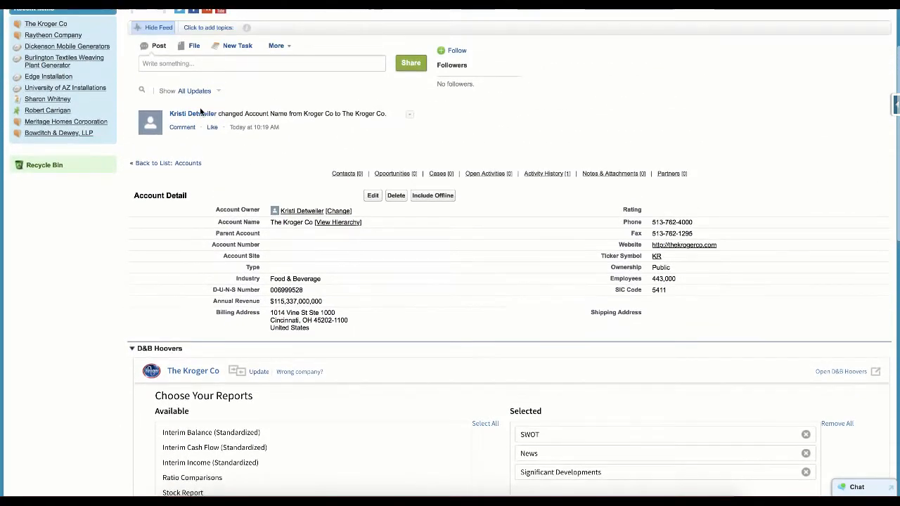
scroll("up", 3)
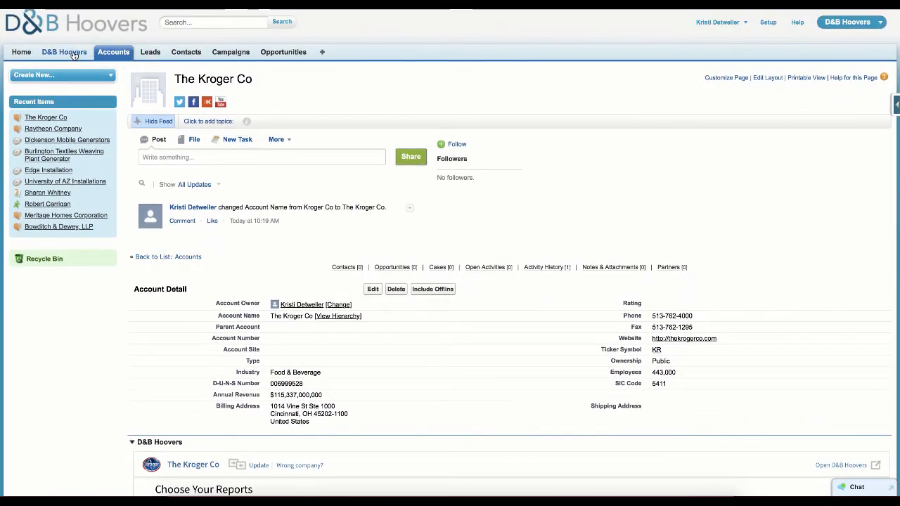
Step: Switch to the D&B Hoovers desktop showing usage charts, smart lists and saved searches
left_click(65, 54)
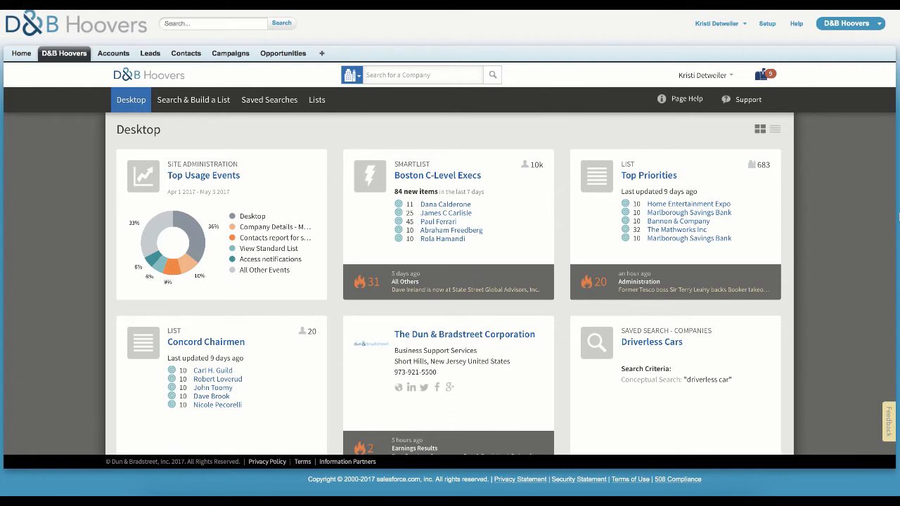
mouse_move(898, 221)
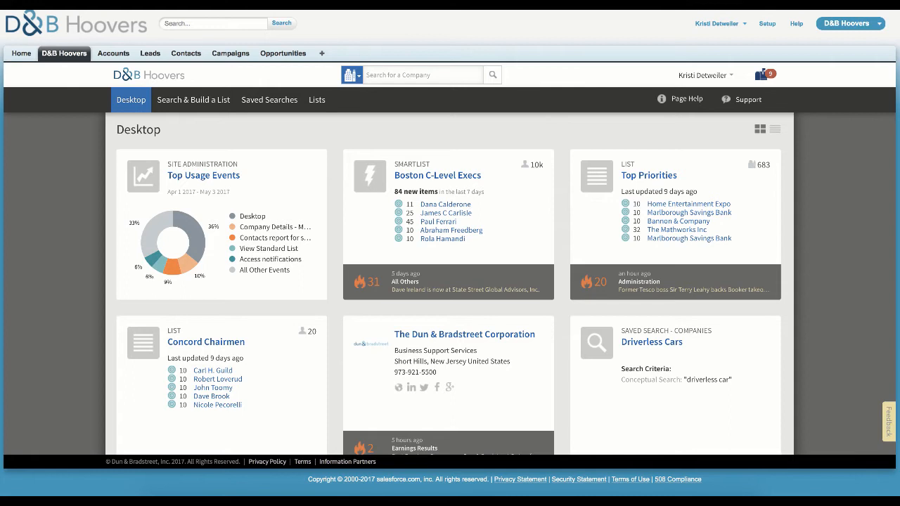
mouse_move(630, 96)
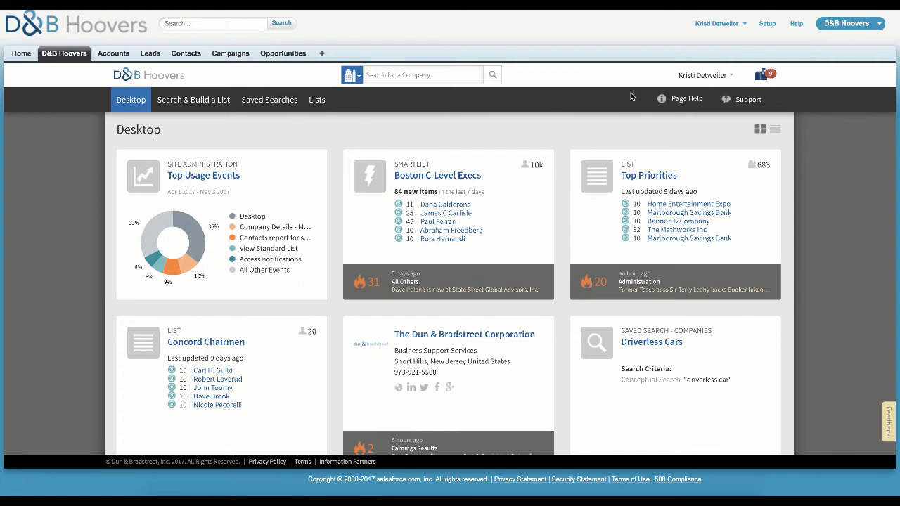
Step: Start a CRM watchlist from My Lists named Kristi's Watchlist that watches Accounts
left_click(316, 98)
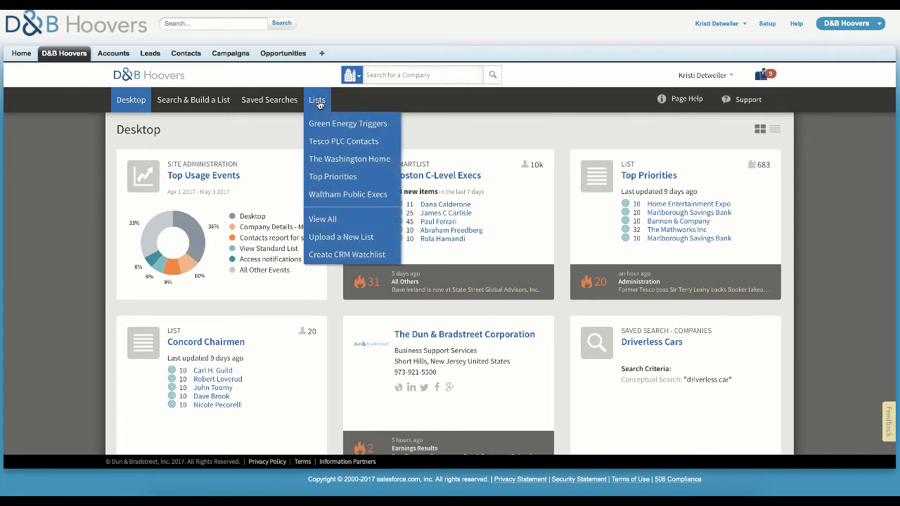
mouse_move(346, 253)
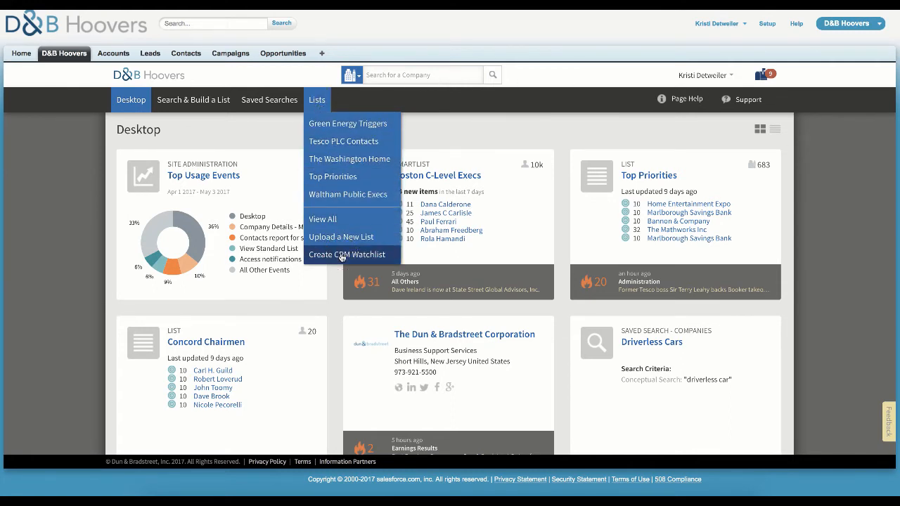
left_click(348, 254)
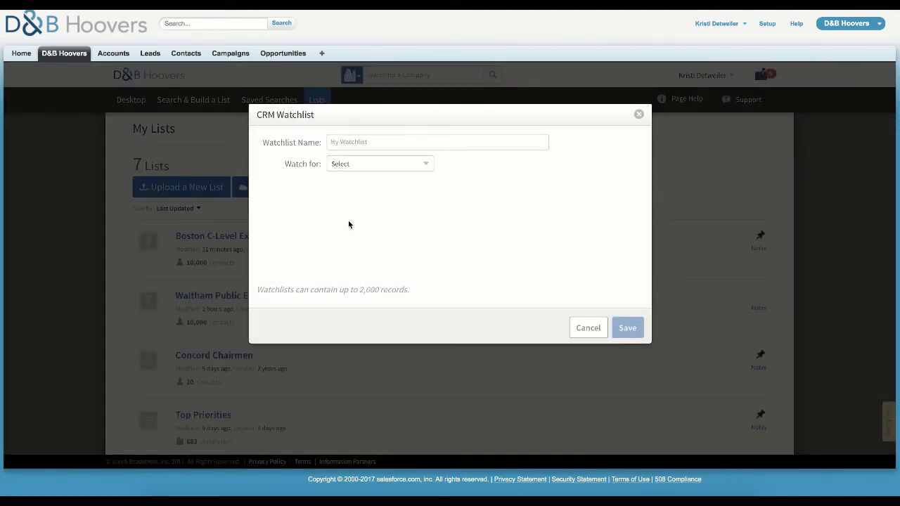
left_click(437, 142)
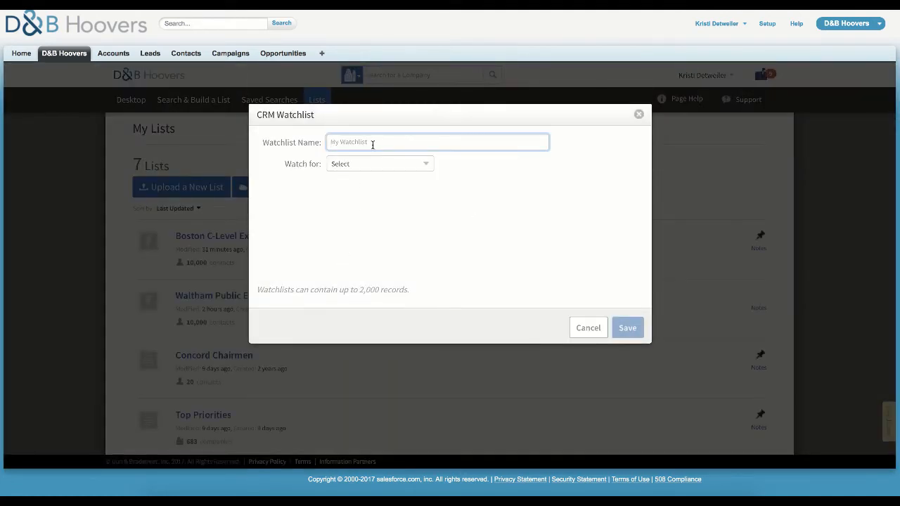
type("Kristi's W")
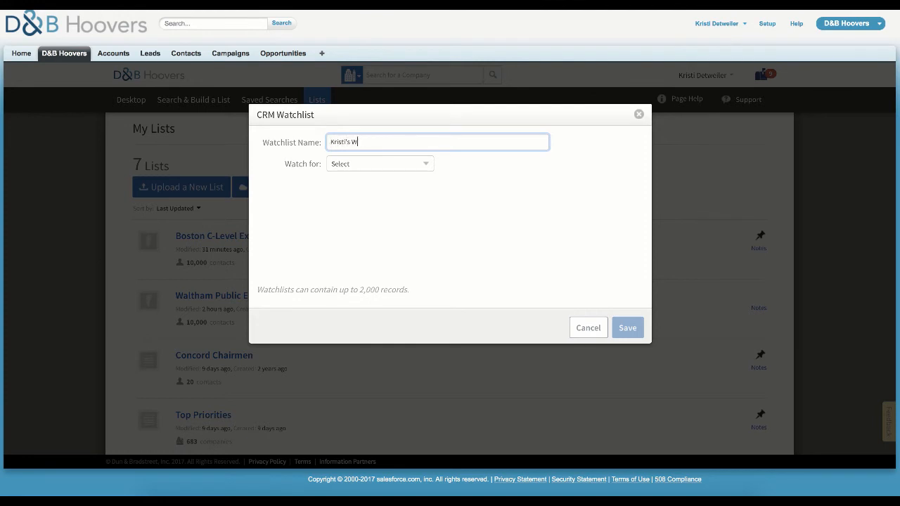
type("atchlist")
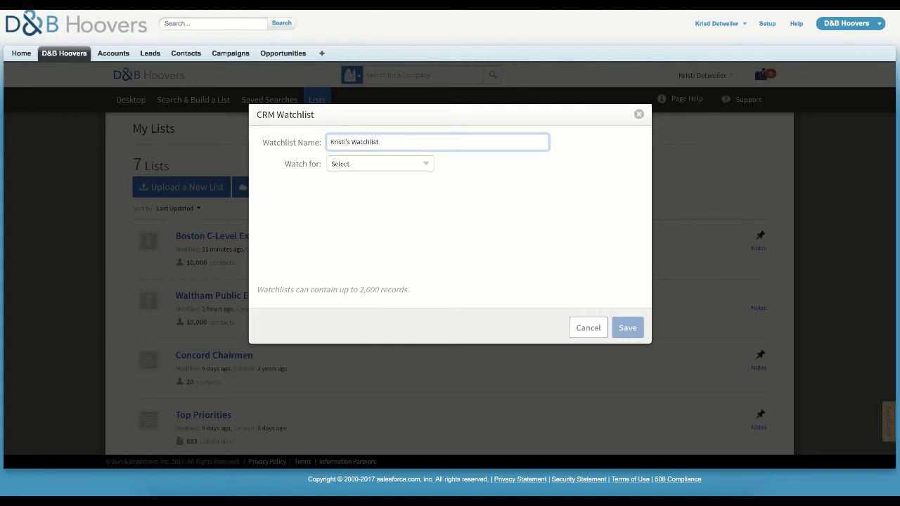
left_click(380, 163)
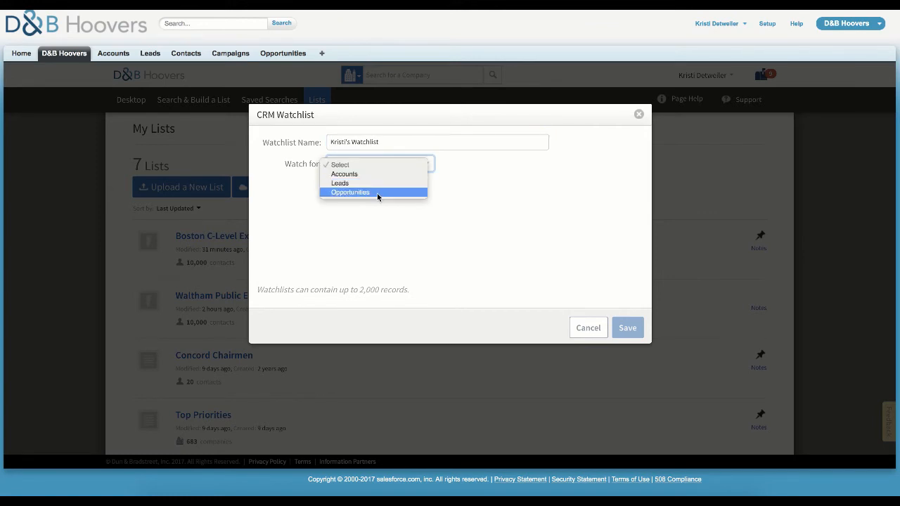
mouse_move(345, 174)
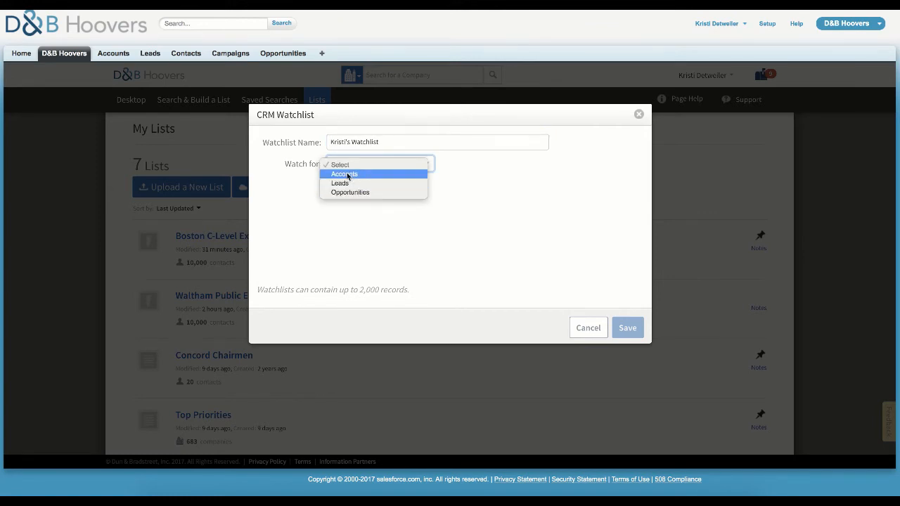
left_click(343, 175)
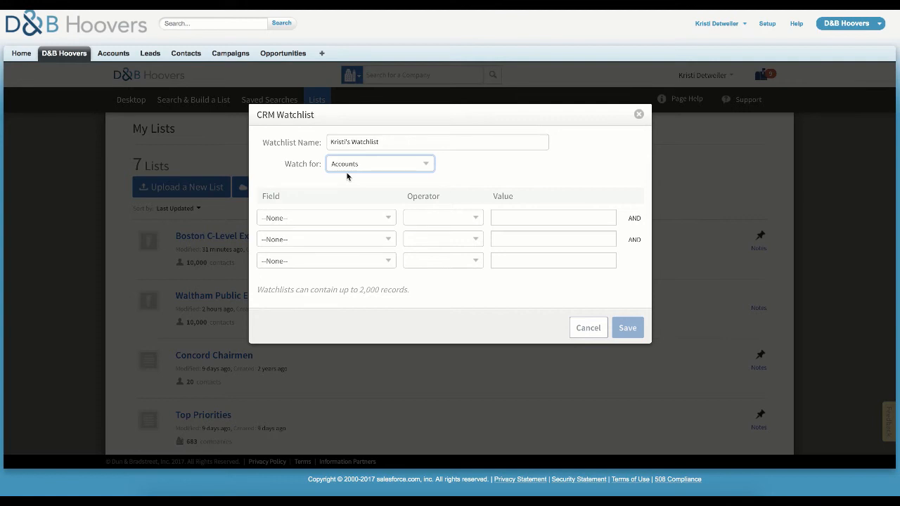
mouse_move(373, 203)
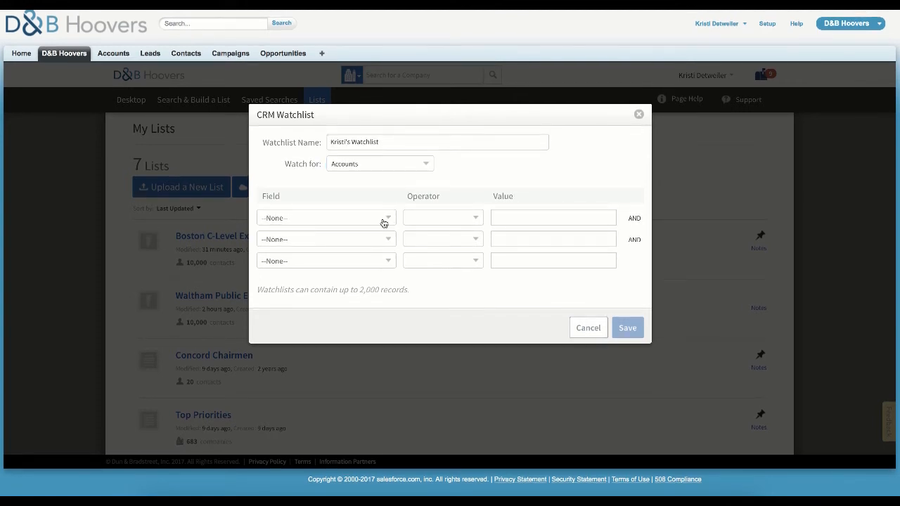
Step: Set the watchlist filter to Account Owner Equals the current user
left_click(326, 217)
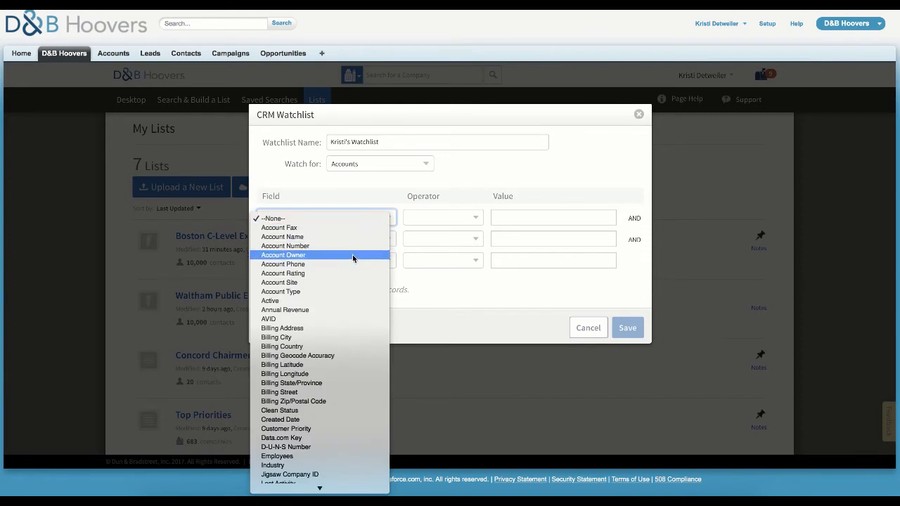
left_click(284, 254)
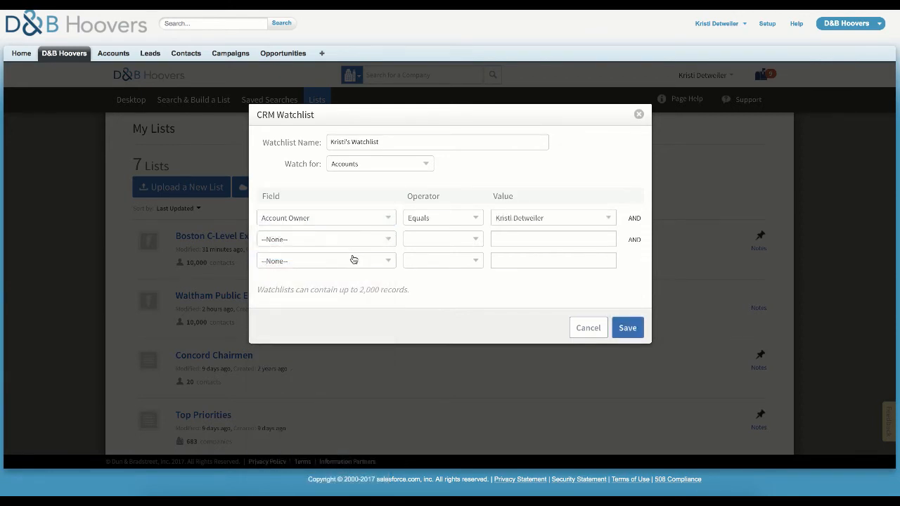
left_click(442, 217)
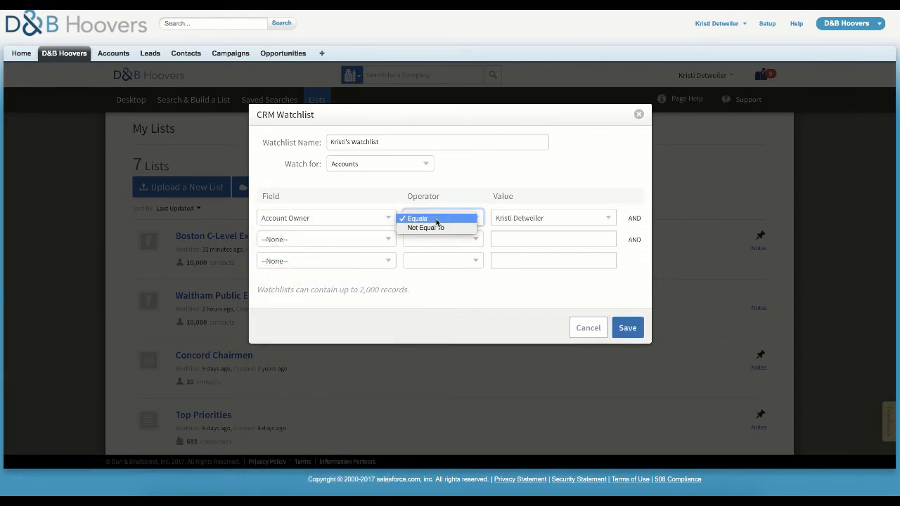
left_click(417, 218)
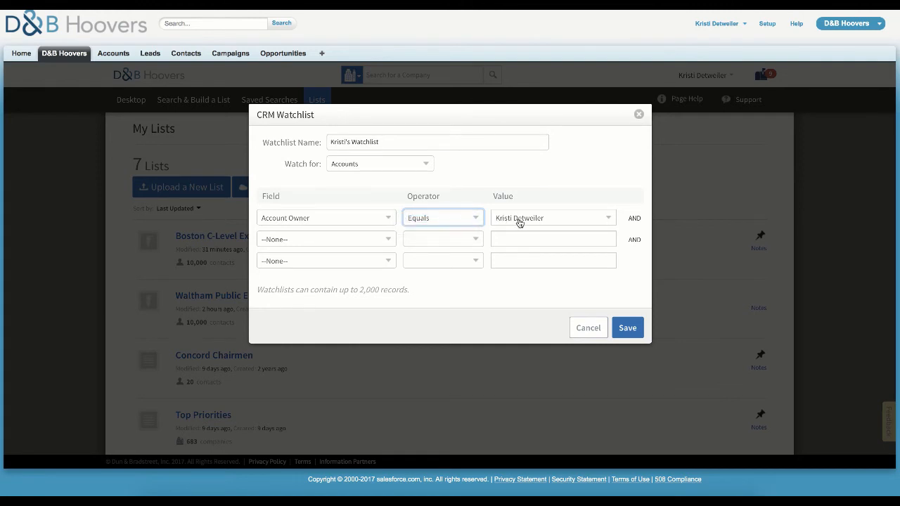
mouse_move(562, 221)
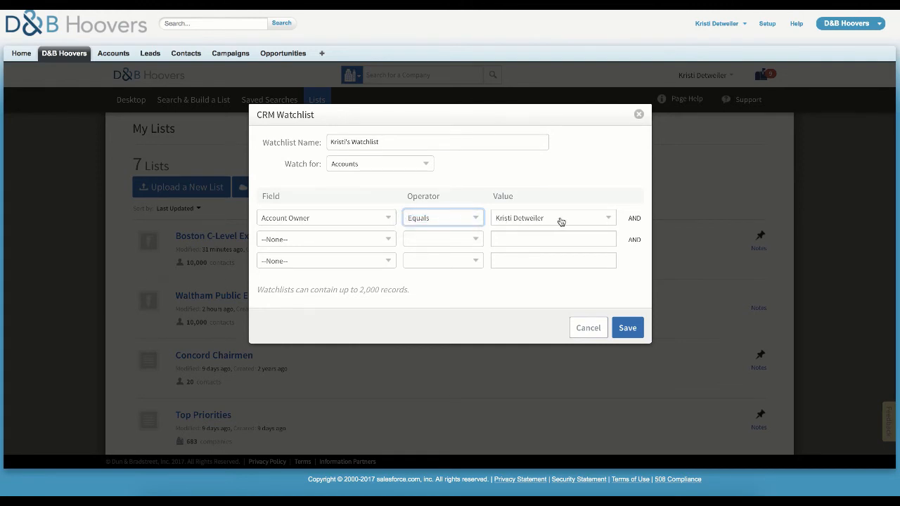
left_click(553, 217)
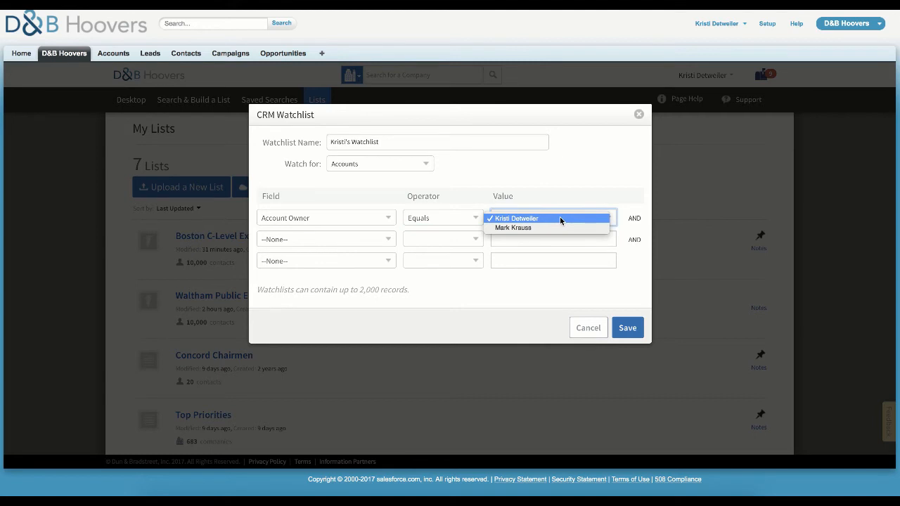
left_click(518, 218)
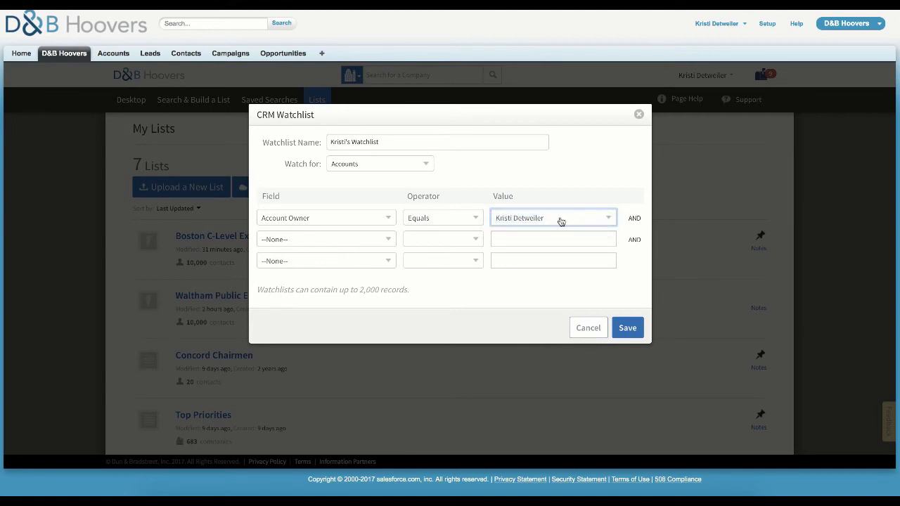
mouse_move(627, 327)
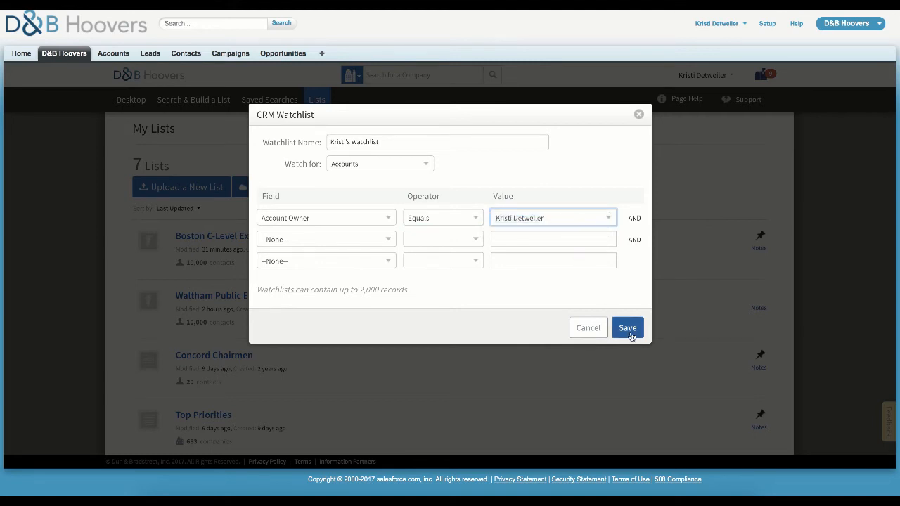
Step: Save Kristi's Watchlist and browse the eight saved lists down to Top Priorities
left_click(628, 328)
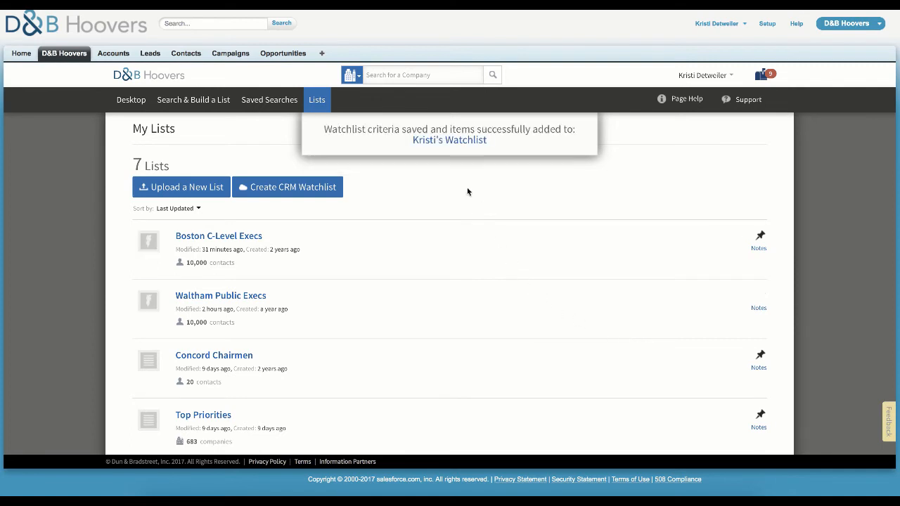
mouse_move(451, 141)
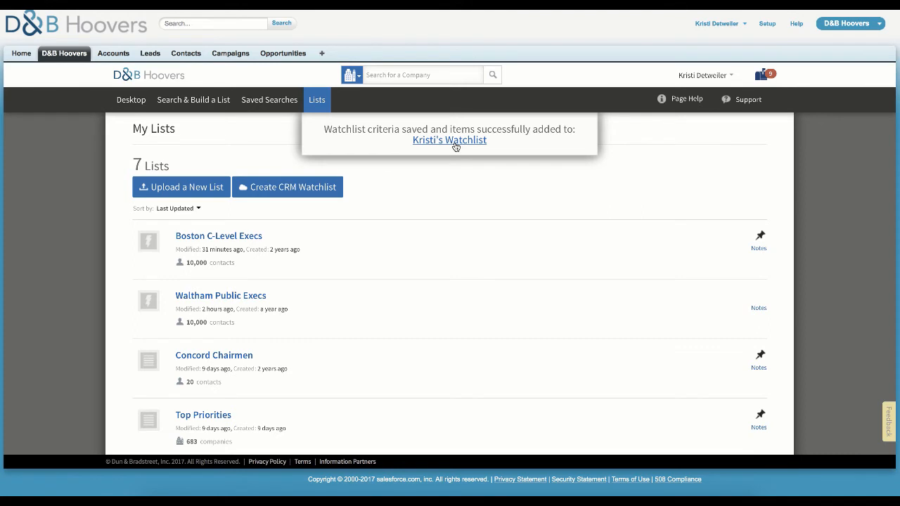
left_click(317, 99)
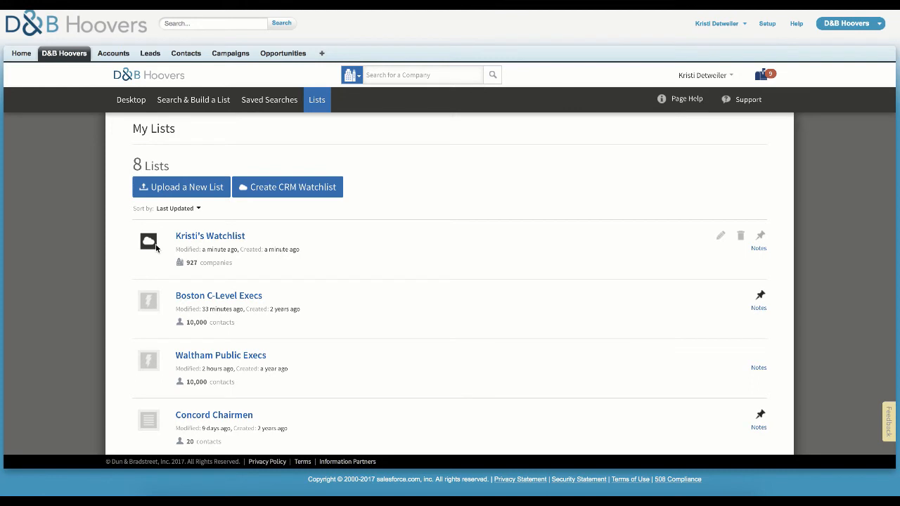
scroll("down", 3)
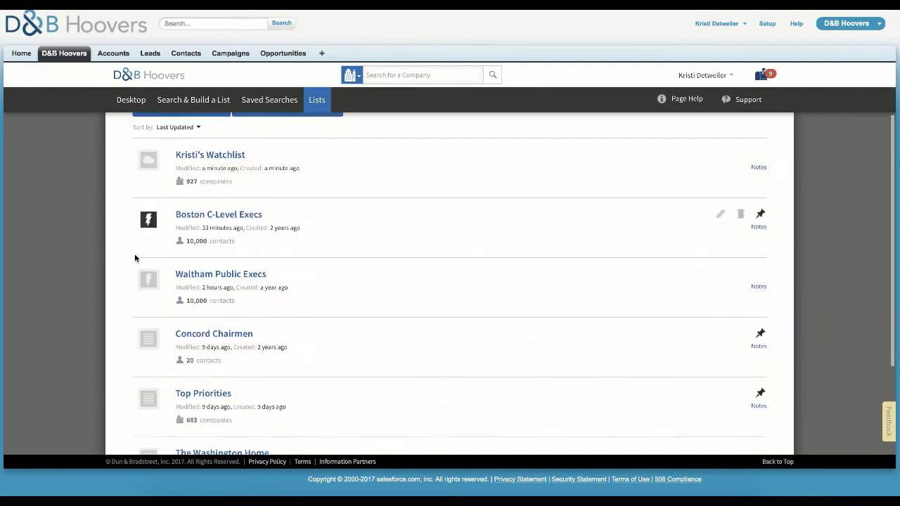
scroll("down", 3)
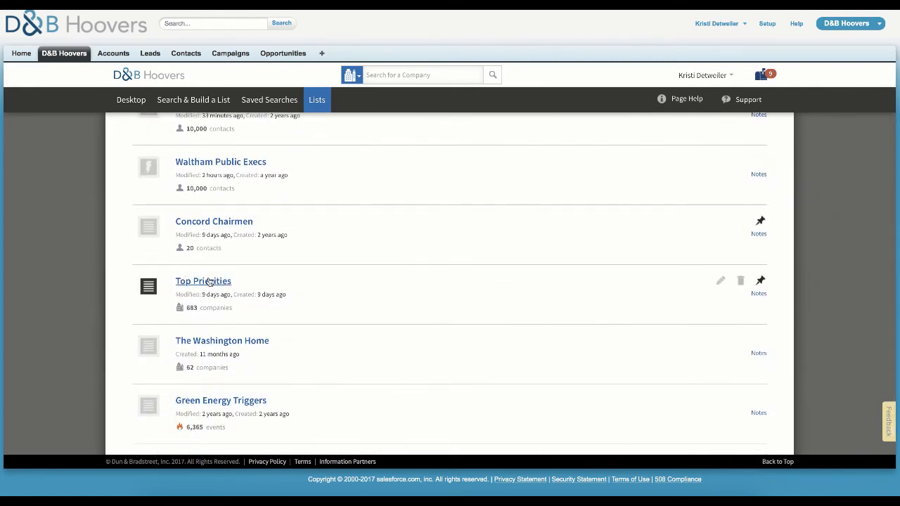
Step: Open Top Priorities and select Home Entertainment Expo and Marlborough Savings Bank for a CRM send
left_click(202, 282)
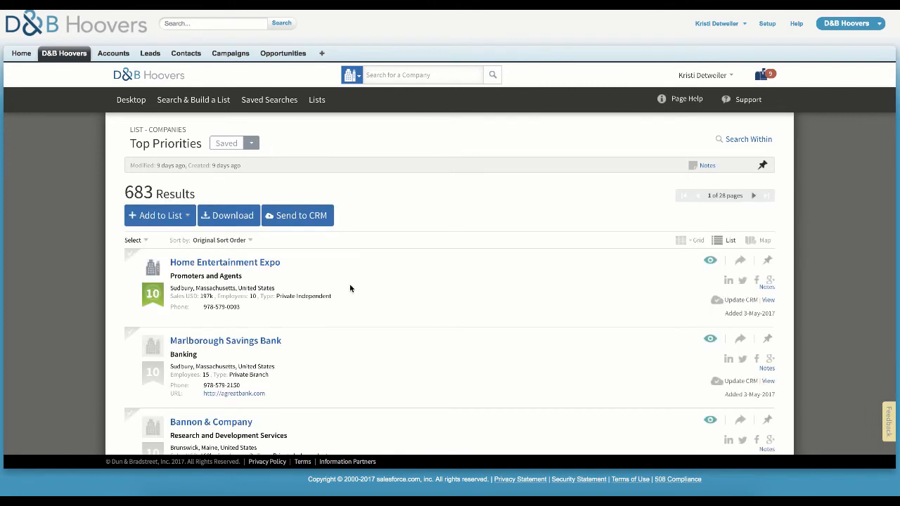
mouse_move(625, 291)
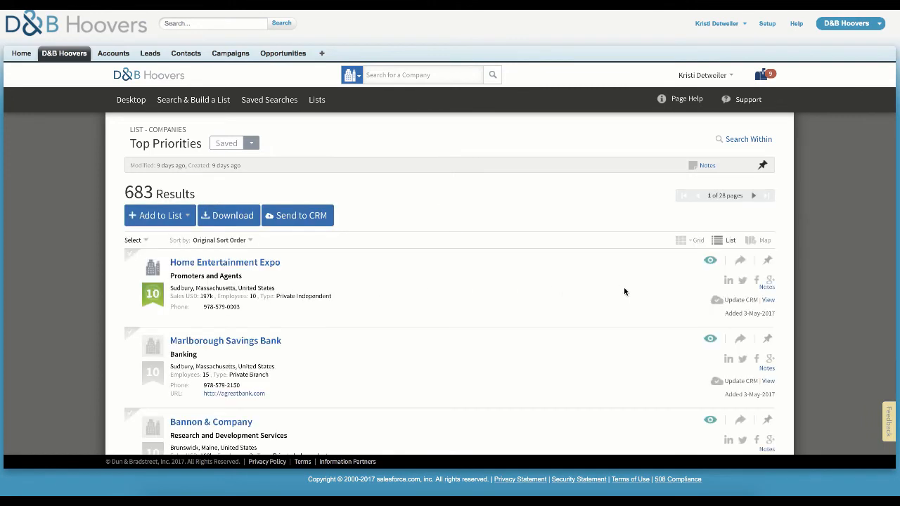
mouse_move(707, 308)
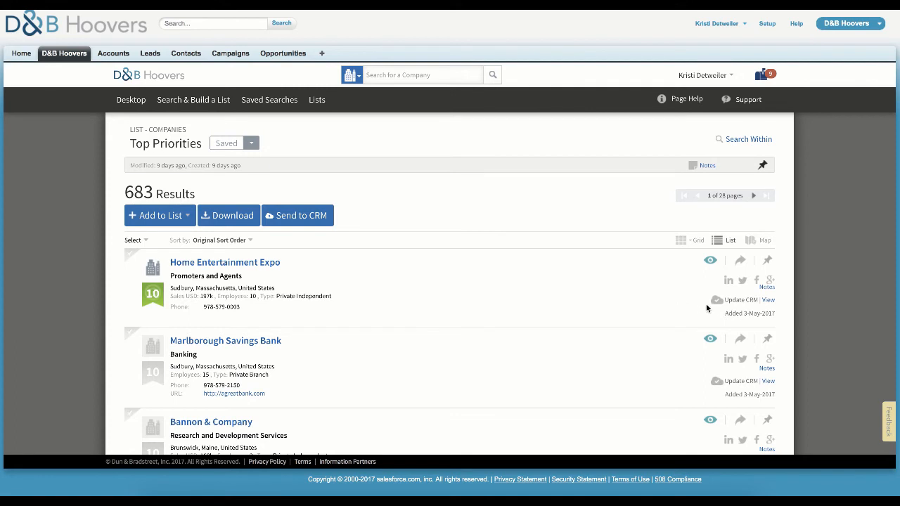
mouse_move(729, 309)
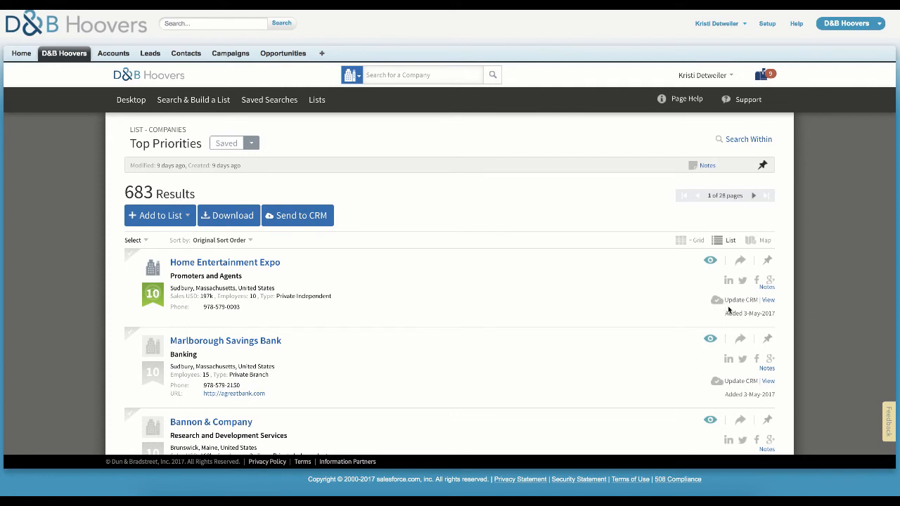
mouse_move(739, 301)
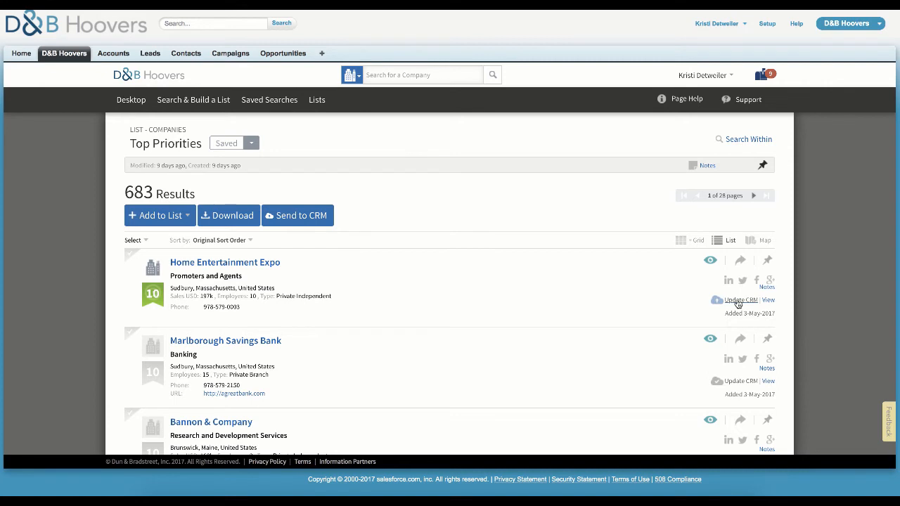
mouse_move(750, 312)
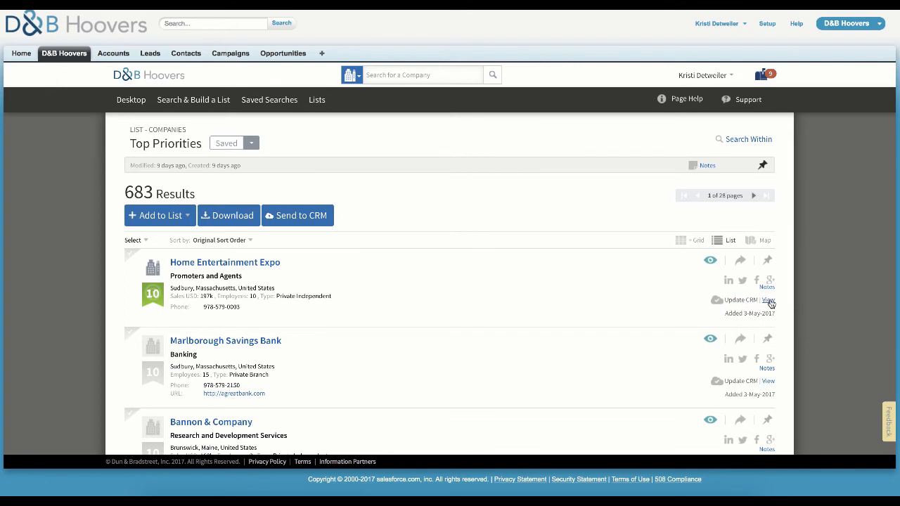
mouse_move(698, 313)
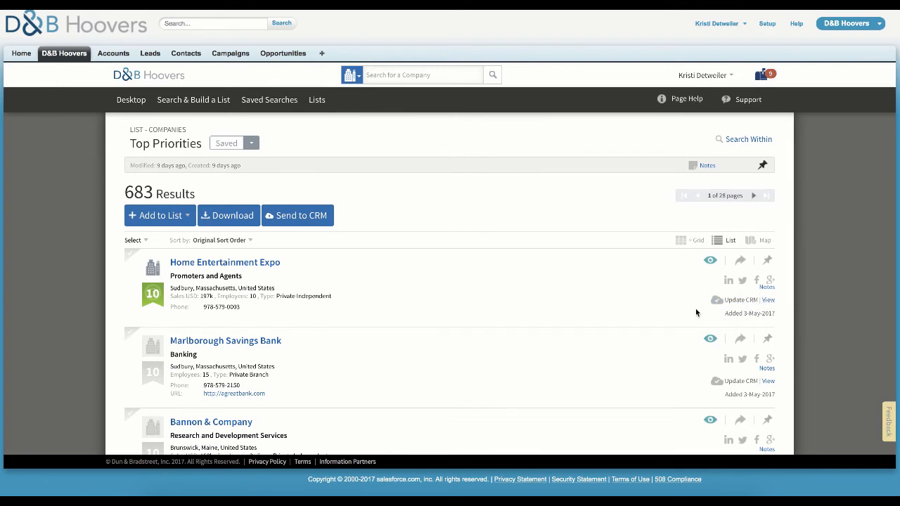
scroll("down", 3)
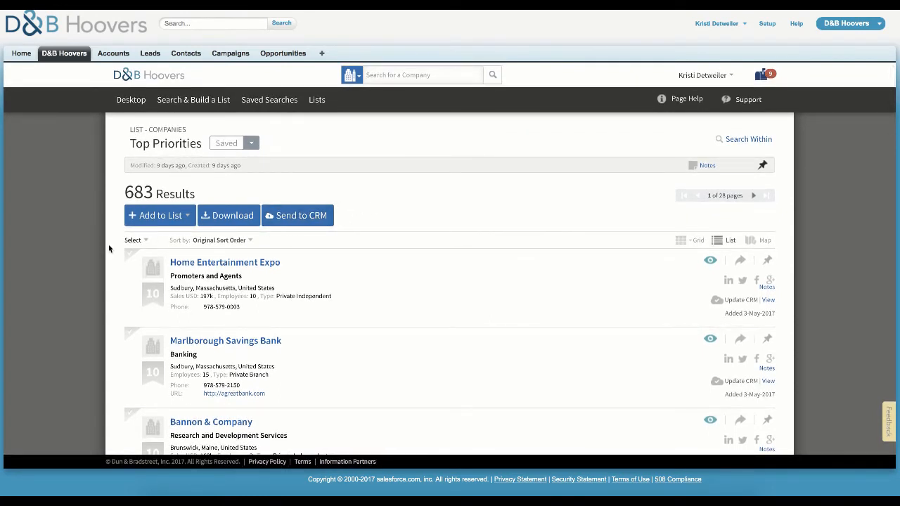
left_click(133, 267)
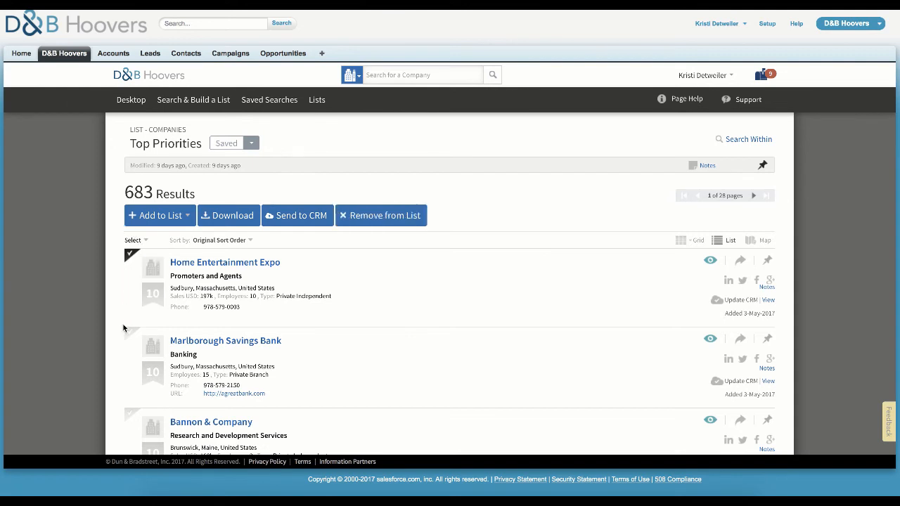
left_click(296, 215)
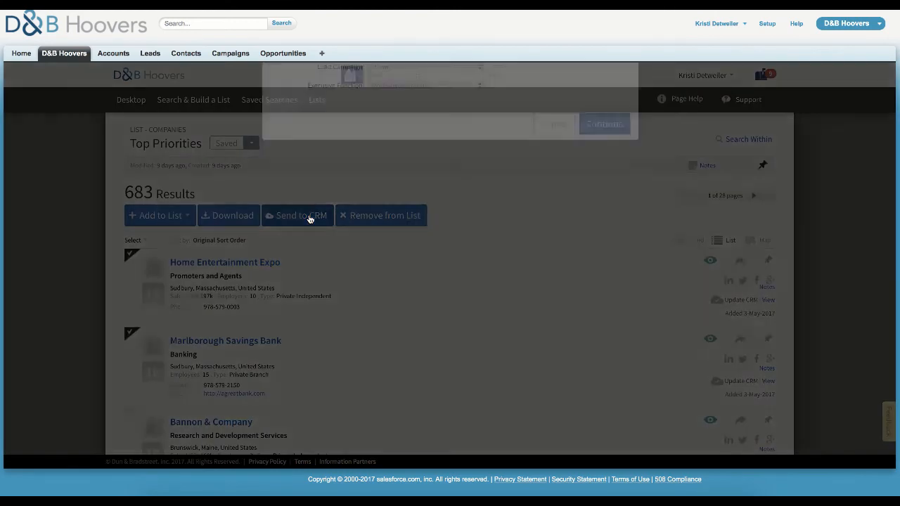
Step: Send the two companies as Leads with Most Senior Executive as contact and continue
left_click(297, 216)
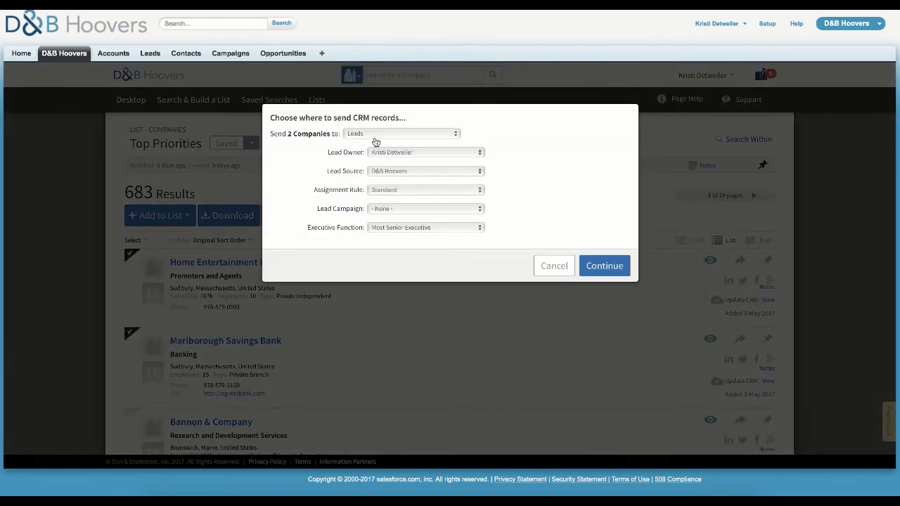
left_click(401, 133)
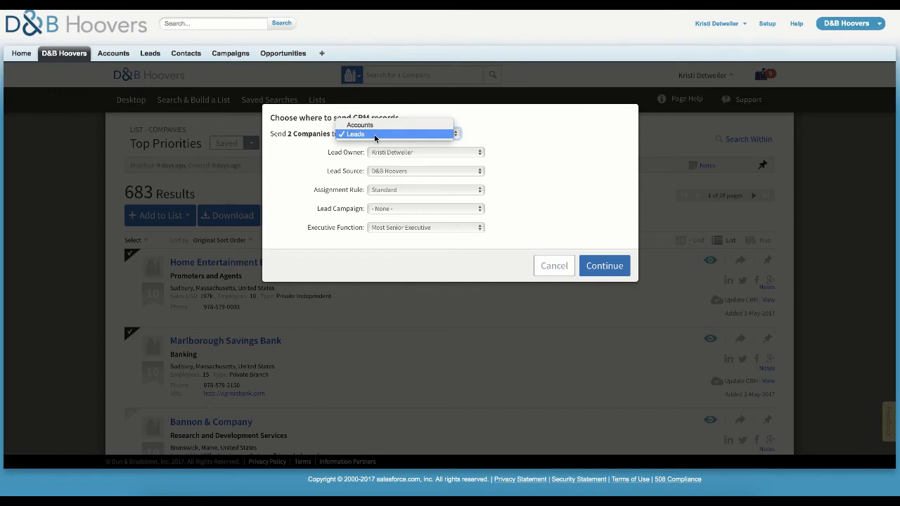
left_click(355, 134)
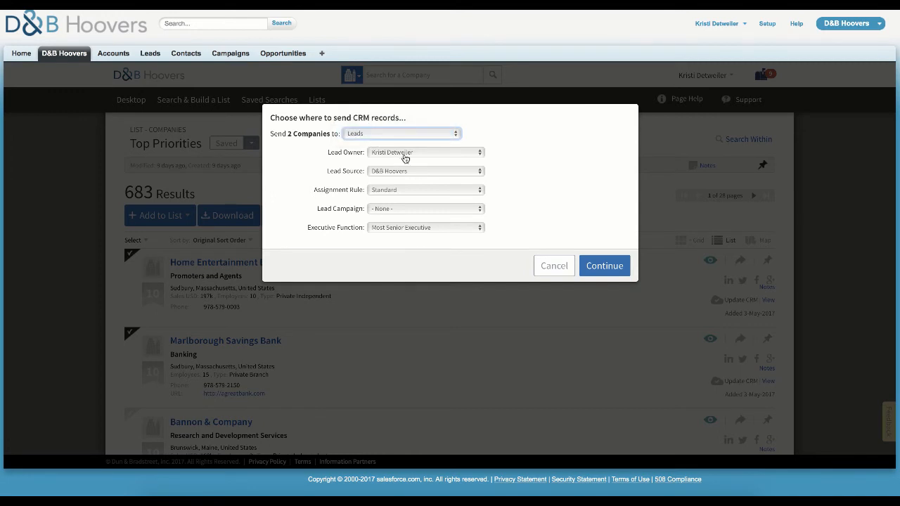
left_click(425, 228)
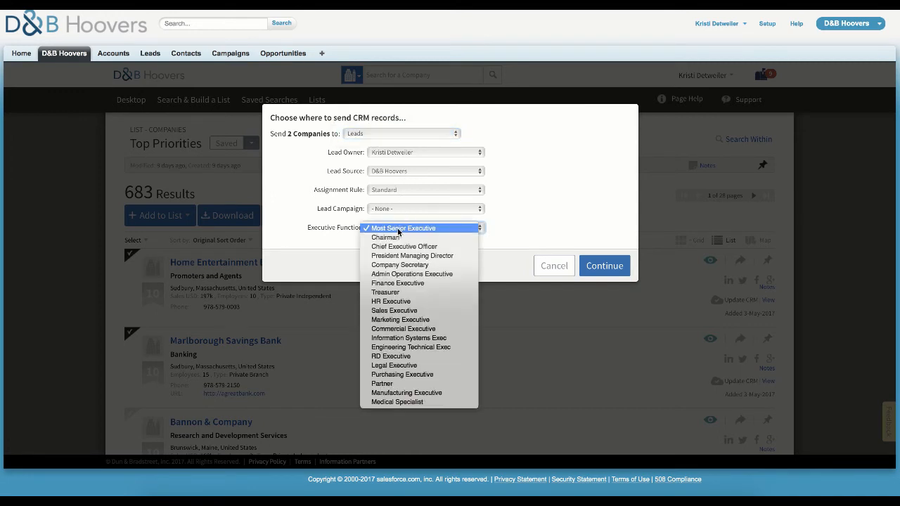
left_click(403, 228)
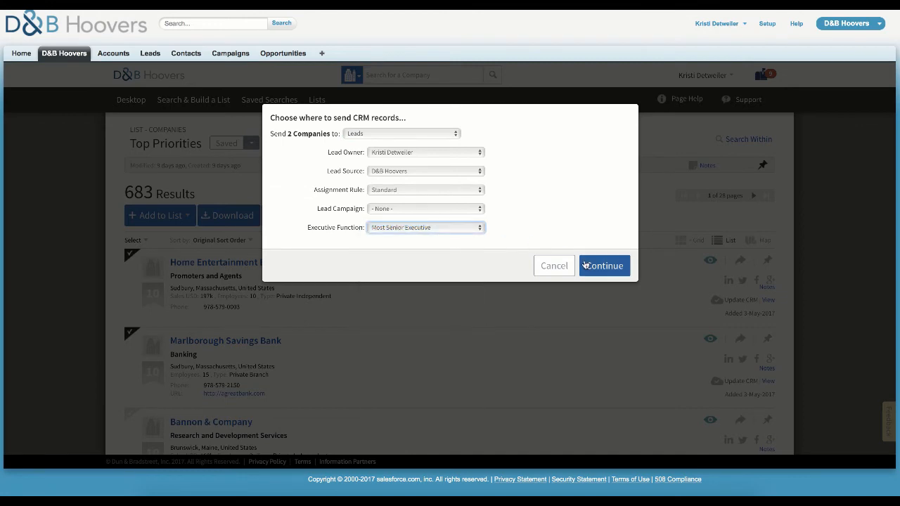
left_click(603, 265)
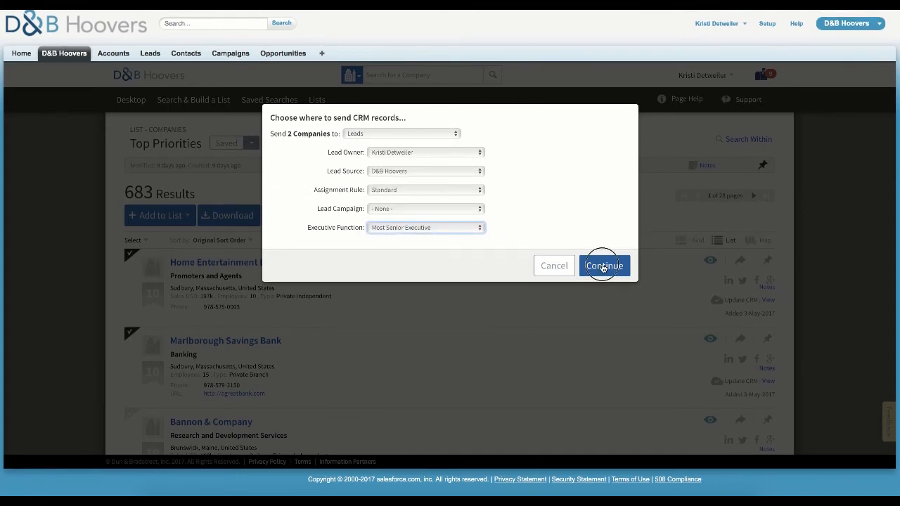
Step: Confirm the CRM actions so the 2 records are sent to Salesforce
left_click(604, 265)
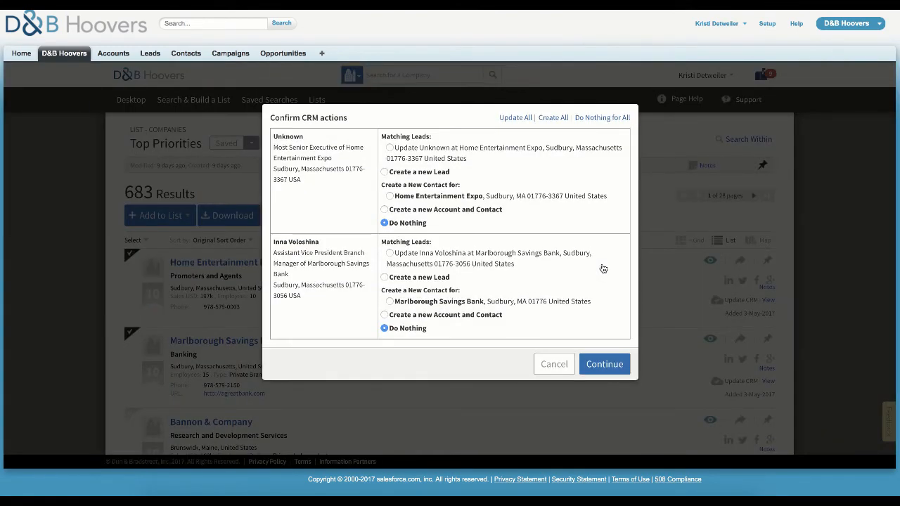
mouse_move(600, 267)
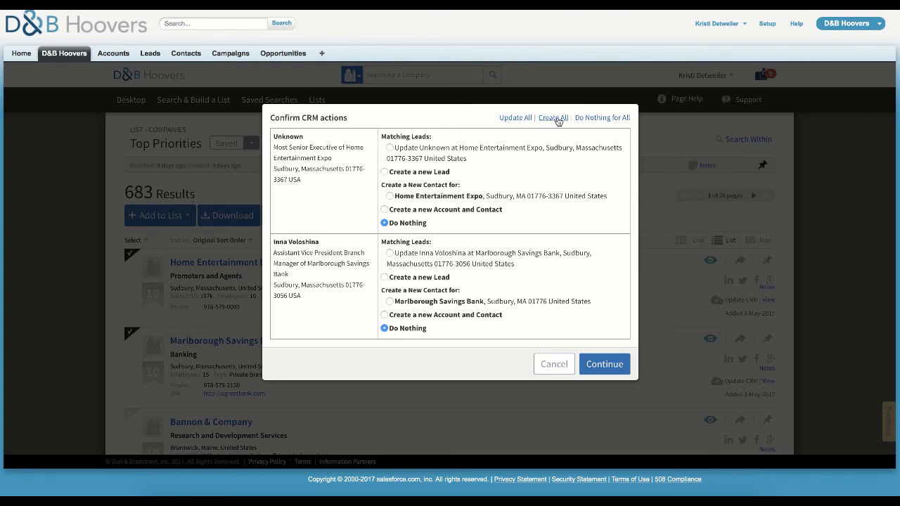
mouse_move(602, 120)
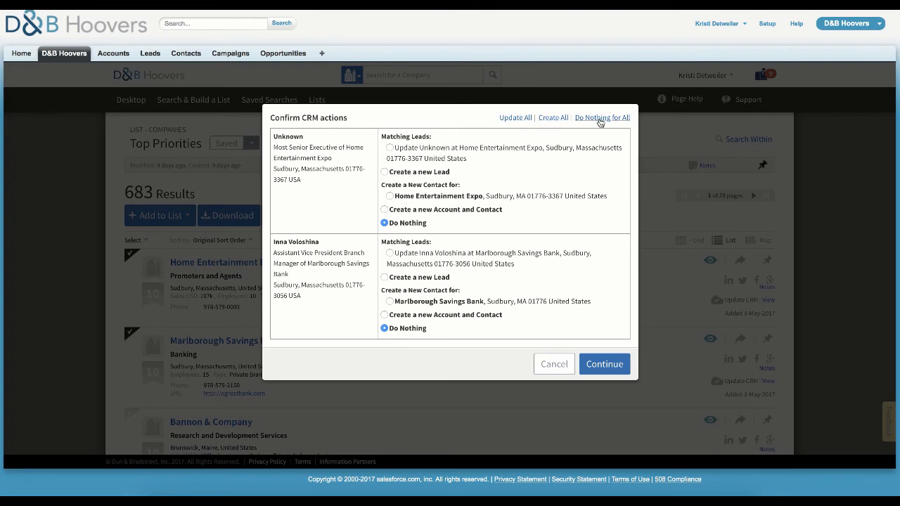
mouse_move(605, 364)
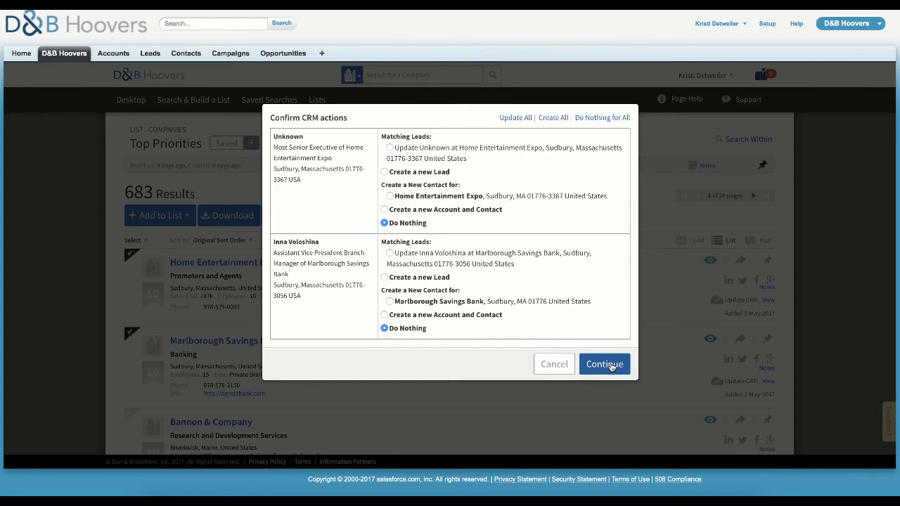
left_click(604, 364)
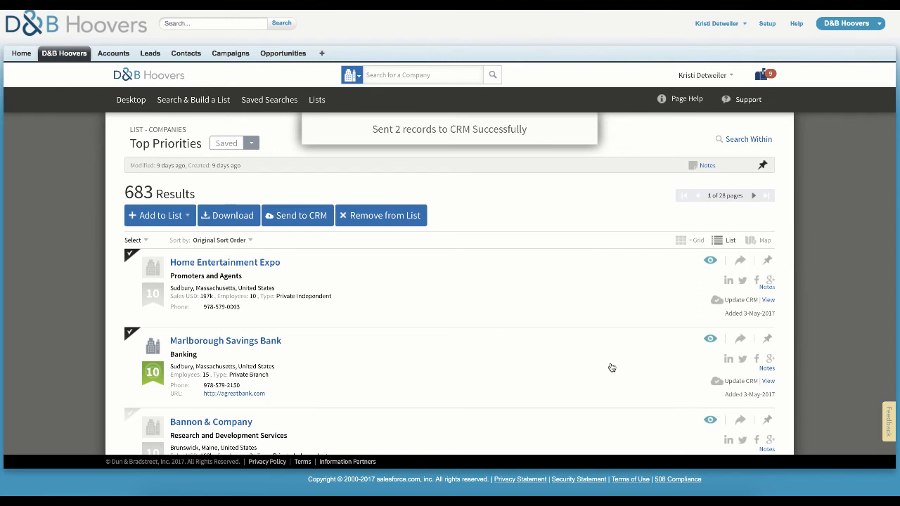
mouse_move(613, 360)
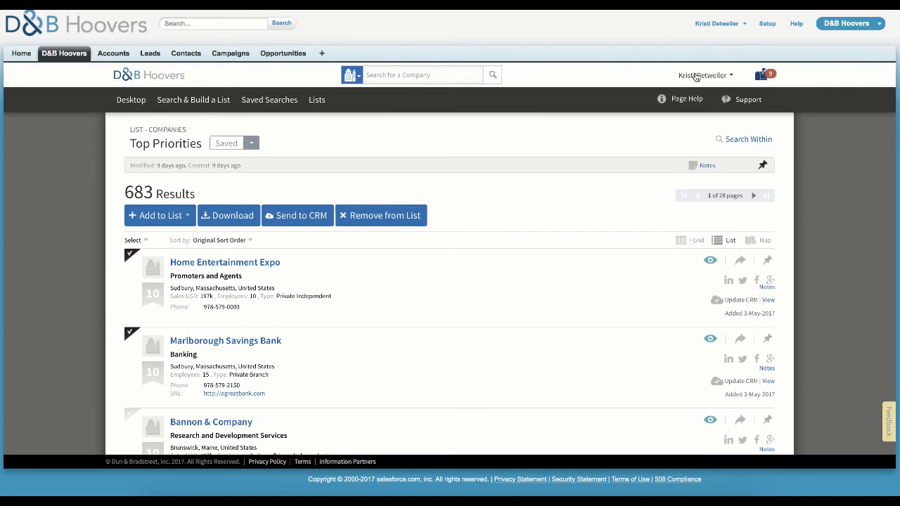
Step: Open the D&B Hoovers administration page showing user access settings
left_click(706, 75)
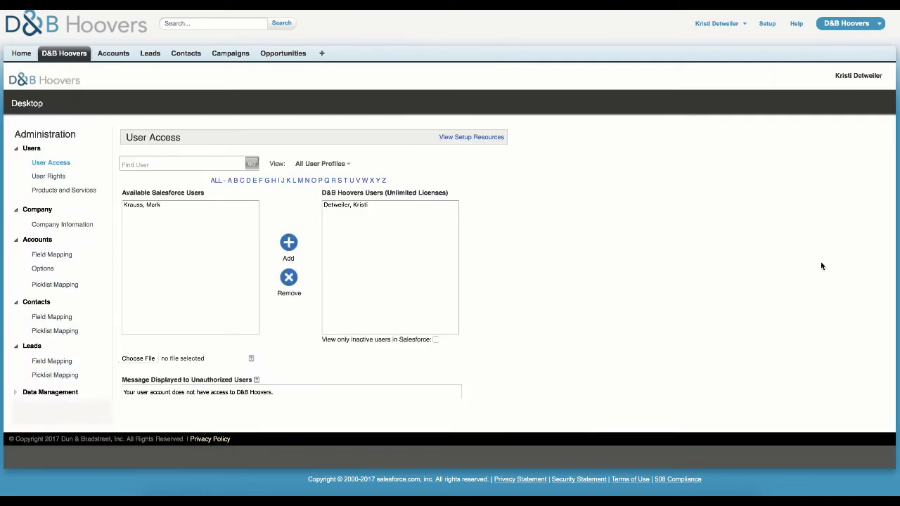
mouse_move(785, 262)
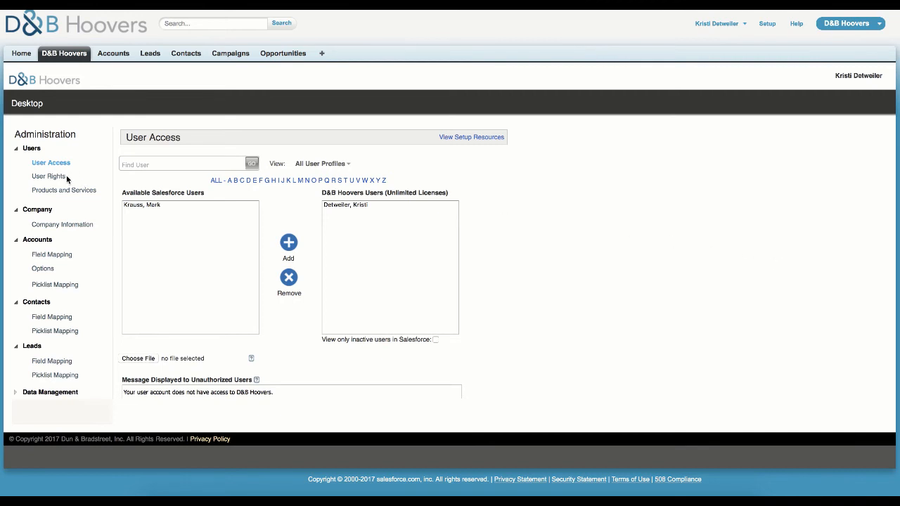
left_click(48, 177)
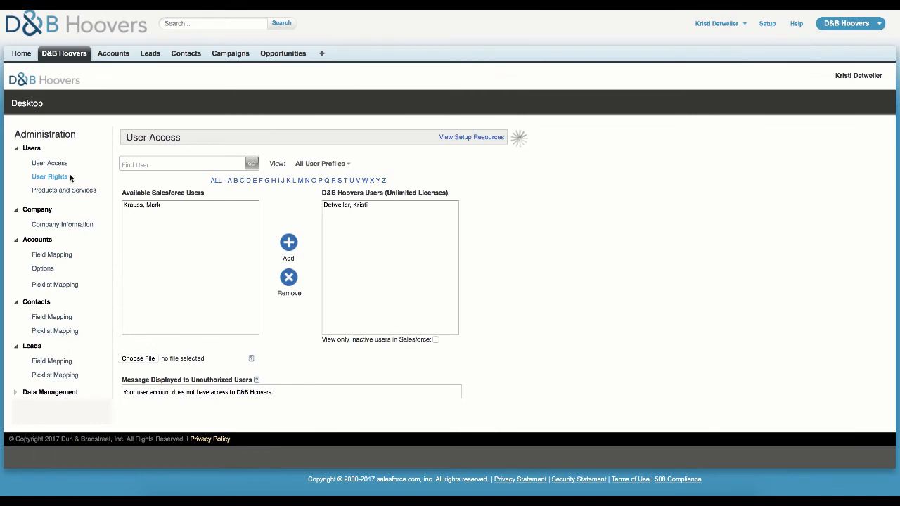
left_click(50, 177)
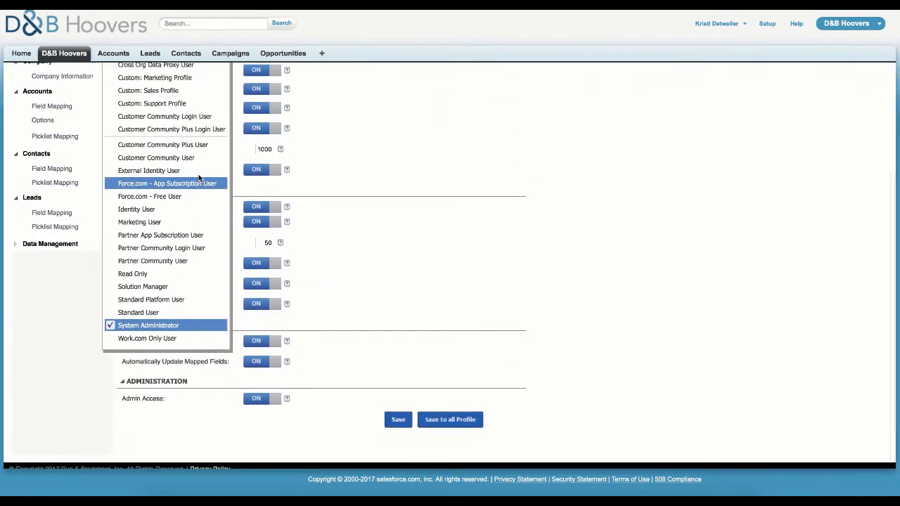
left_click(149, 325)
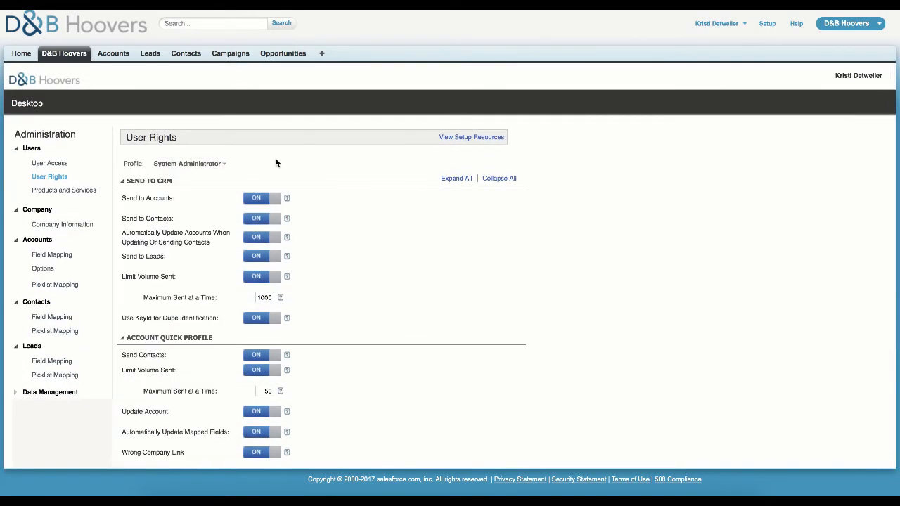
scroll("down", 3)
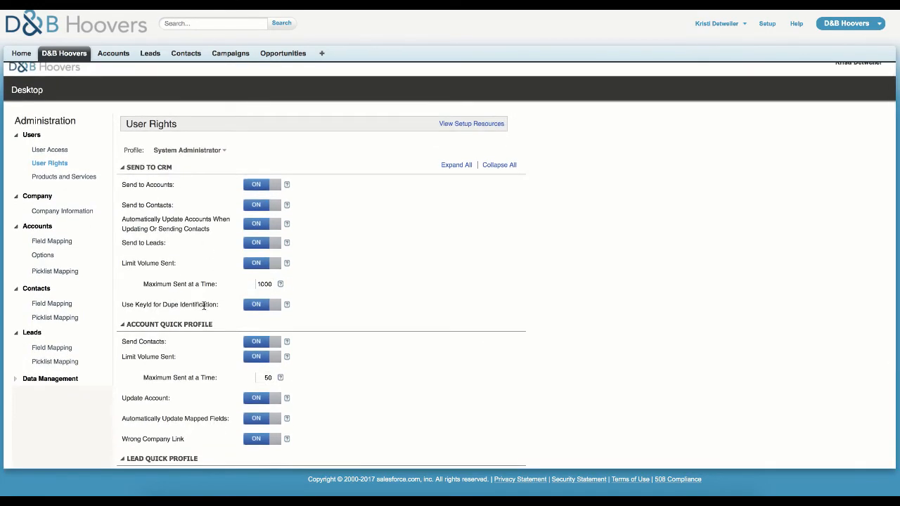
mouse_move(201, 350)
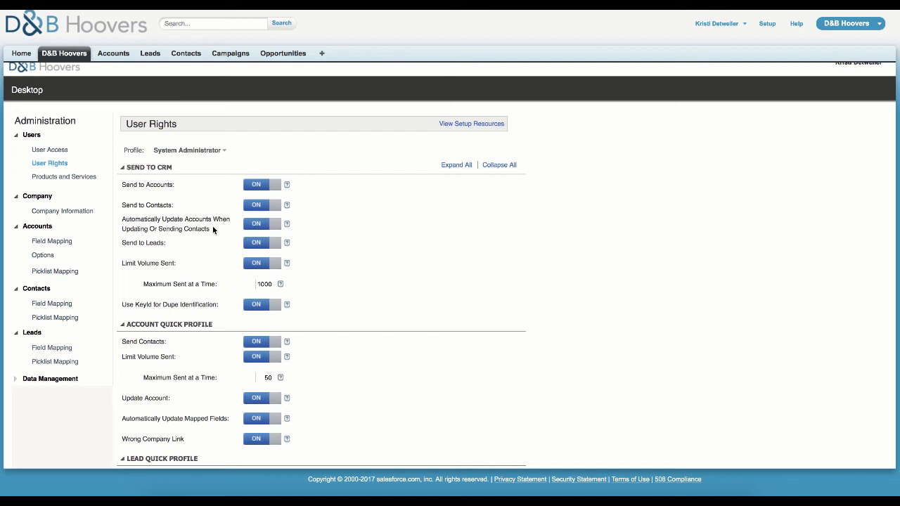
mouse_move(76, 233)
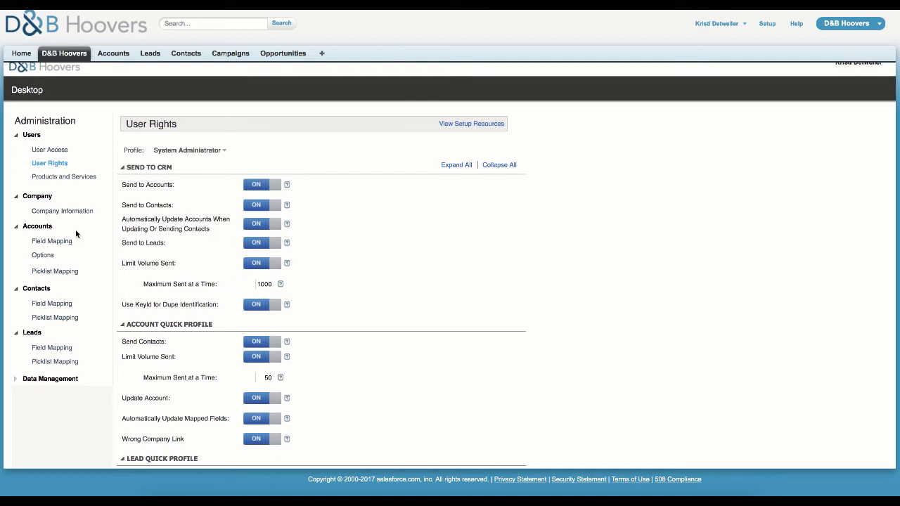
left_click(62, 211)
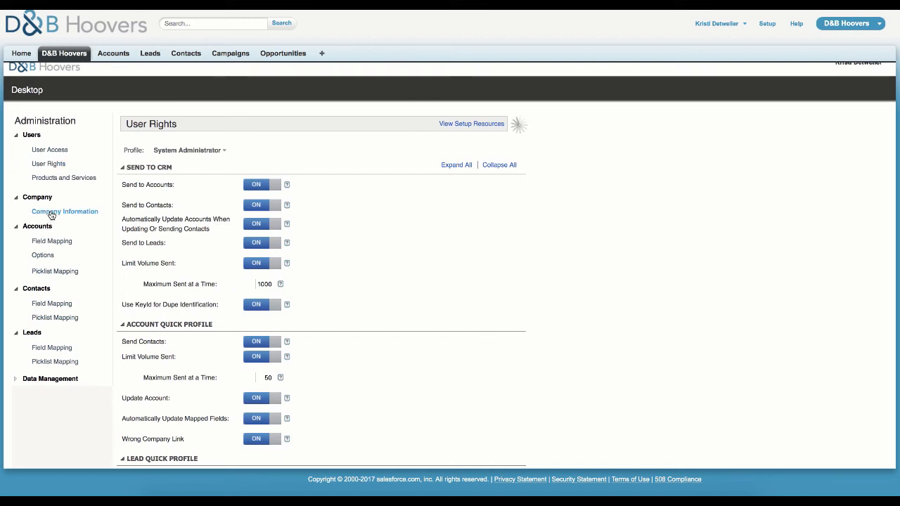
Step: Open Company Information and leave Automatically Flag Existing Records switched on after toggling it
left_click(64, 211)
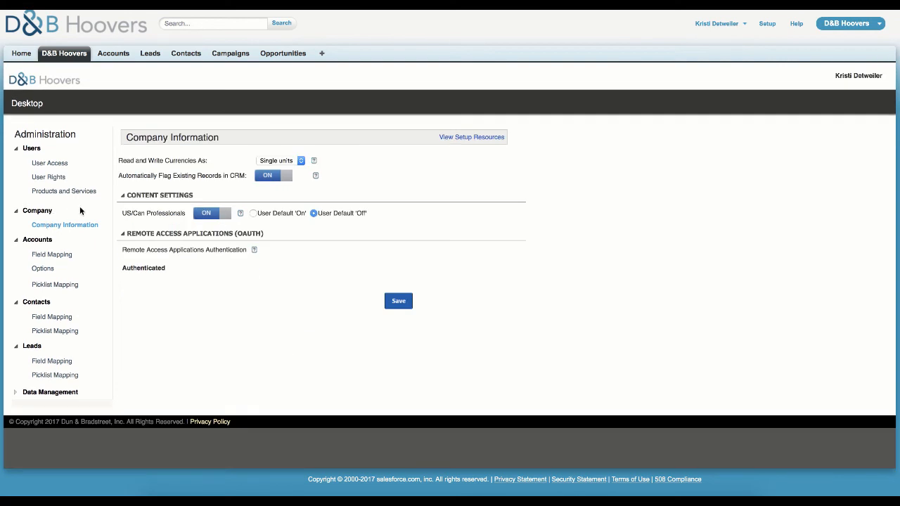
mouse_move(274, 176)
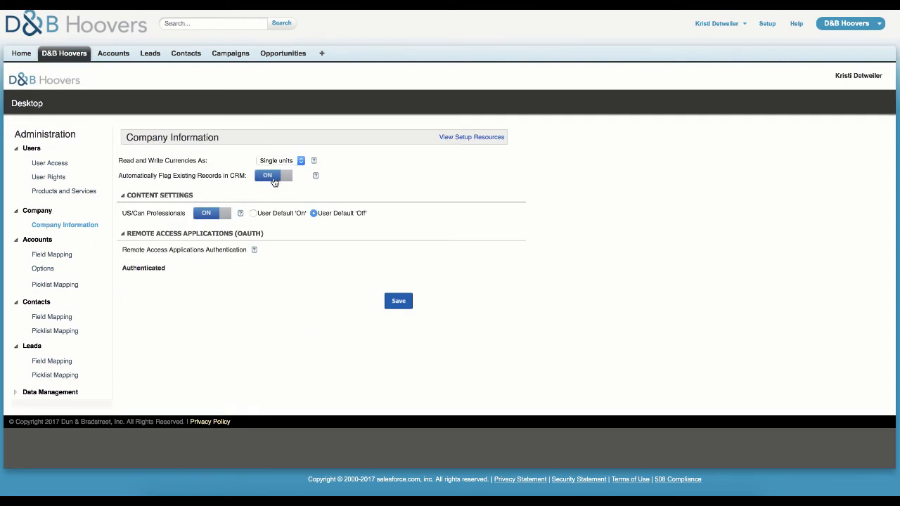
left_click(273, 174)
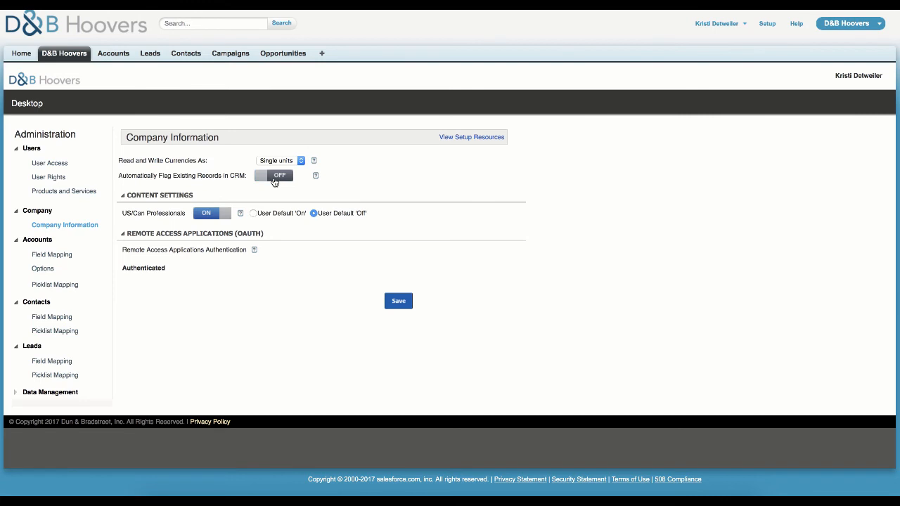
left_click(273, 175)
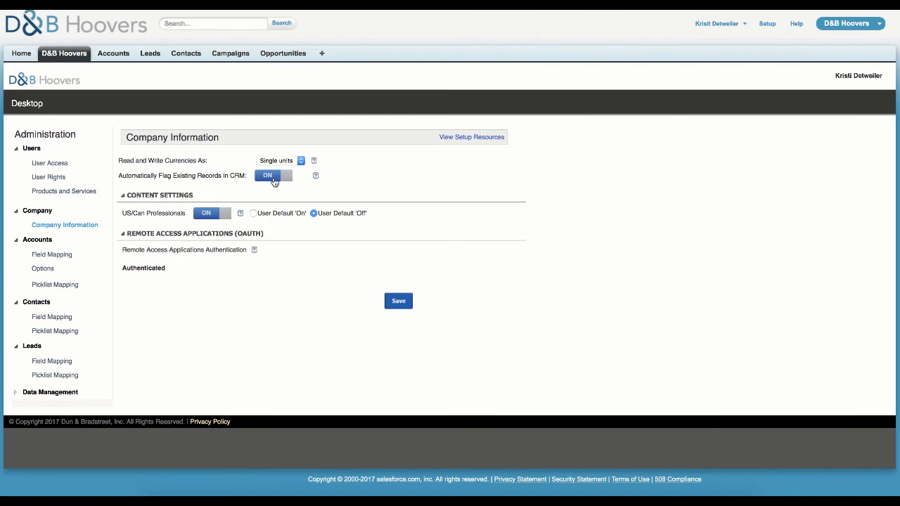
left_click(53, 255)
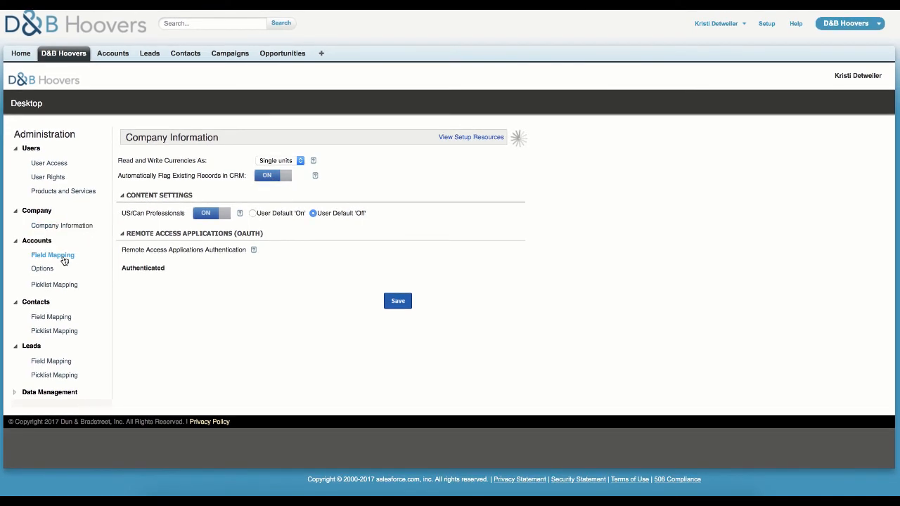
Step: Open Account Field Mapping and inspect the D&B field choices for Account Description
left_click(54, 255)
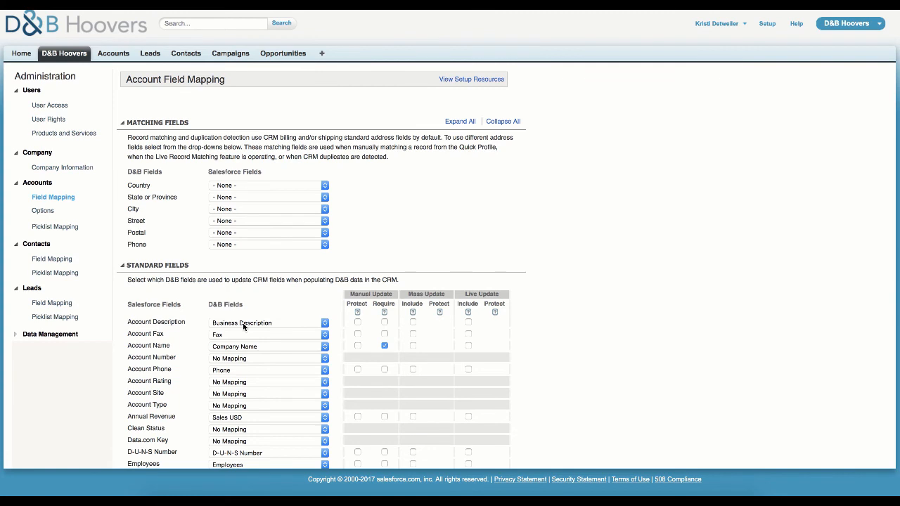
left_click(324, 322)
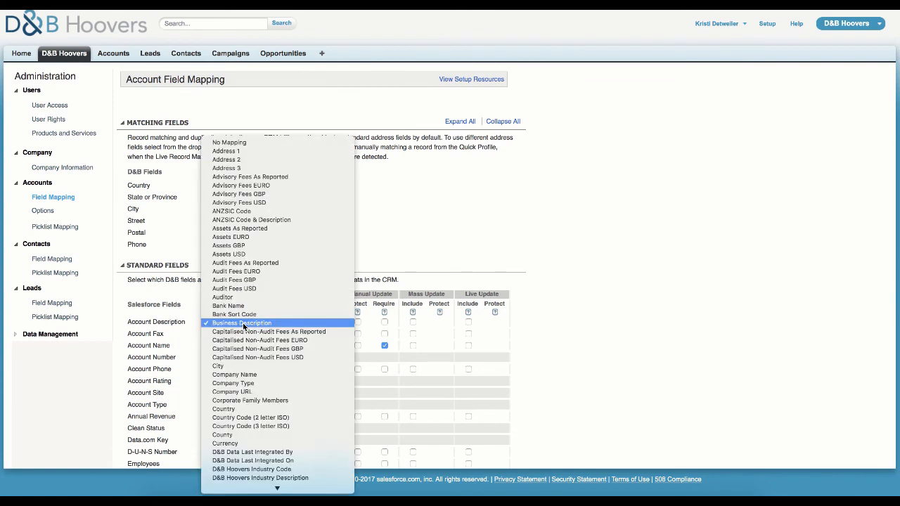
scroll("down", 3)
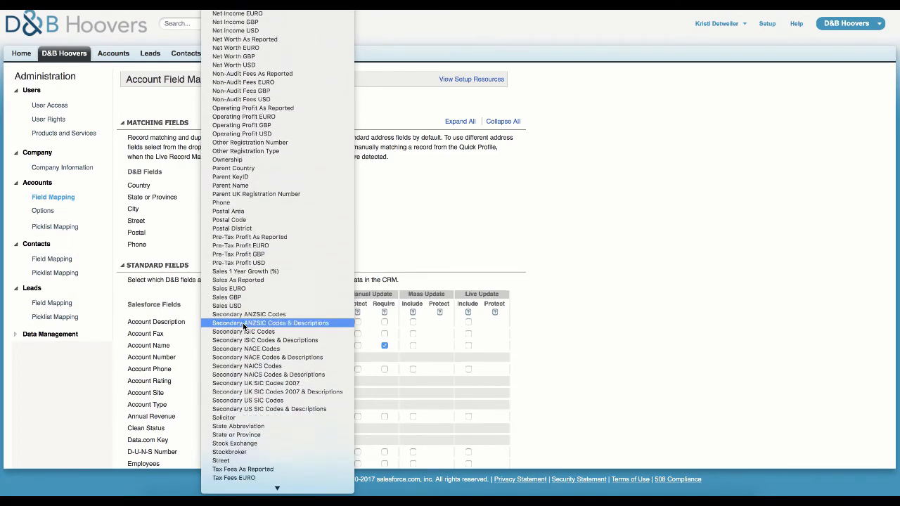
scroll("down", 3)
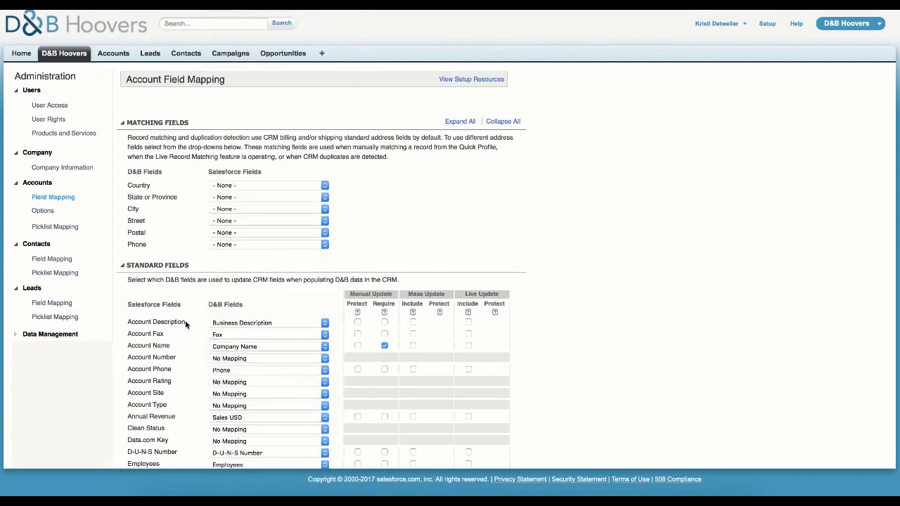
mouse_move(196, 325)
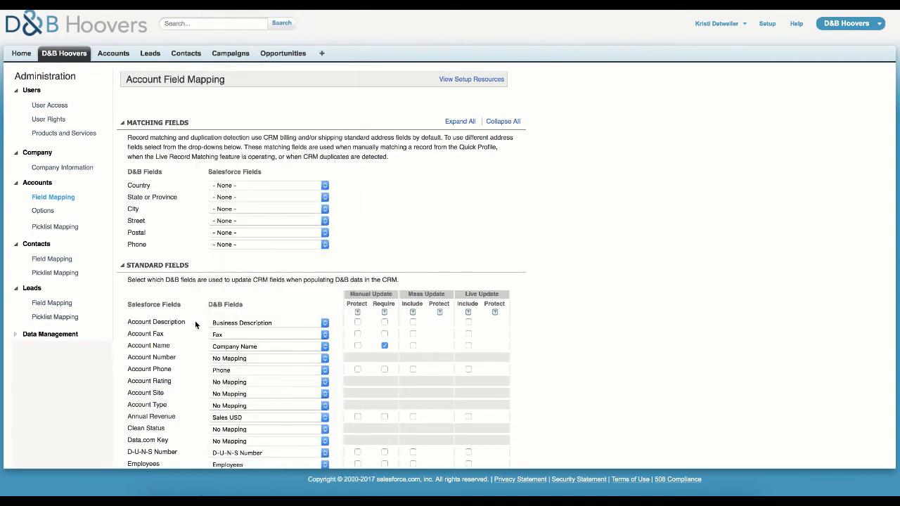
mouse_move(237, 323)
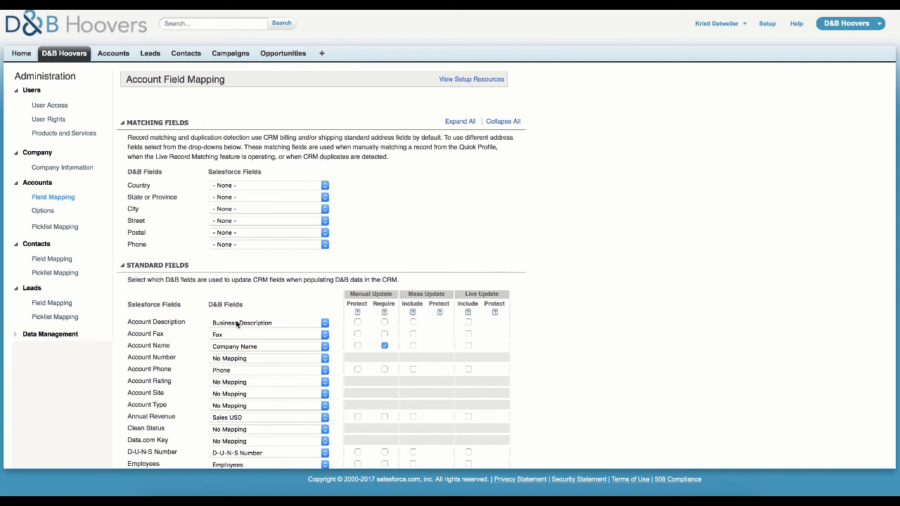
mouse_move(397, 296)
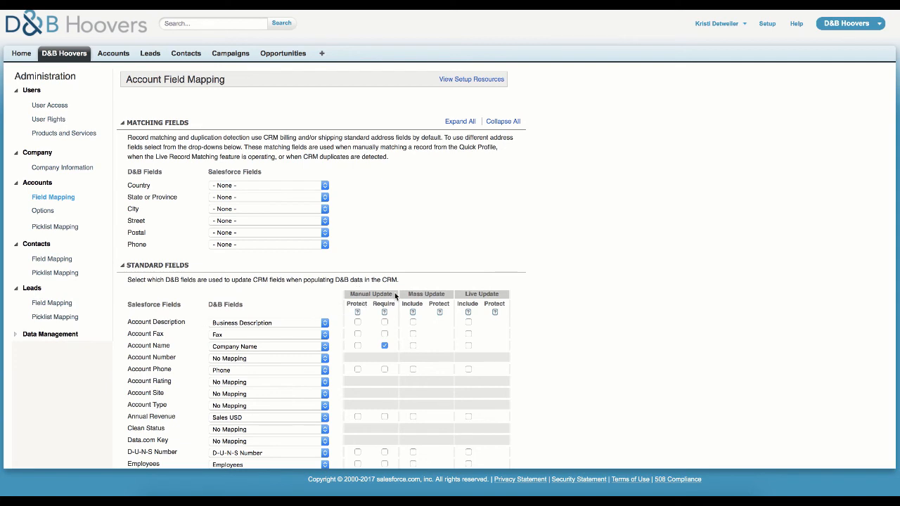
mouse_move(358, 314)
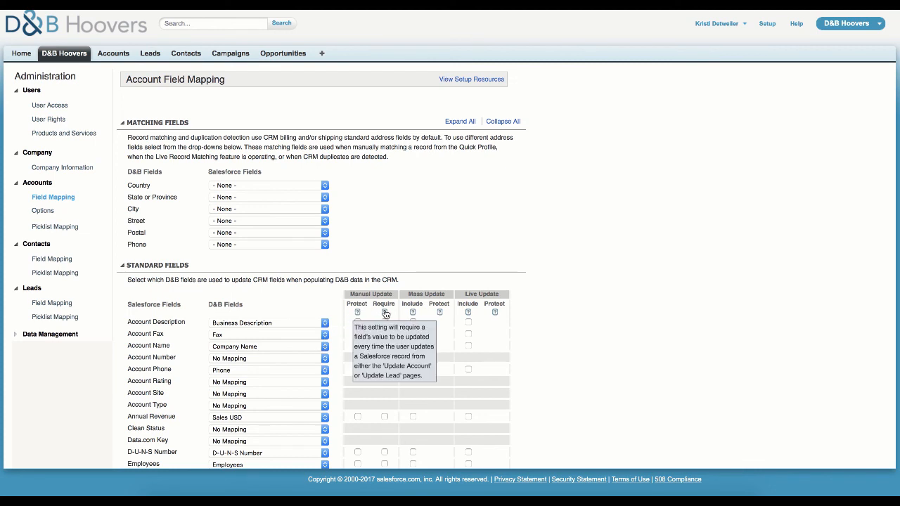
left_click(385, 346)
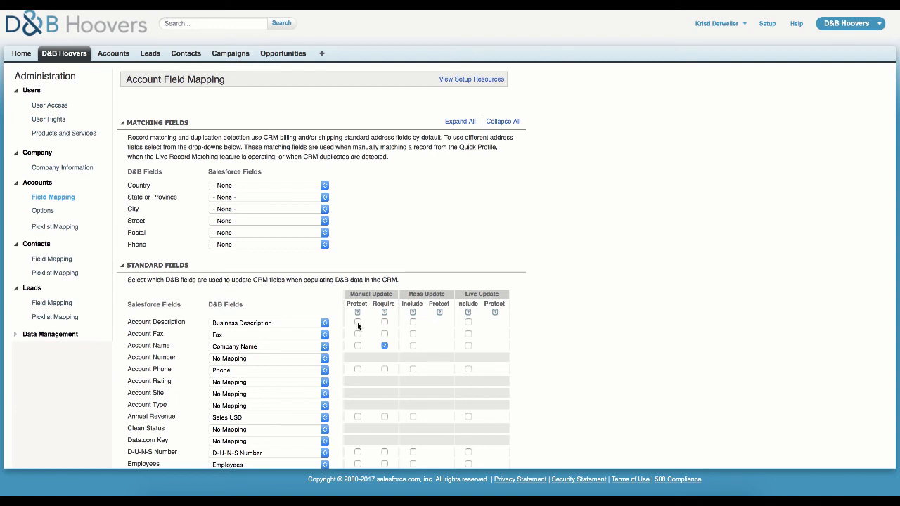
left_click(357, 322)
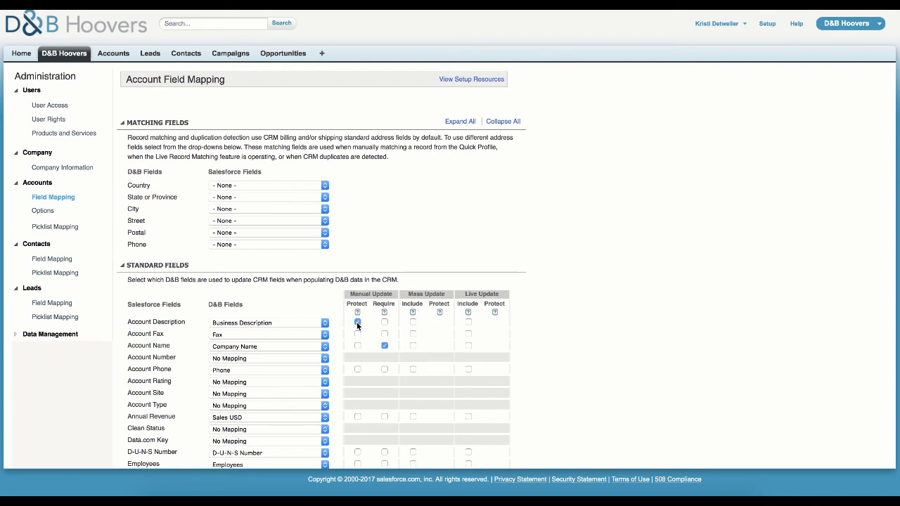
left_click(357, 322)
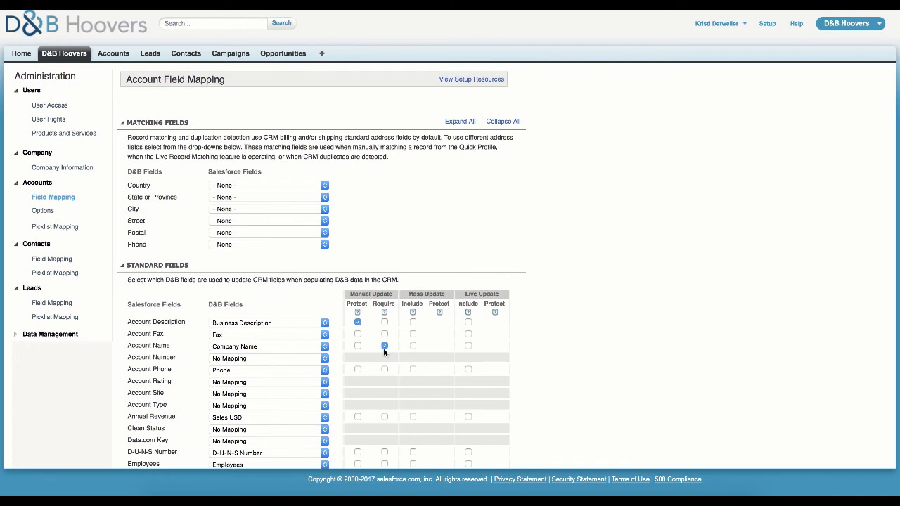
mouse_move(360, 329)
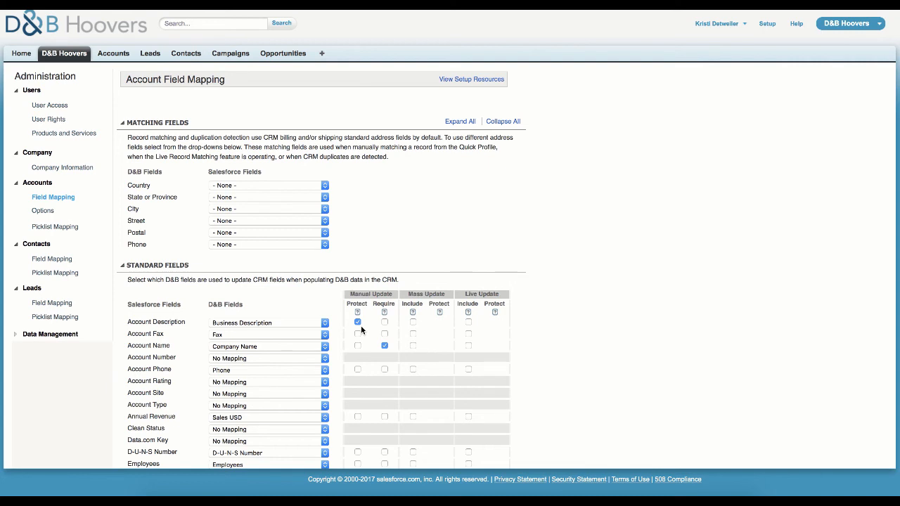
Step: Inspect the CRM field choices for the Country match and leave them unchanged
left_click(268, 185)
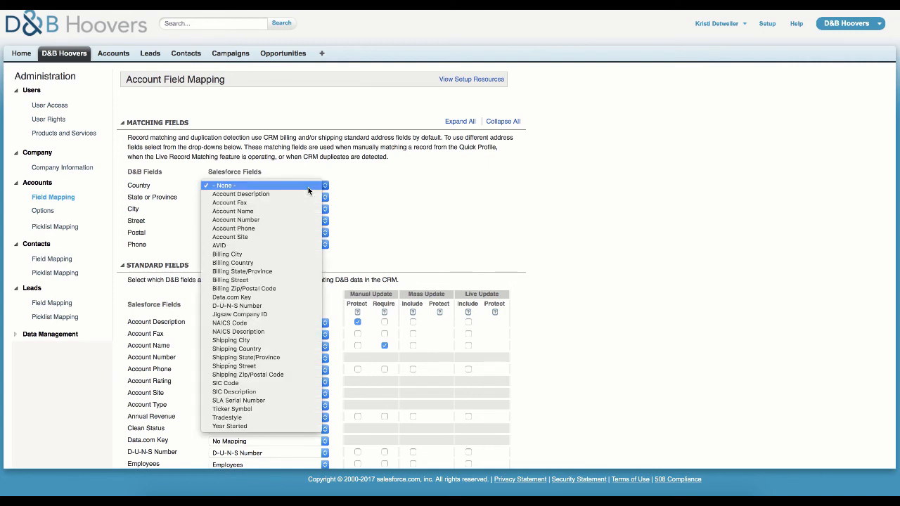
left_click(223, 186)
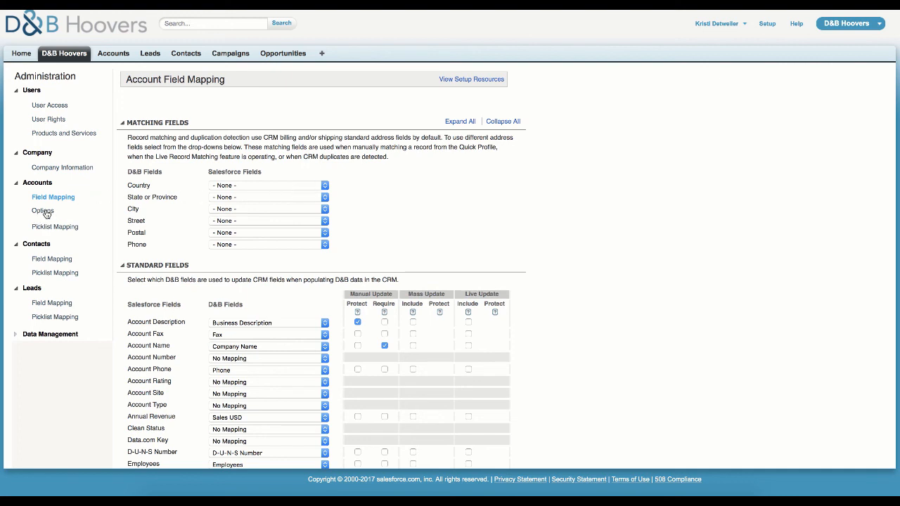
Step: Open Account Options showing parent-account linking for Quick View and Send to CRM
left_click(42, 211)
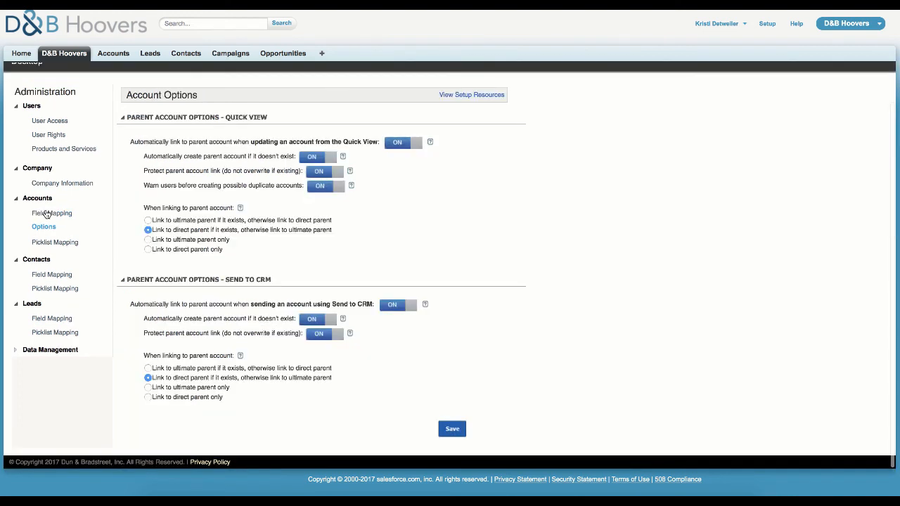
mouse_move(51, 214)
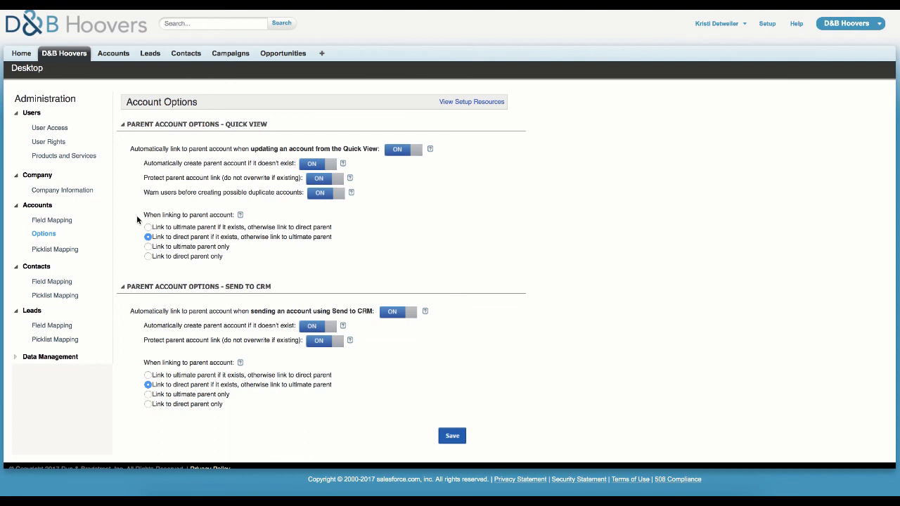
left_click(56, 251)
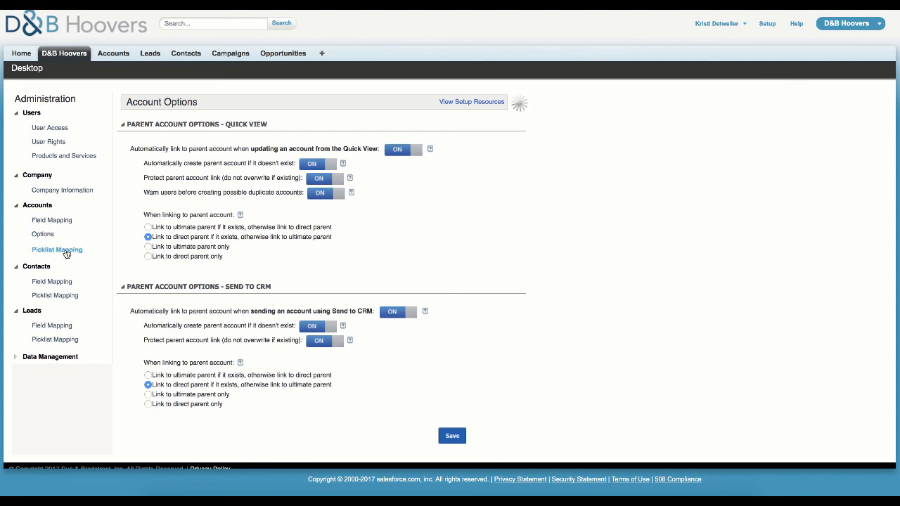
Step: Open Account Picklist Mapping and the Industry value mapping with its Salesforce industry choices
left_click(56, 251)
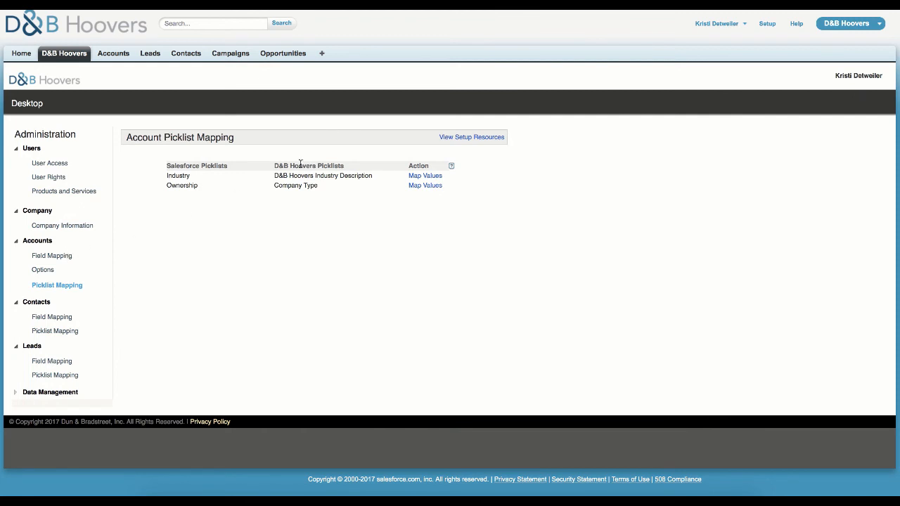
left_click(425, 174)
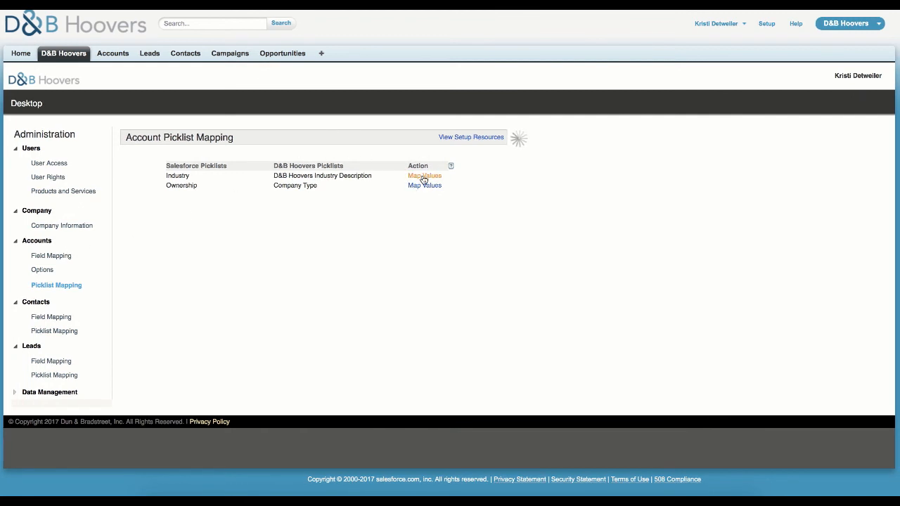
left_click(424, 175)
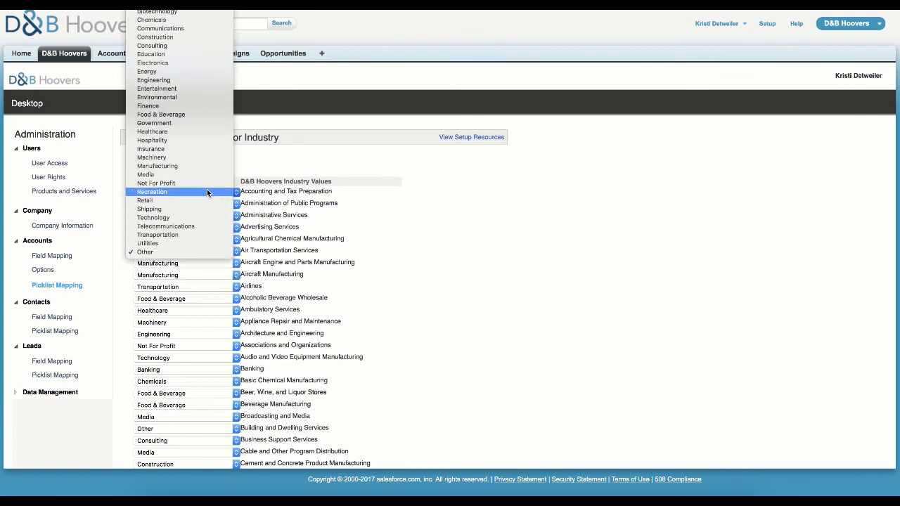
mouse_move(204, 194)
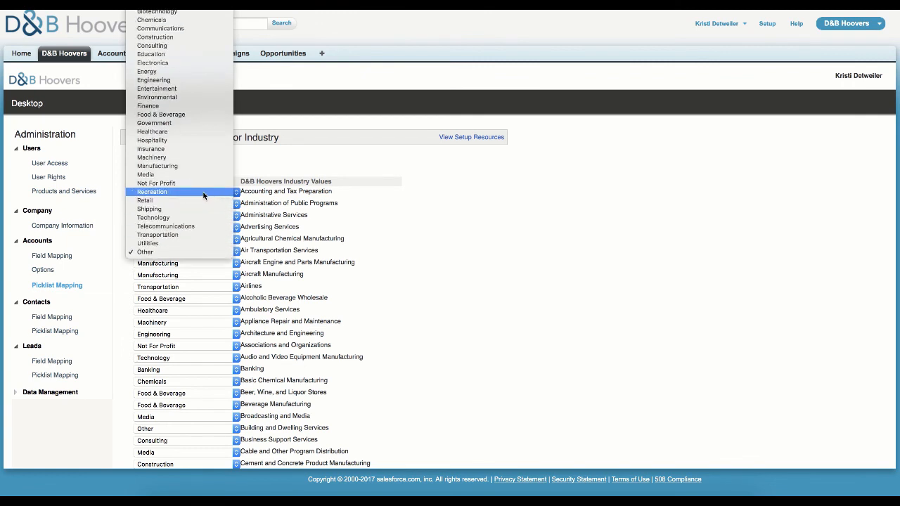